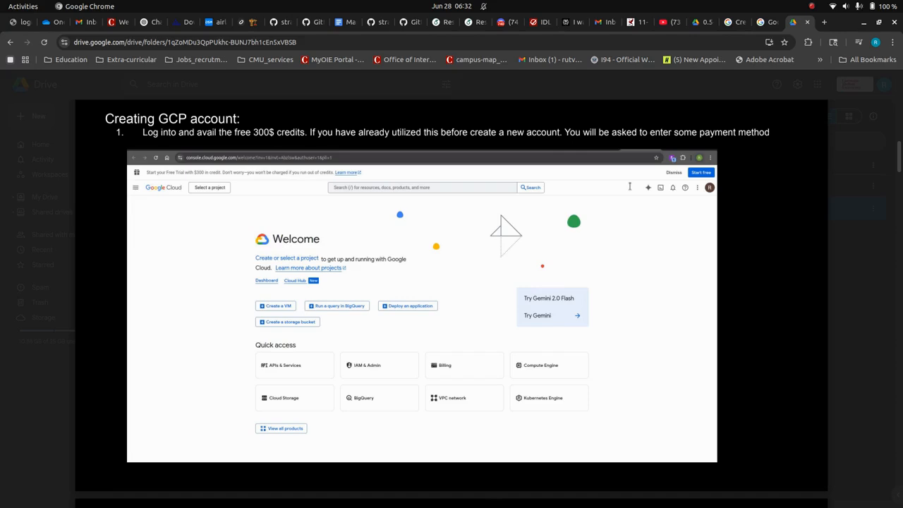
Scroll the Drive PDF guide to the 'Creating GCP account' slide
{"action": "scroll", "scroll_direction": "down", "scroll_amount": 3}
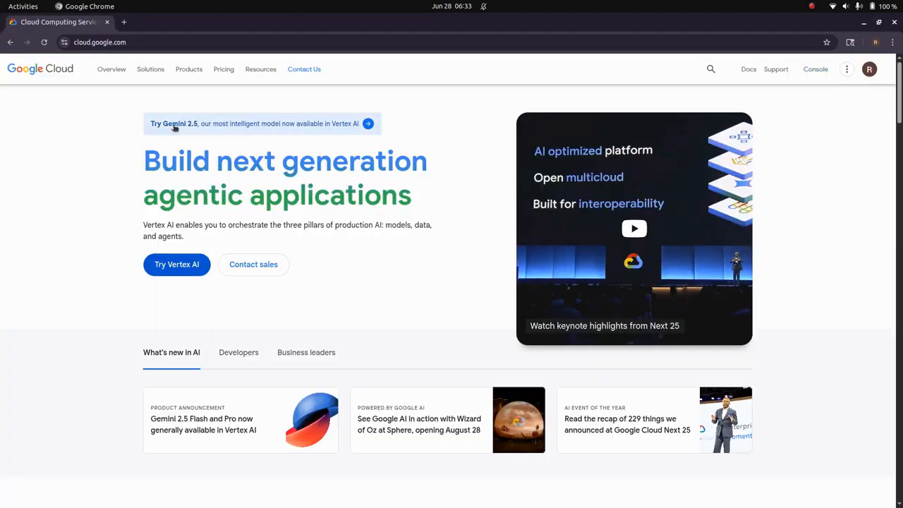
{"action": "mouse_move", "coordinate": [816, 69]}
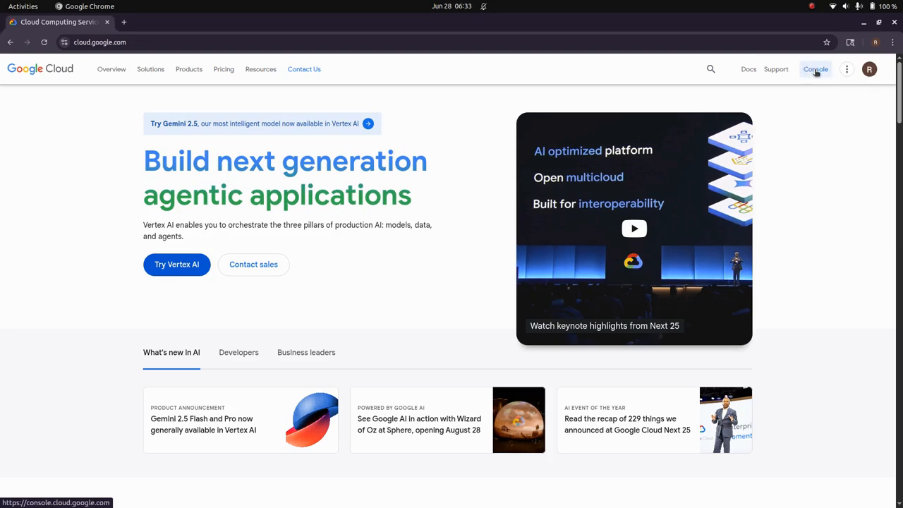
Open the Cloud Console and search 'credits' to reach the Billing Credits page
{"action": "left_click", "coordinate": [815, 69]}
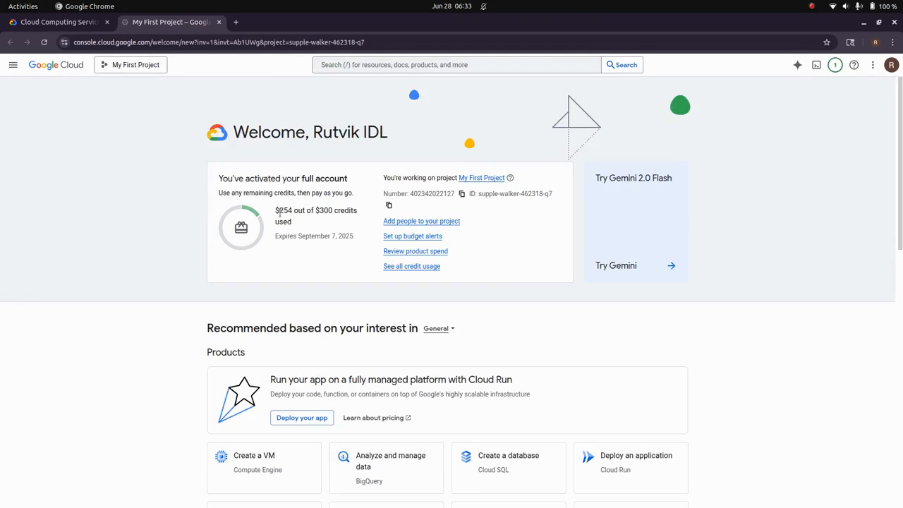
{"action": "double_click", "coordinate": [282, 211]}
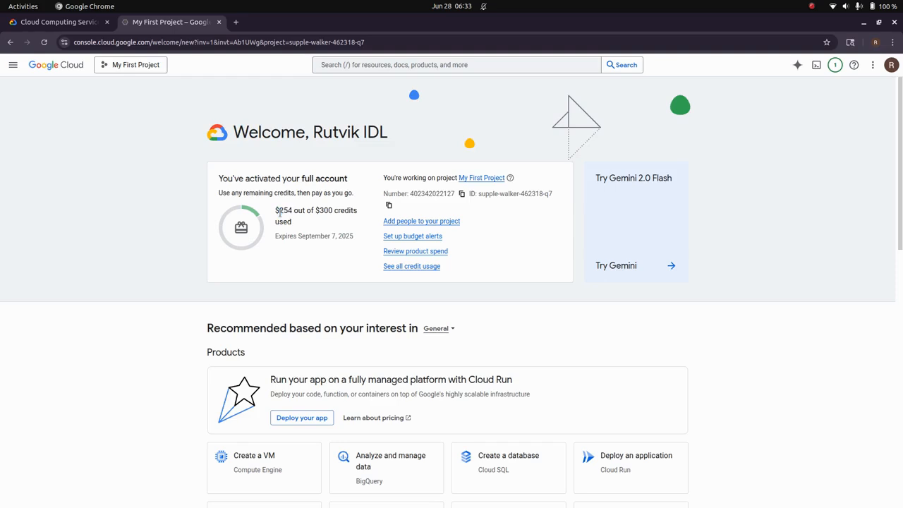
{"action": "left_click", "coordinate": [456, 64]}
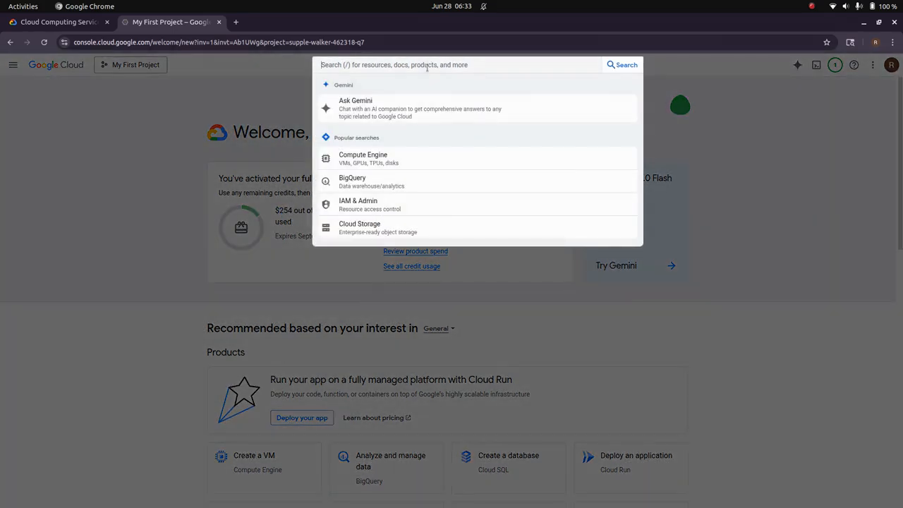
{"action": "type", "text": "credits"}
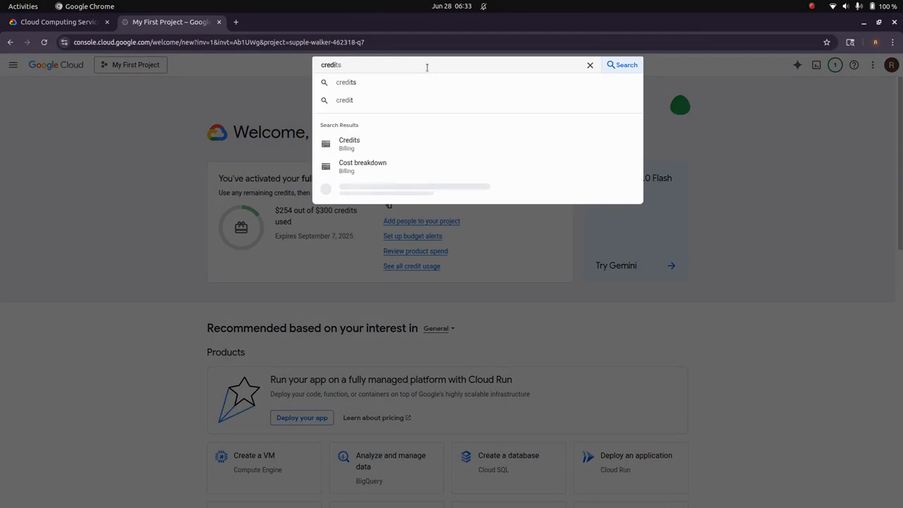
{"action": "left_click", "coordinate": [349, 143]}
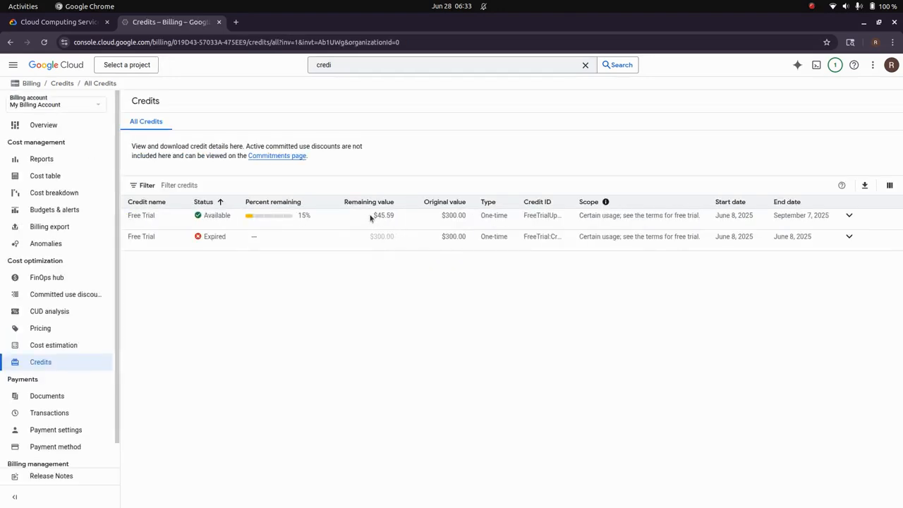
{"action": "mouse_move", "coordinate": [398, 218]}
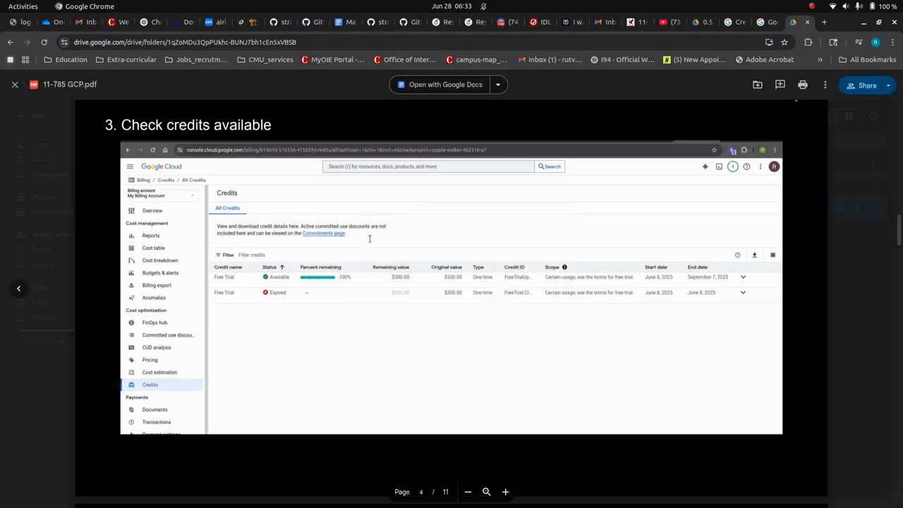
Scroll the guide PDF down to step 4 on checking Compute Engine API quotas
{"action": "scroll", "scroll_direction": "down", "scroll_amount": 3}
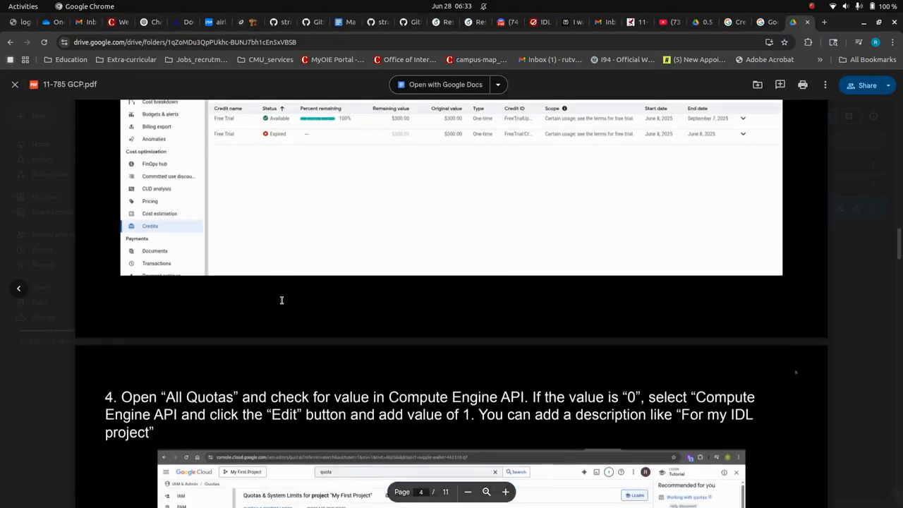
{"action": "scroll", "scroll_direction": "down", "scroll_amount": 3}
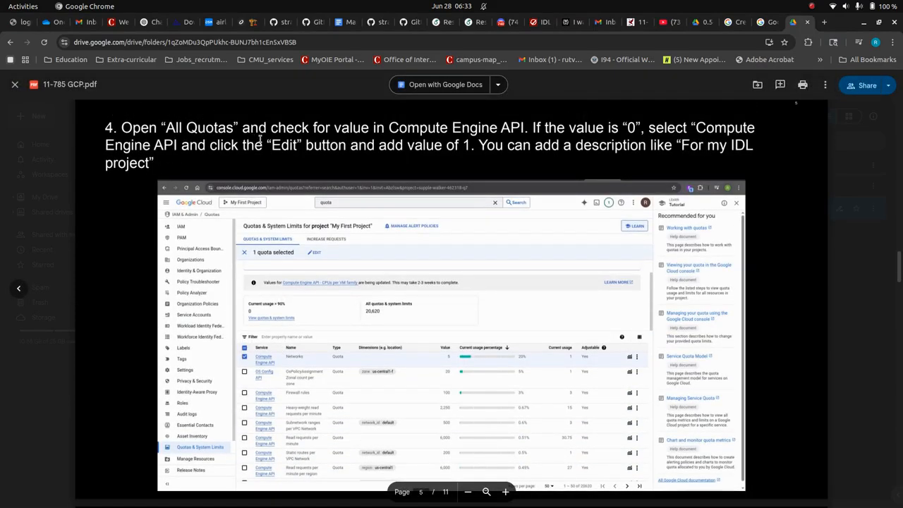
{"action": "mouse_move", "coordinate": [488, 119]}
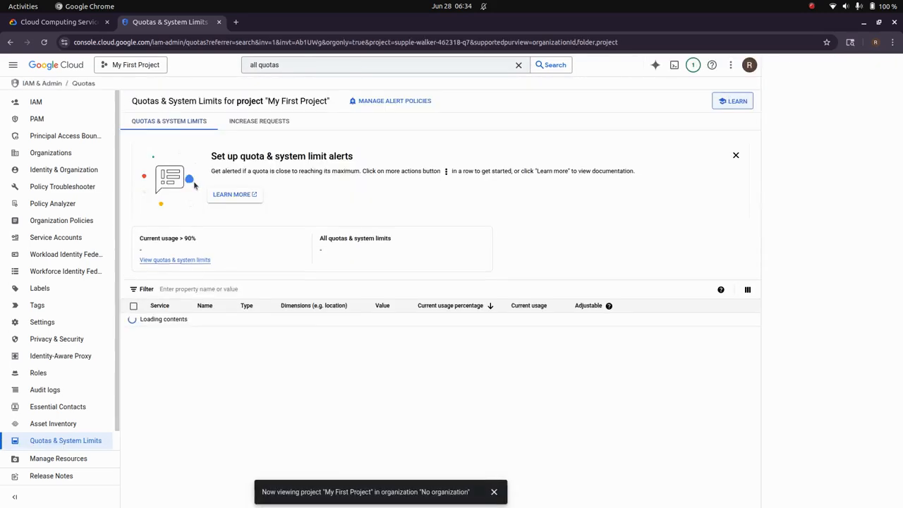
Load the Quotas & System Limits list for My First Project and scroll through it
{"action": "left_click", "coordinate": [733, 101]}
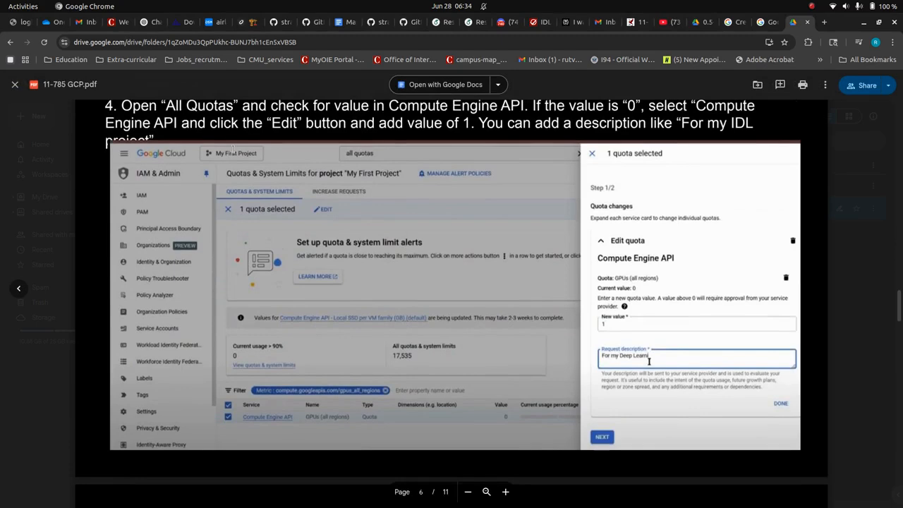
{"action": "scroll", "scroll_direction": "down", "scroll_amount": 3}
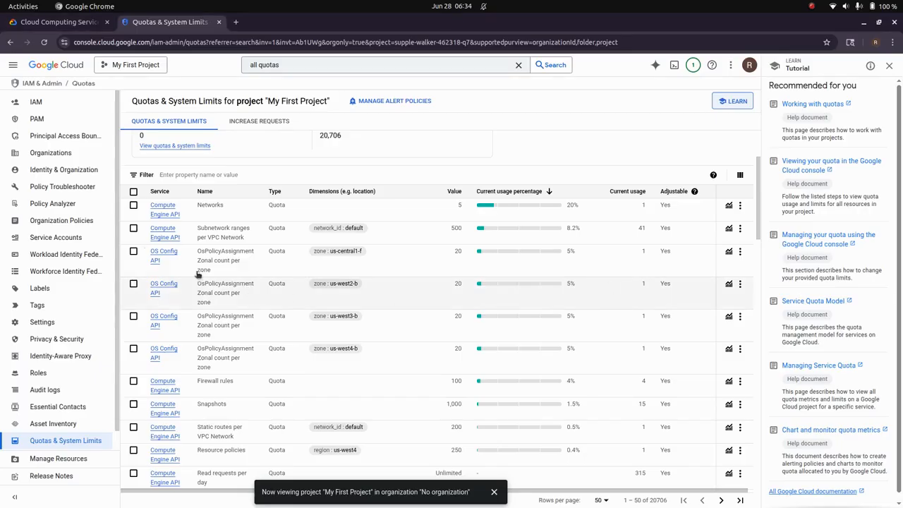
{"action": "left_click", "coordinate": [133, 205]}
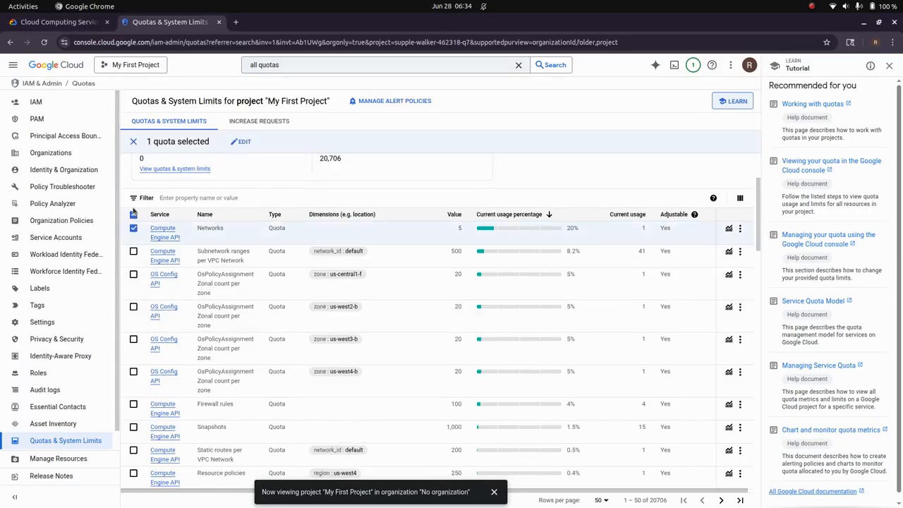
{"action": "left_click", "coordinate": [245, 141]}
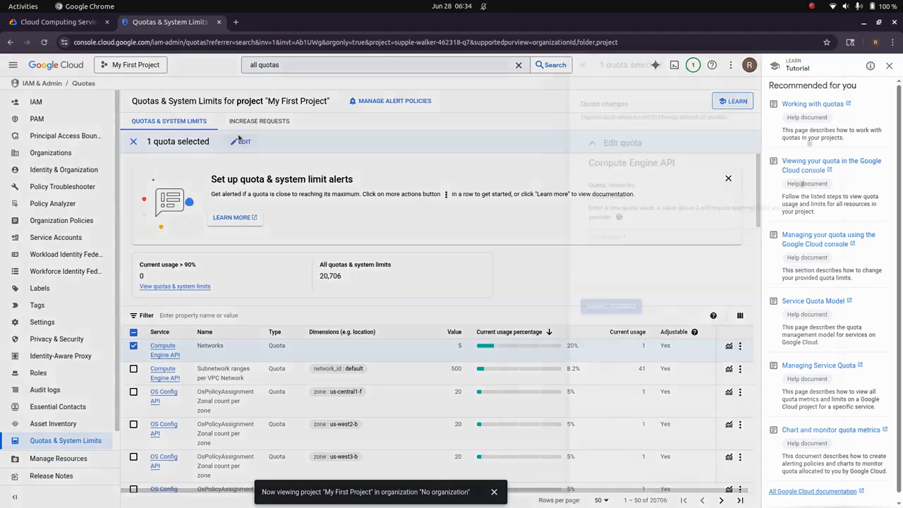
{"action": "left_click", "coordinate": [243, 141]}
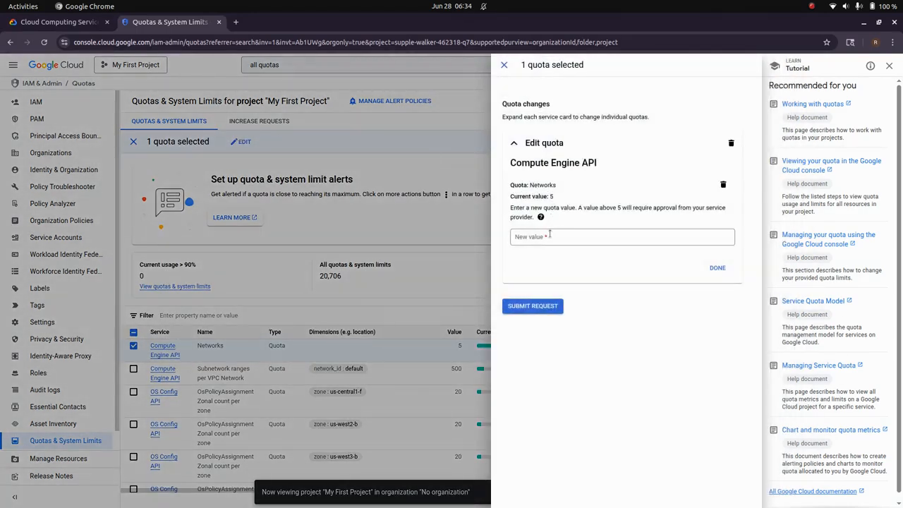
{"action": "left_click", "coordinate": [621, 236]}
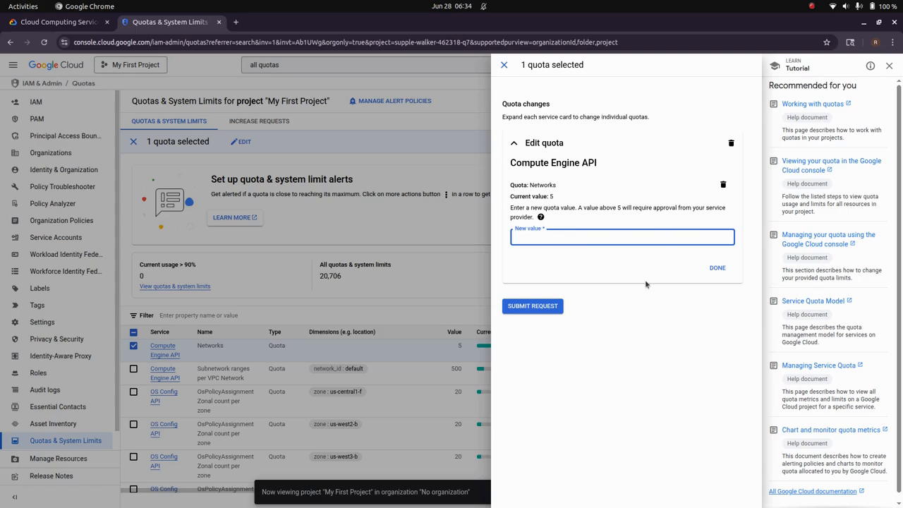
{"action": "left_click", "coordinate": [622, 237]}
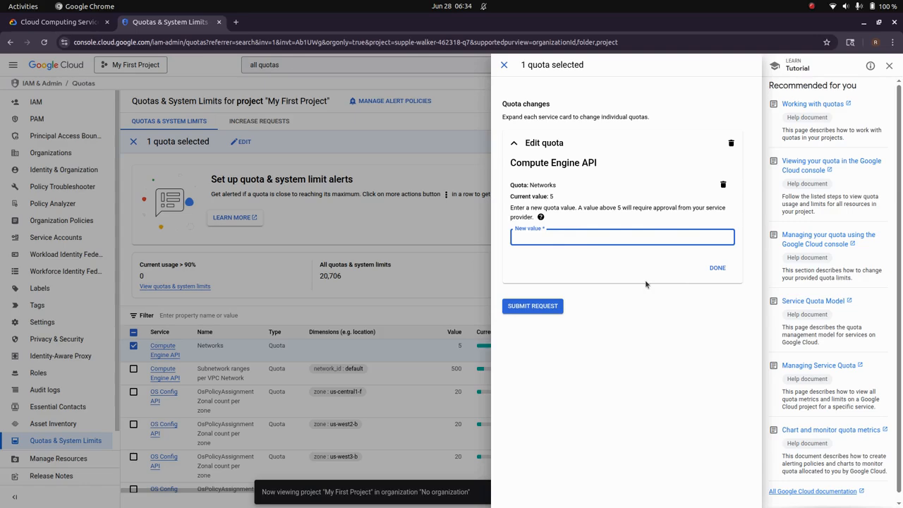
{"action": "left_click", "coordinate": [620, 237]}
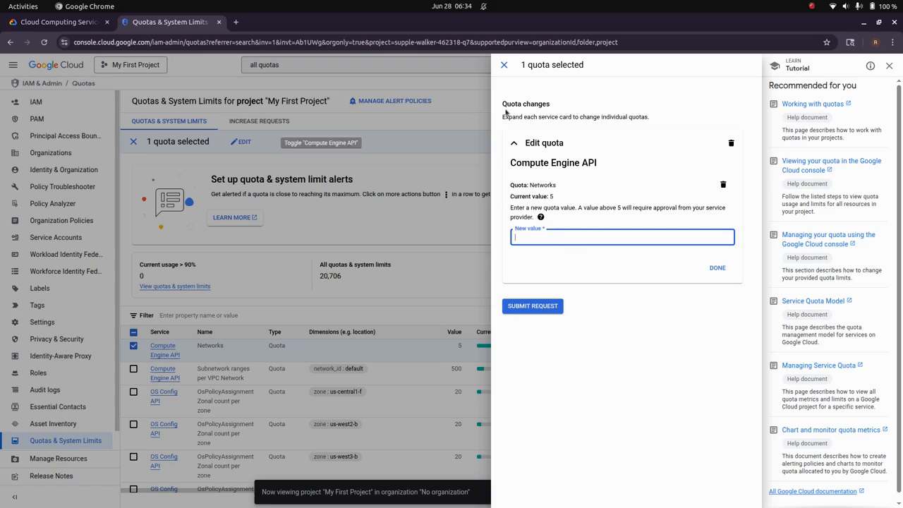
{"action": "left_click", "coordinate": [504, 64]}
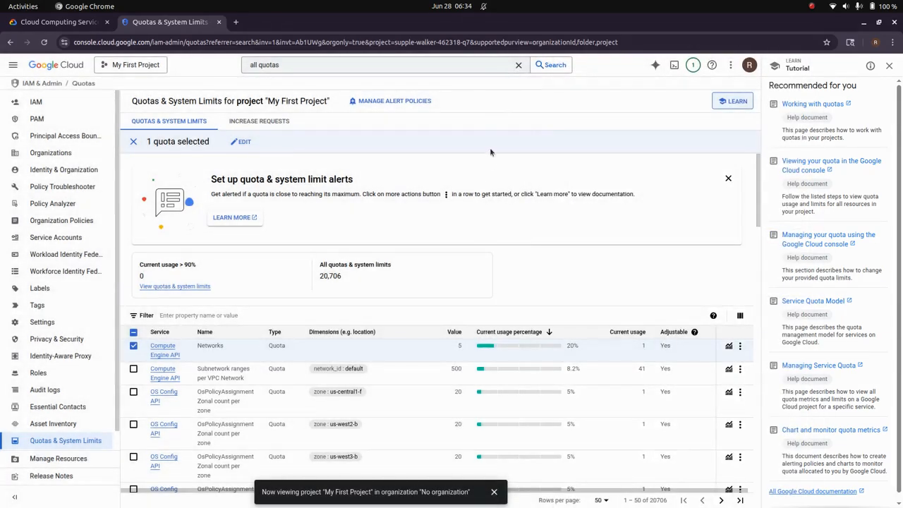
Search 'compute', open Compute Engine and start the Create instance form
{"action": "left_click", "coordinate": [381, 65]}
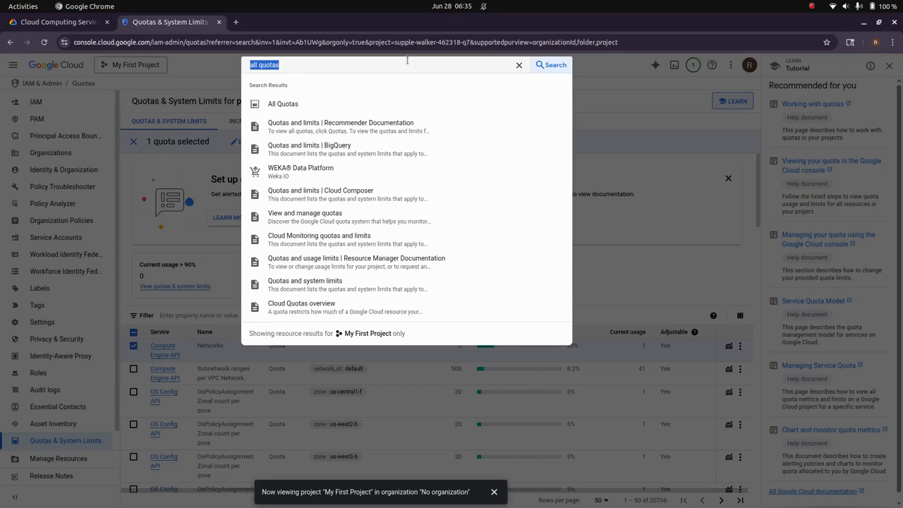
{"action": "type", "text": "compute.targethttpsproxy"}
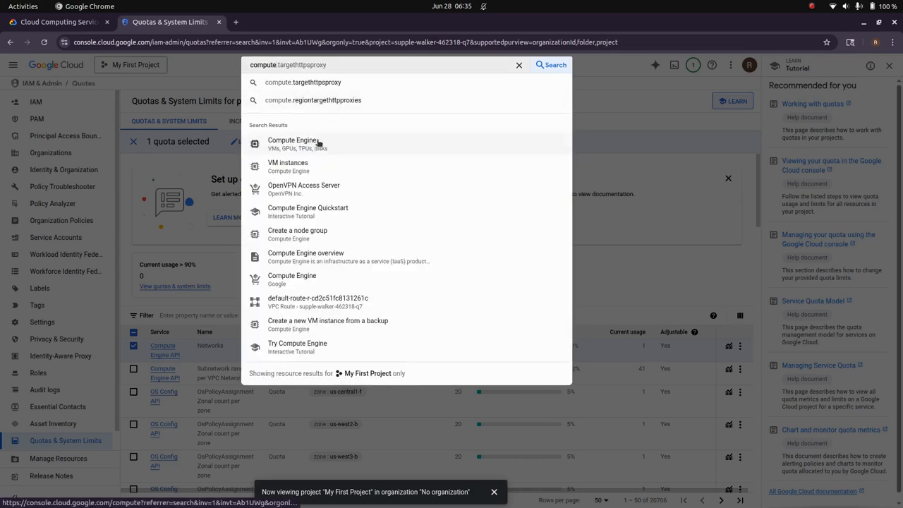
{"action": "left_click", "coordinate": [292, 140]}
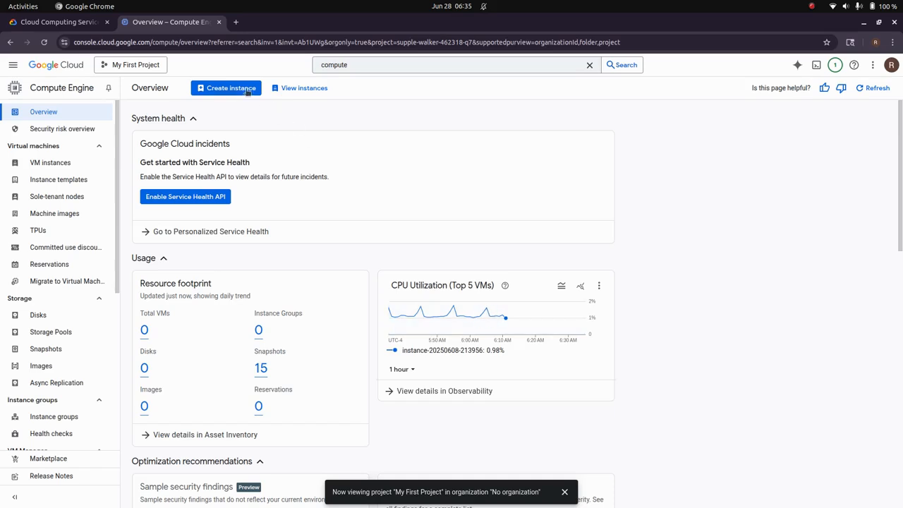
{"action": "left_click", "coordinate": [226, 88]}
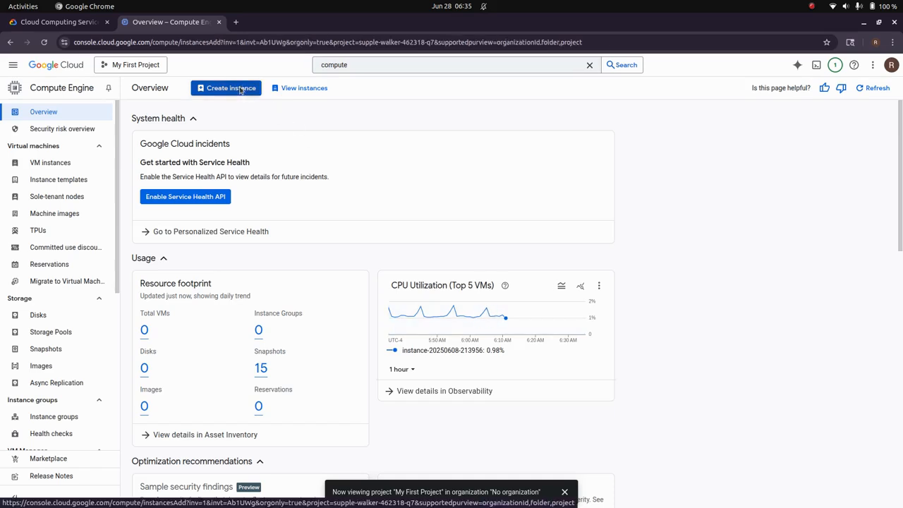
{"action": "left_click", "coordinate": [225, 87]}
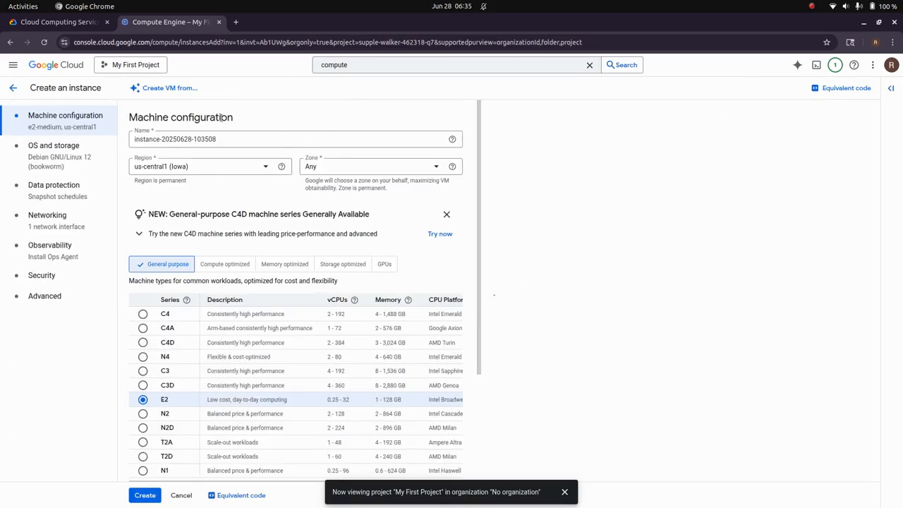
{"action": "left_click", "coordinate": [511, 304]}
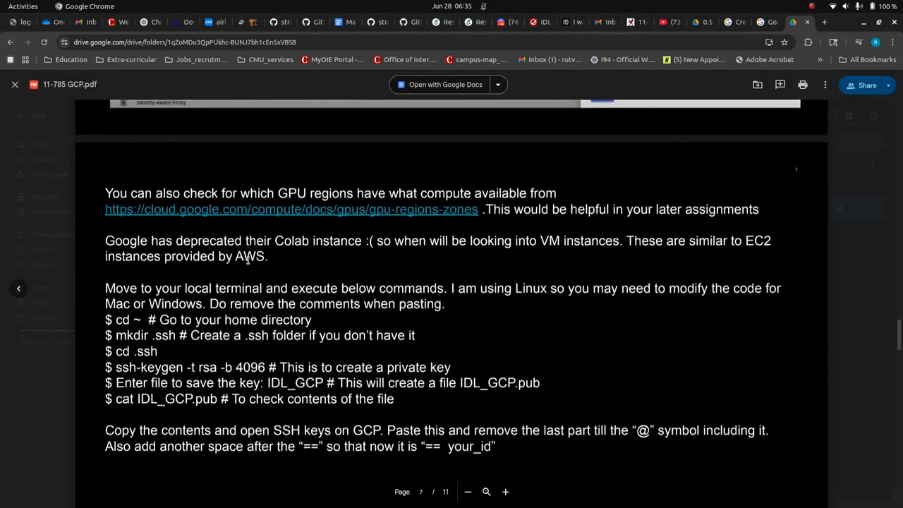
Scroll back to the guide's SSH key commands and show the open-windows overview
{"action": "scroll", "scroll_direction": "up", "scroll_amount": 3}
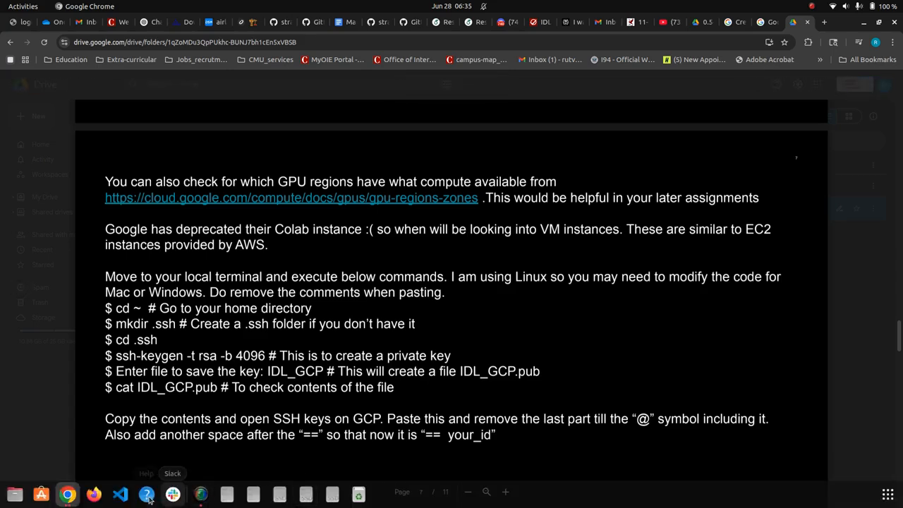
{"action": "mouse_move", "coordinate": [215, 498]}
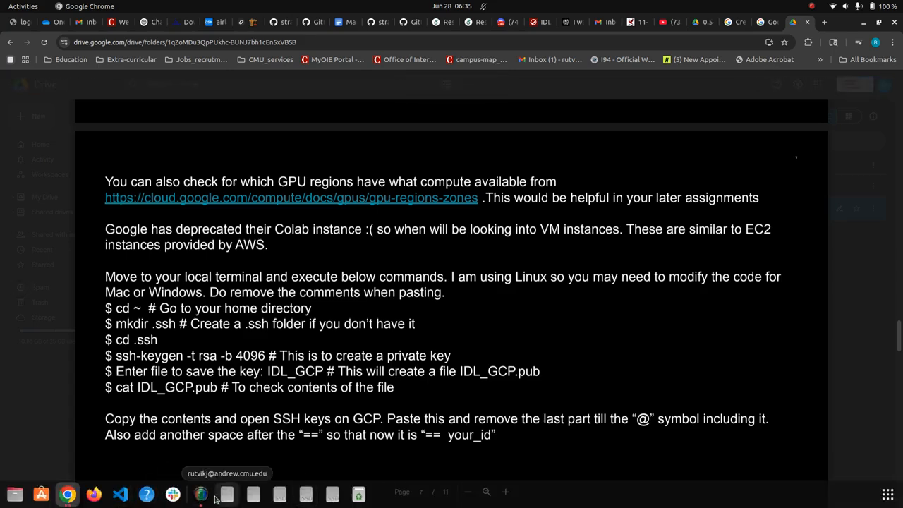
{"action": "left_click", "coordinate": [23, 6]}
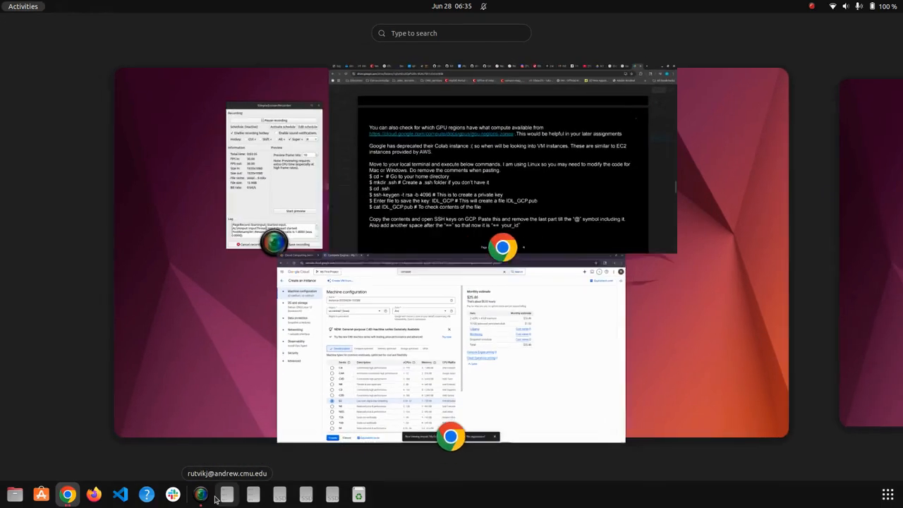
Launch Terminal and change into the .ssh folder
{"action": "type", "text": "ter"}
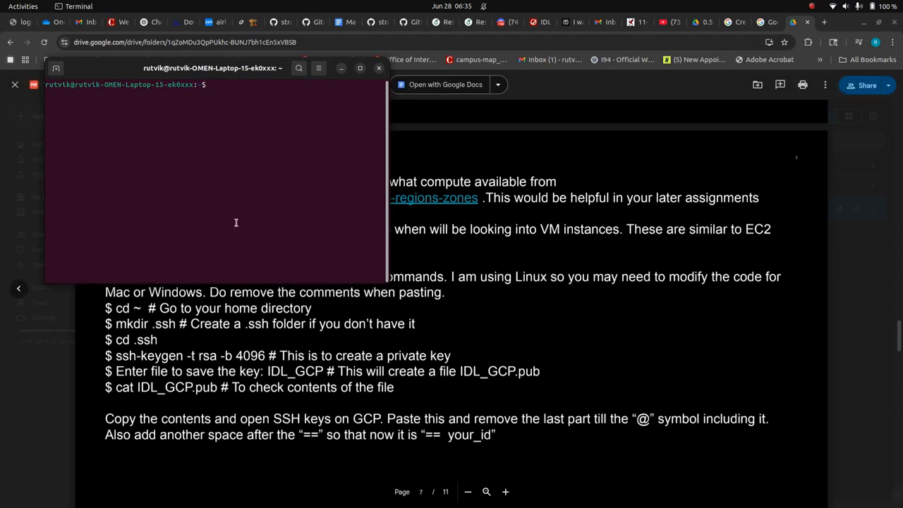
{"action": "type", "text": "cs"}
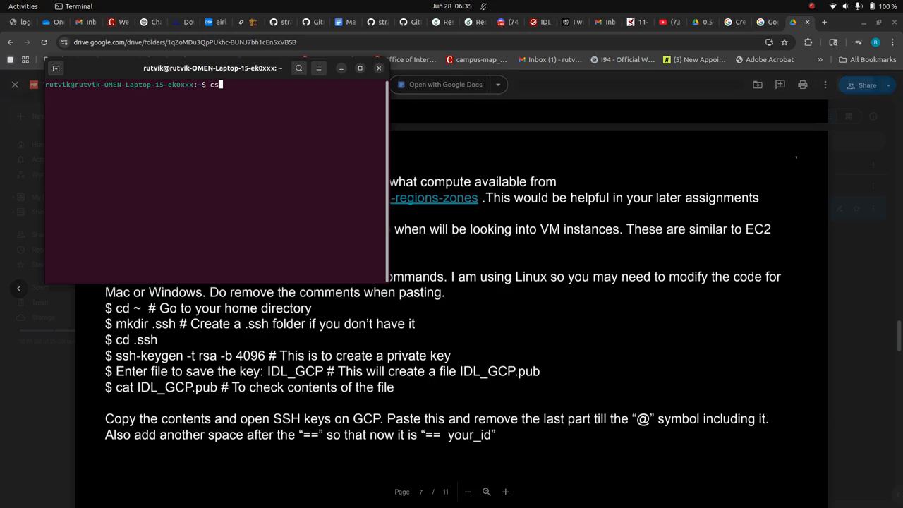
{"action": "type", "text": "cd .ss"}
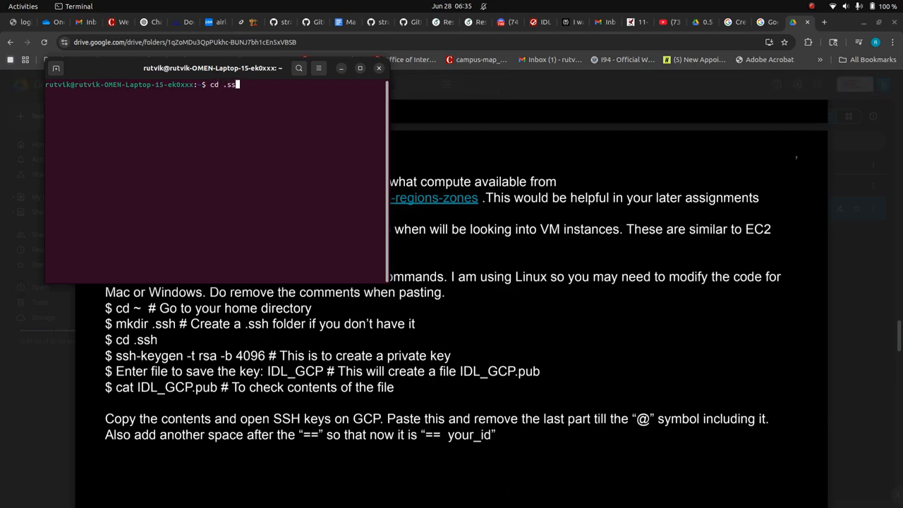
{"action": "key", "text": "Return"}
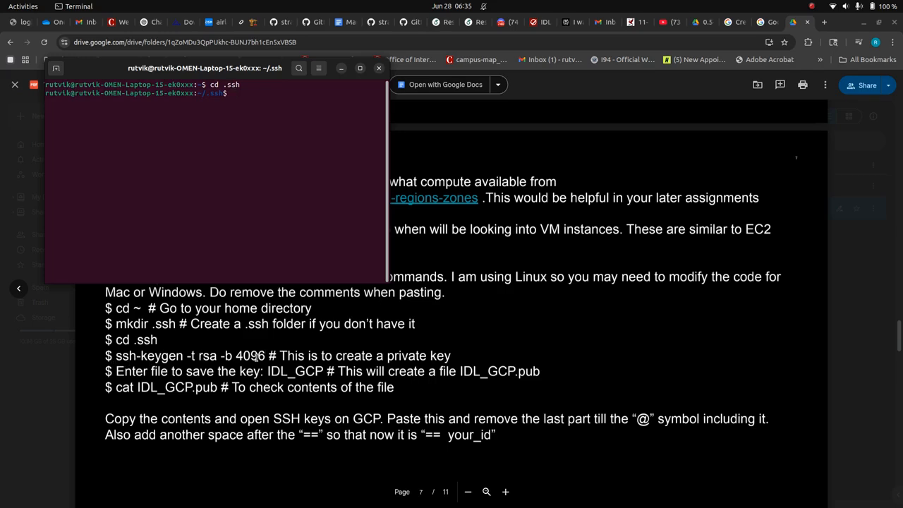
List the .ssh files and print the IDL_GCP_RSA public key with cat
{"action": "type", "text": "l"}
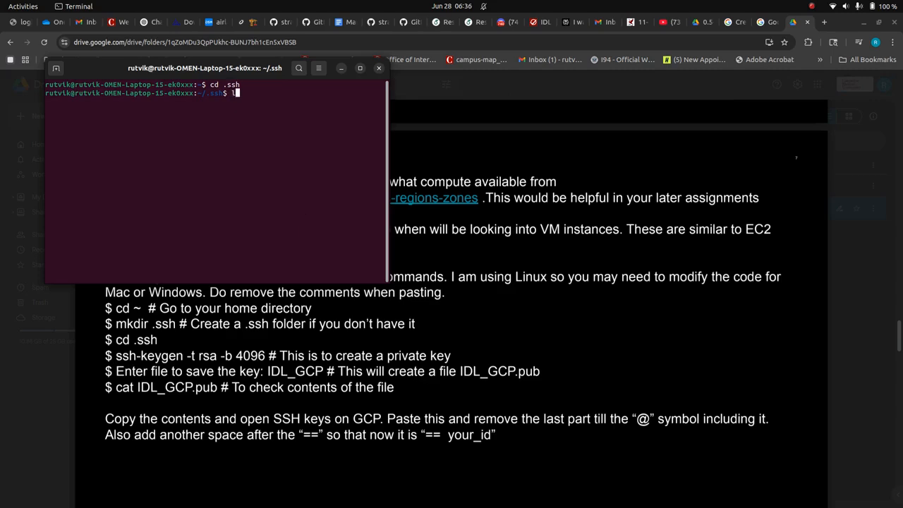
{"action": "key", "text": "Return"}
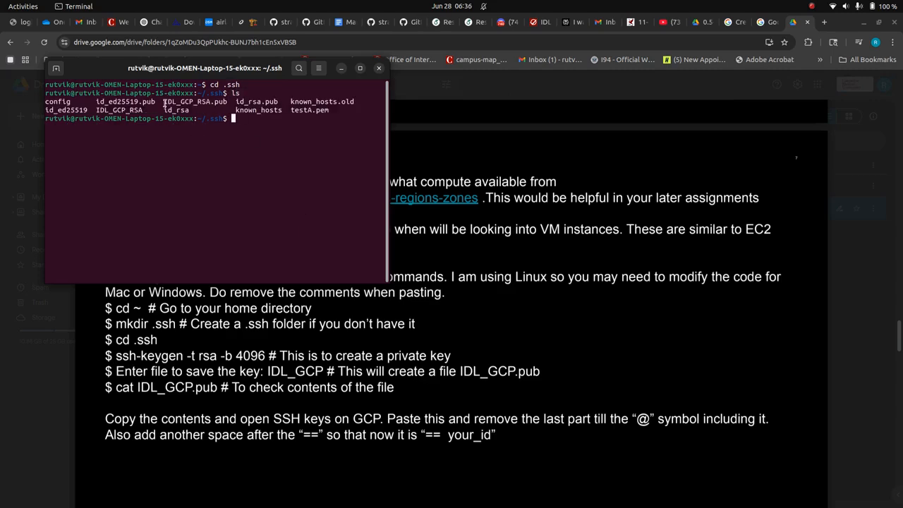
{"action": "double_click", "coordinate": [196, 101]}
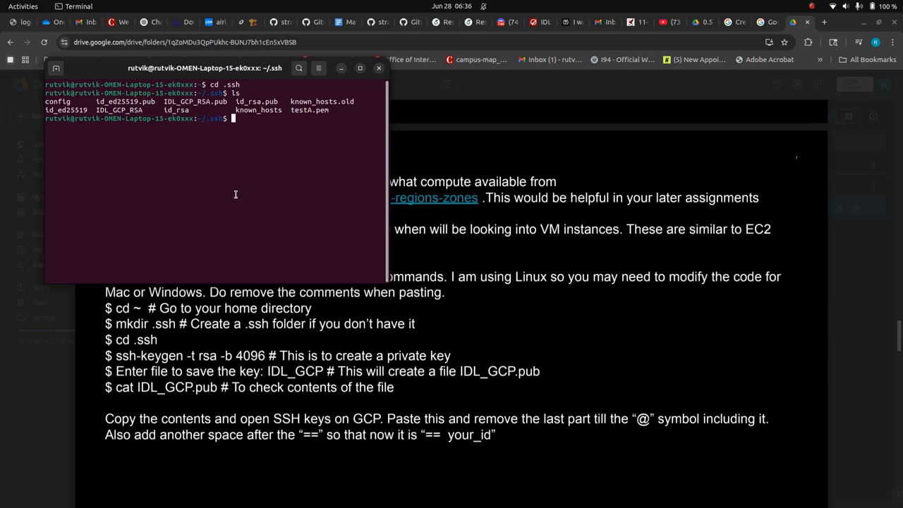
{"action": "type", "text": "cat"}
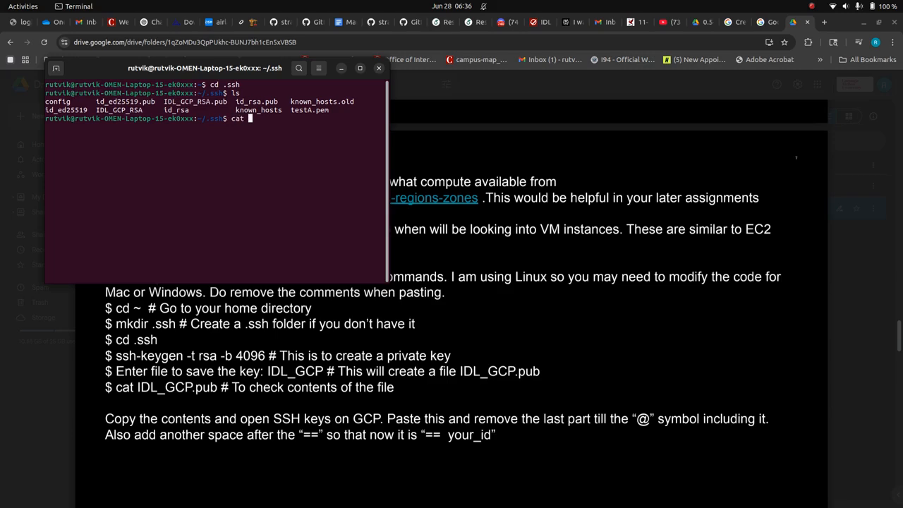
{"action": "type", "text": "IDL_GCP_RSA"}
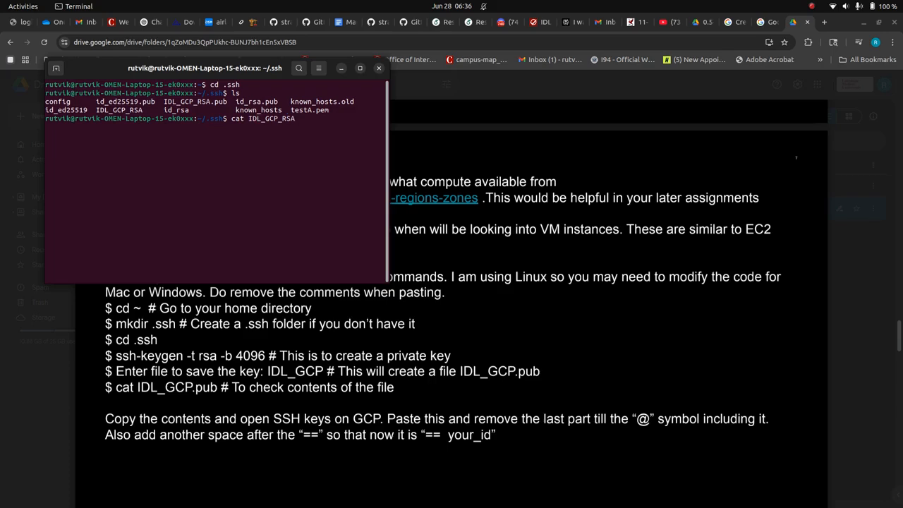
{"action": "key", "text": "Return"}
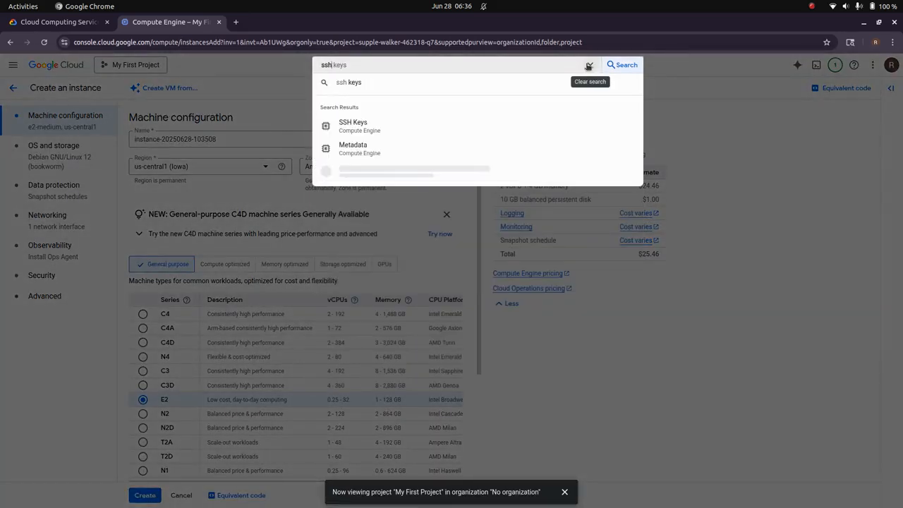
Open Compute Engine SSH Keys and paste the copied IDL_GCP_RSA key into a new entry
{"action": "left_click", "coordinate": [353, 125]}
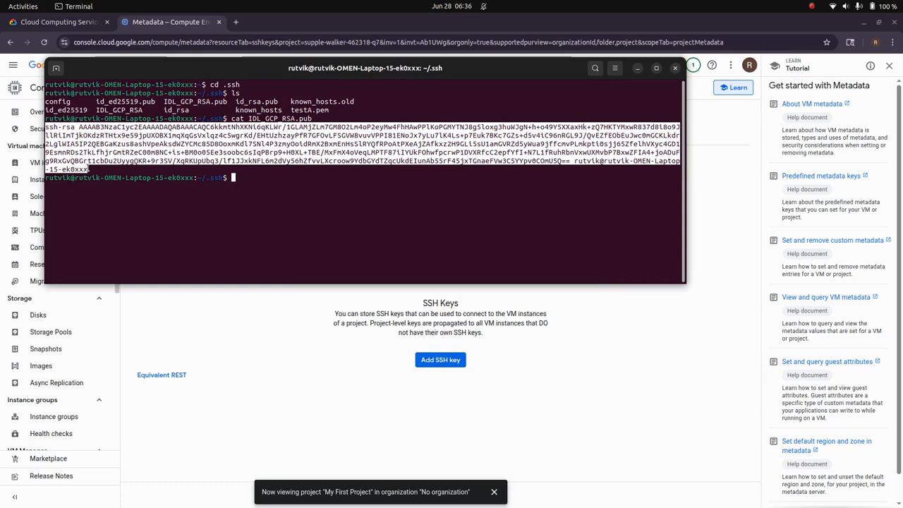
{"action": "right_click", "coordinate": [233, 177]}
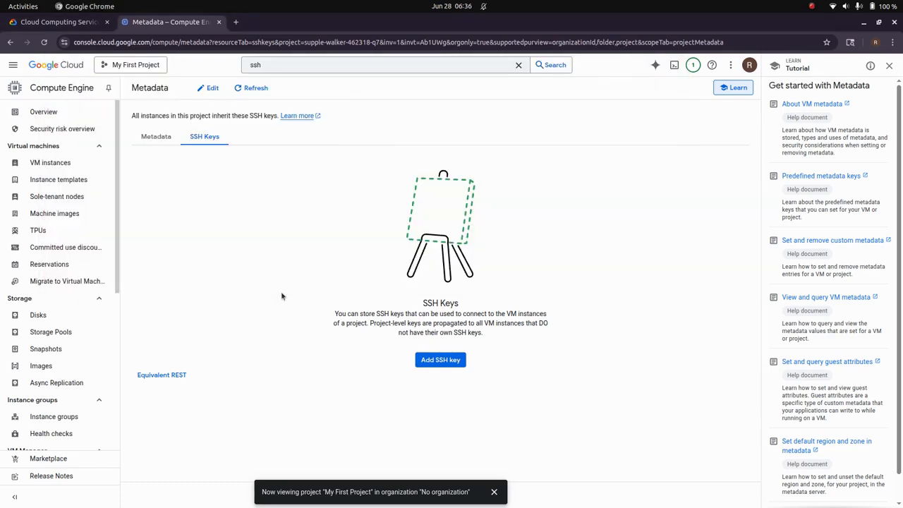
{"action": "mouse_move", "coordinate": [440, 360]}
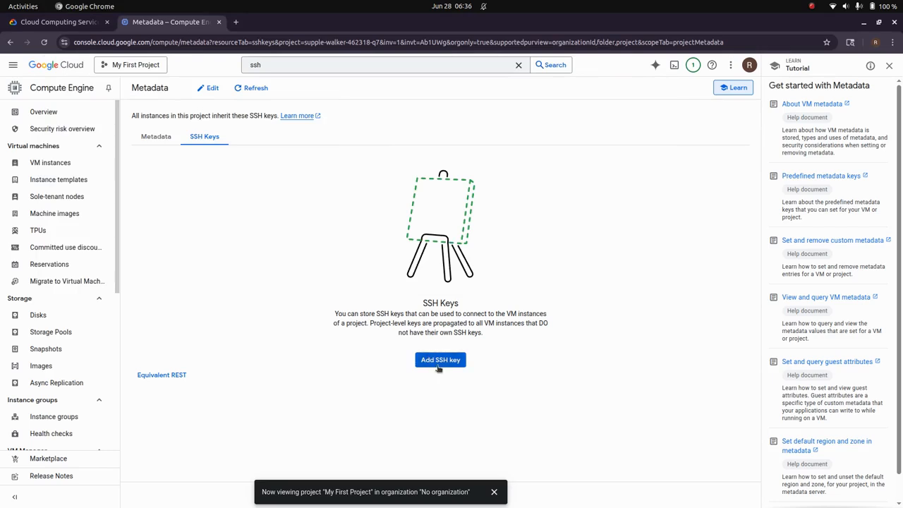
{"action": "left_click", "coordinate": [440, 360]}
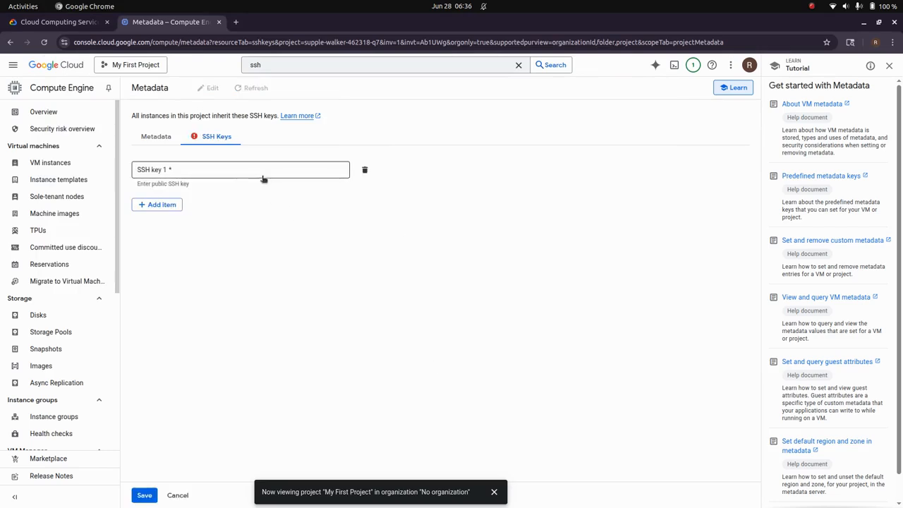
{"action": "left_click", "coordinate": [240, 169]}
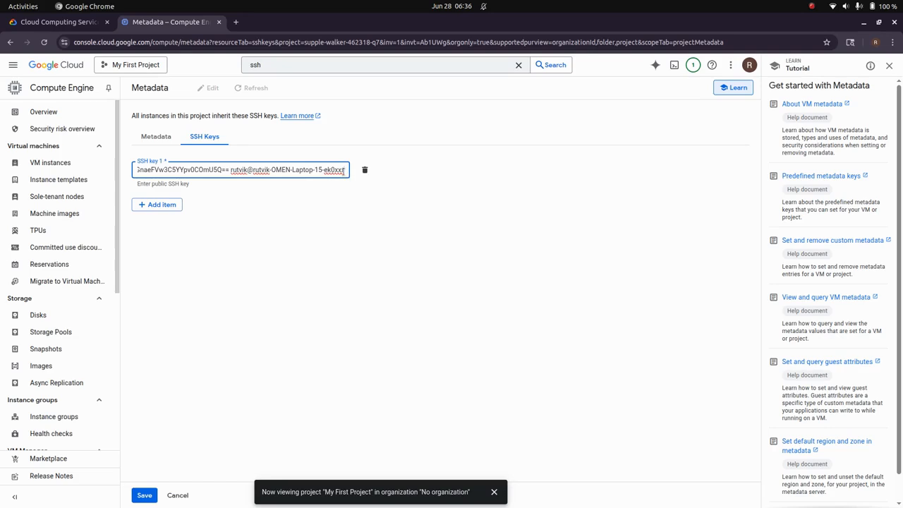
{"action": "double_click", "coordinate": [318, 169]}
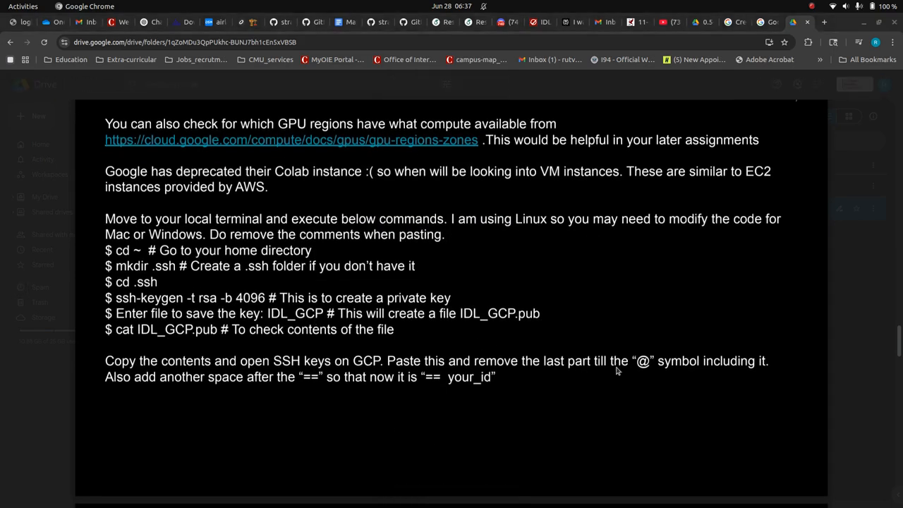
Save the pasted ssh-rsa key to project metadata under username rutvik
{"action": "left_click", "coordinate": [169, 22]}
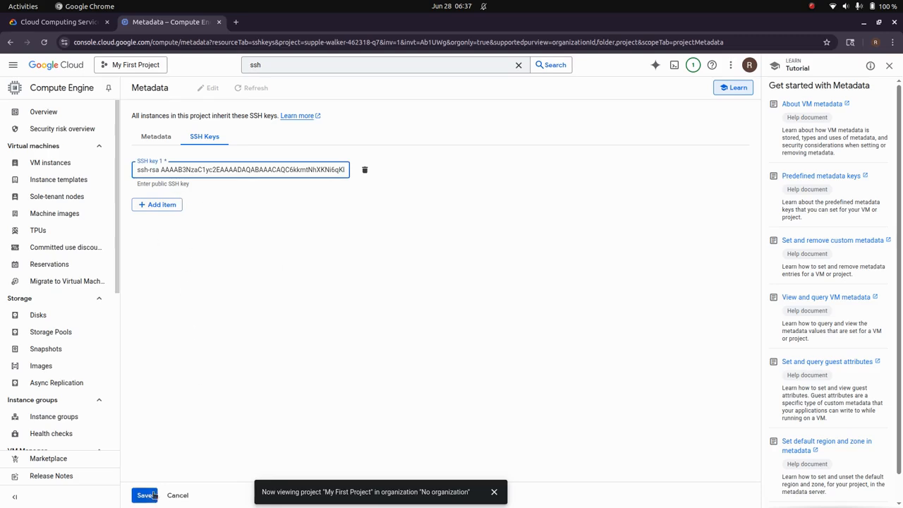
{"action": "left_click", "coordinate": [145, 495]}
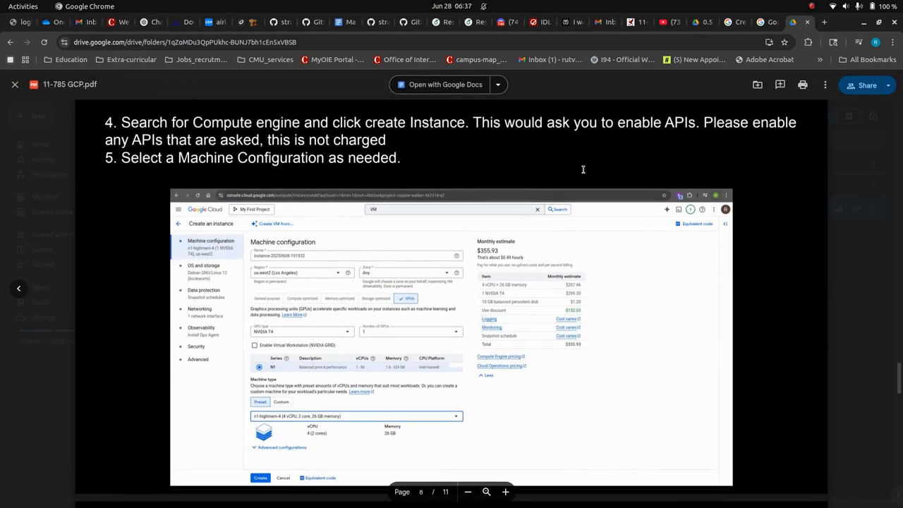
{"action": "left_click", "coordinate": [167, 22]}
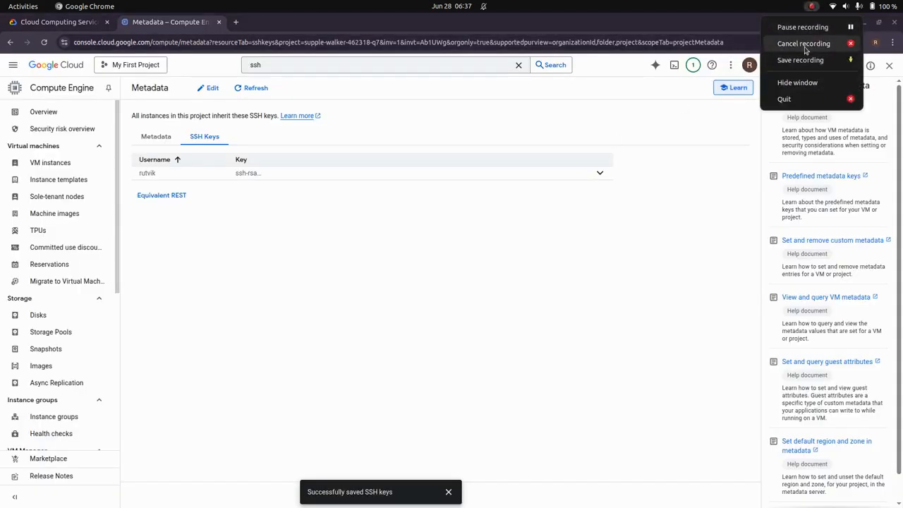
From VM instances, open Create instance with the default e2-medium us-central1 configuration
{"action": "left_click", "coordinate": [51, 162]}
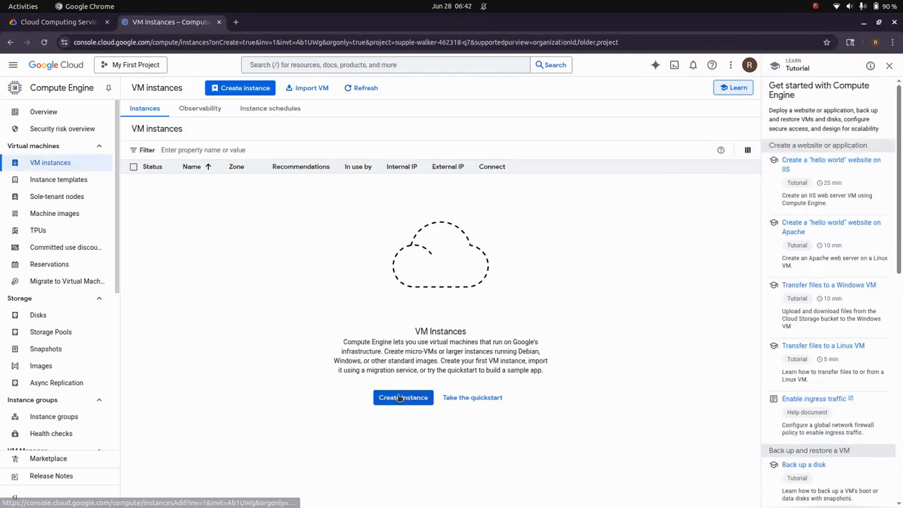
{"action": "left_click", "coordinate": [402, 397]}
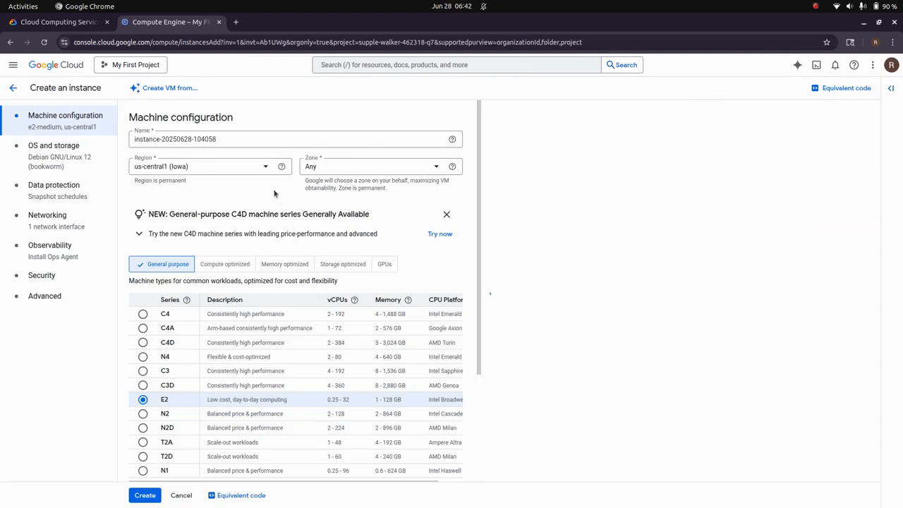
Set the instance region to us-west4 (Las Vegas)
{"action": "left_click", "coordinate": [205, 166]}
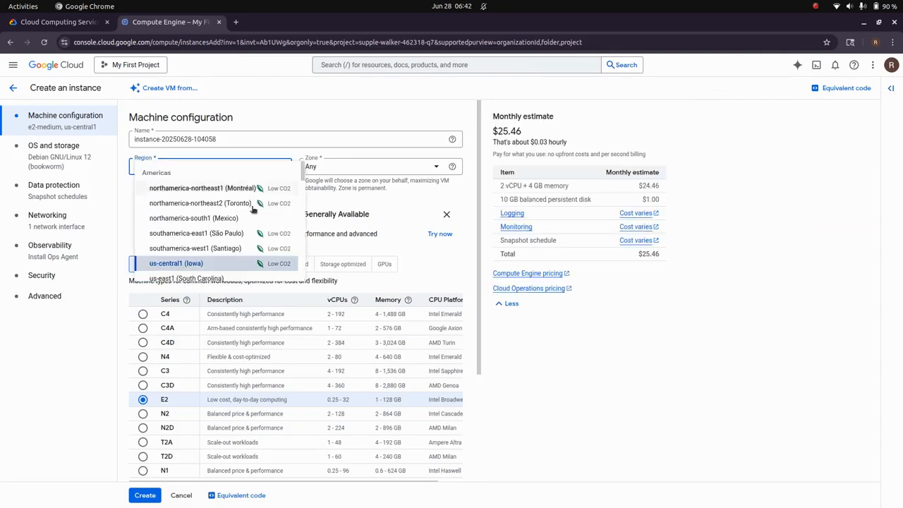
{"action": "scroll", "scroll_direction": "down", "scroll_amount": 3}
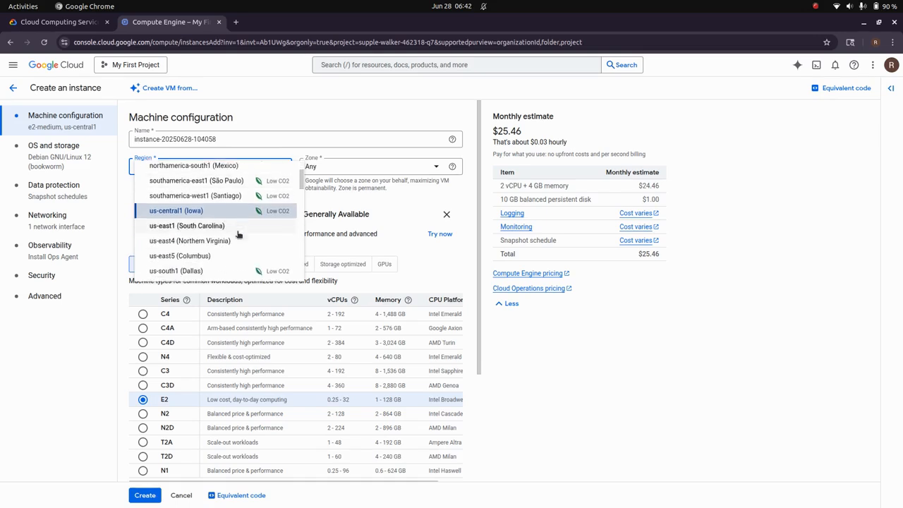
{"action": "scroll", "scroll_direction": "down", "scroll_amount": 3}
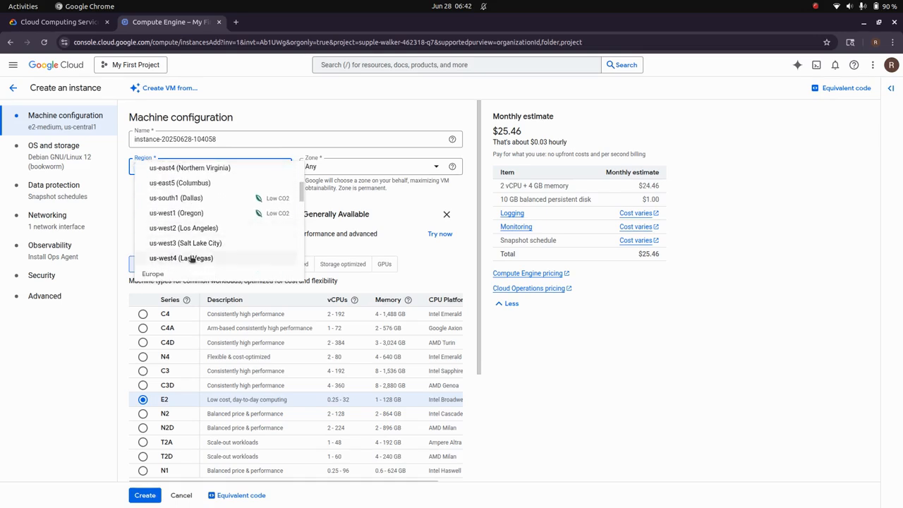
{"action": "left_click", "coordinate": [180, 257]}
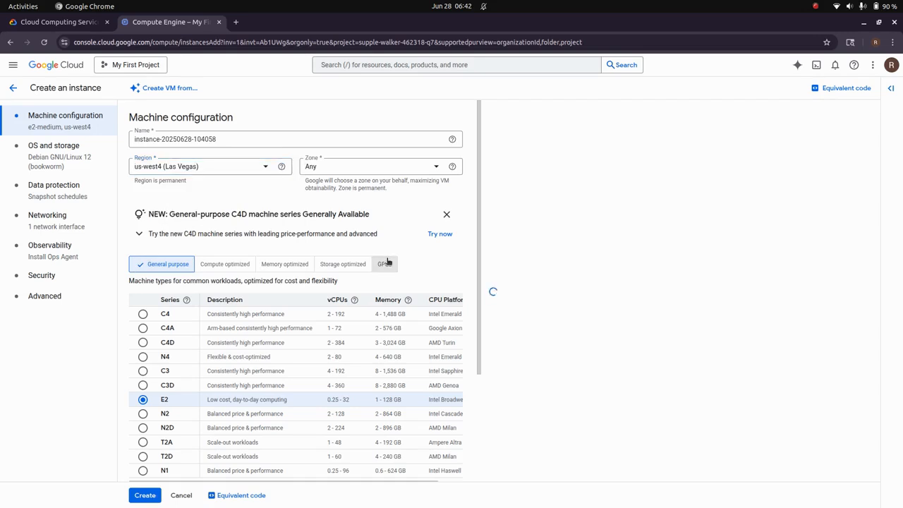
Switch to GPU machine types and choose the n1-highmem-4 high-memory preset
{"action": "left_click", "coordinate": [383, 263]}
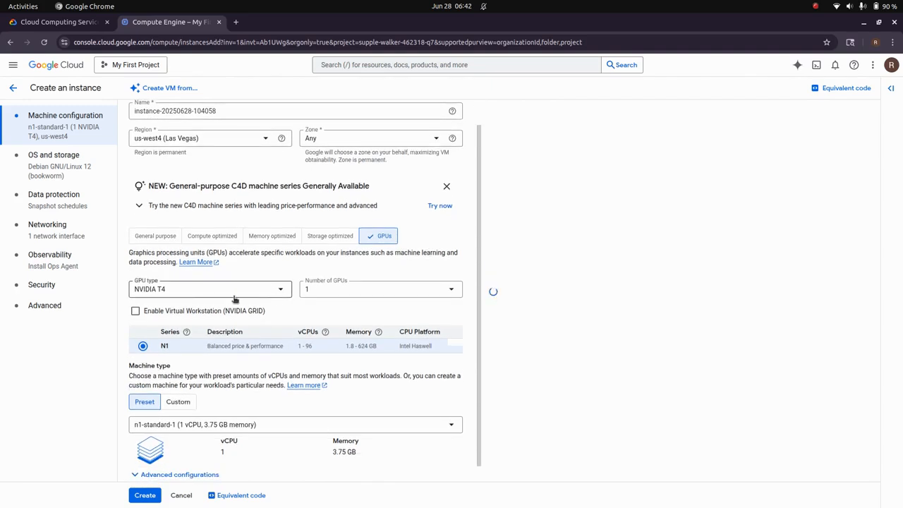
{"action": "scroll", "scroll_direction": "down", "scroll_amount": 3}
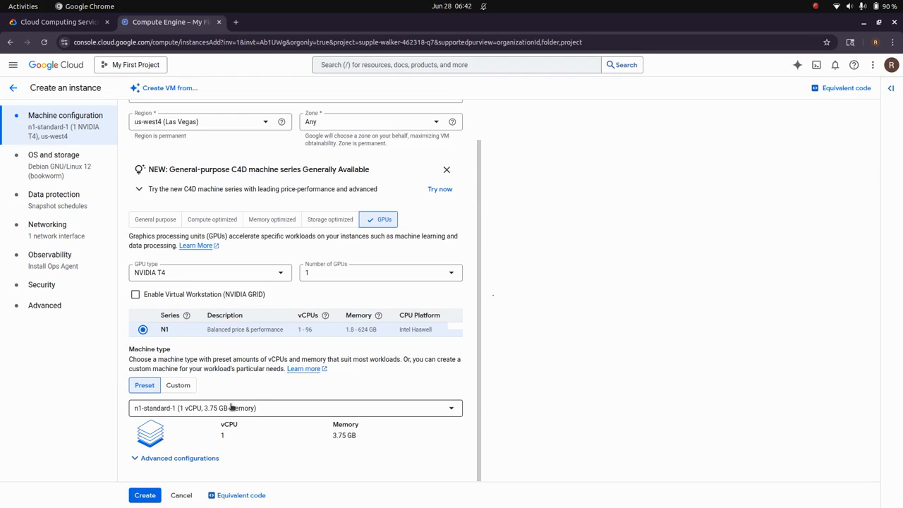
{"action": "left_click", "coordinate": [296, 408]}
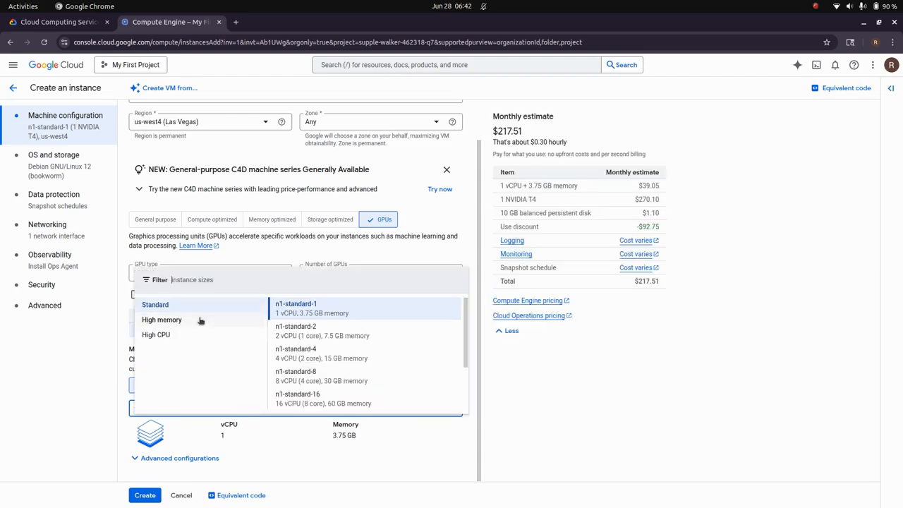
{"action": "left_click", "coordinate": [161, 319]}
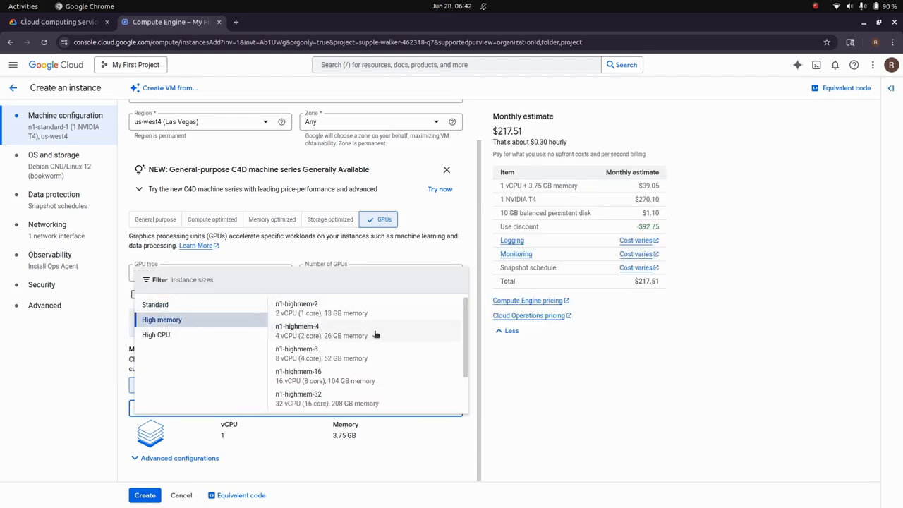
{"action": "left_click", "coordinate": [296, 330]}
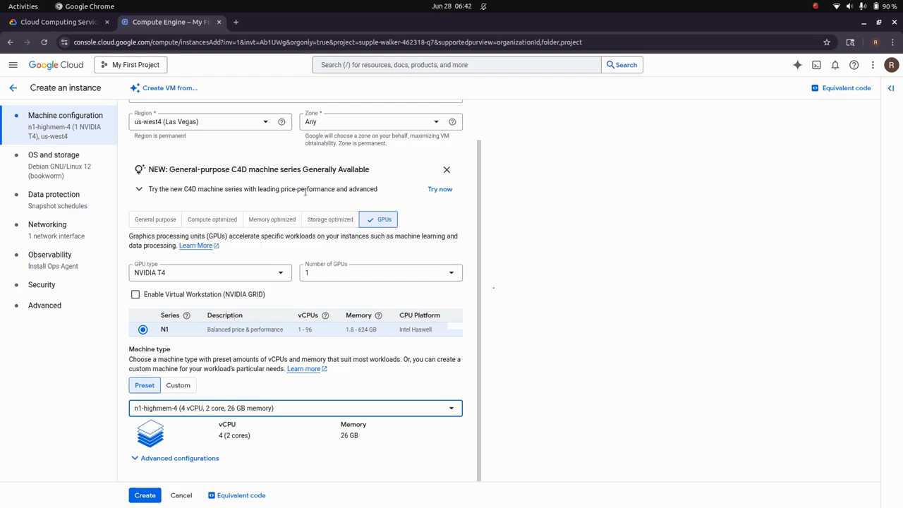
Keep NVIDIA T4 as the GPU type, then return to the setup guide PDF
{"action": "scroll", "scroll_direction": "up", "scroll_amount": 3}
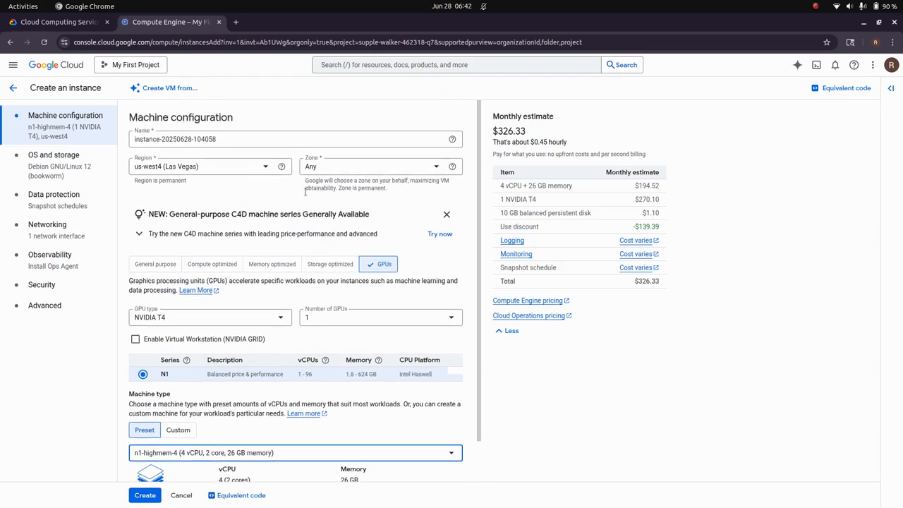
{"action": "scroll", "scroll_direction": "down", "scroll_amount": 3}
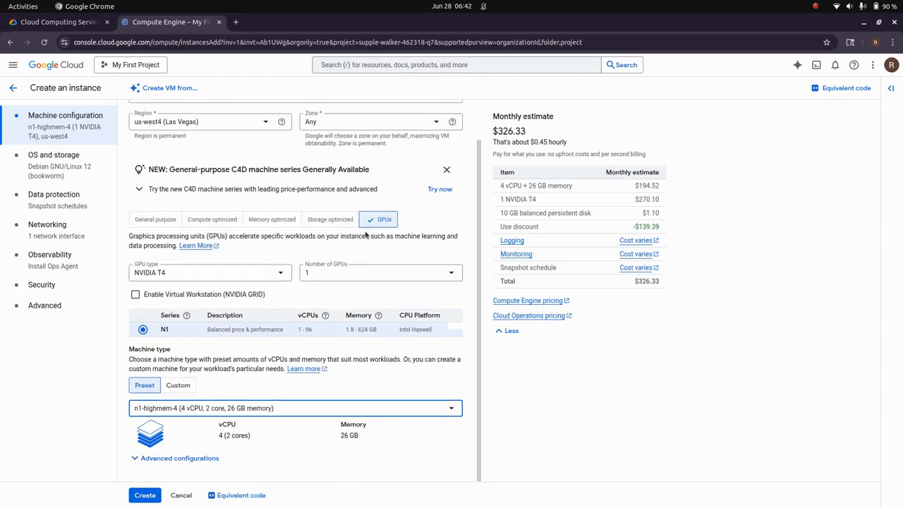
{"action": "left_click", "coordinate": [210, 272]}
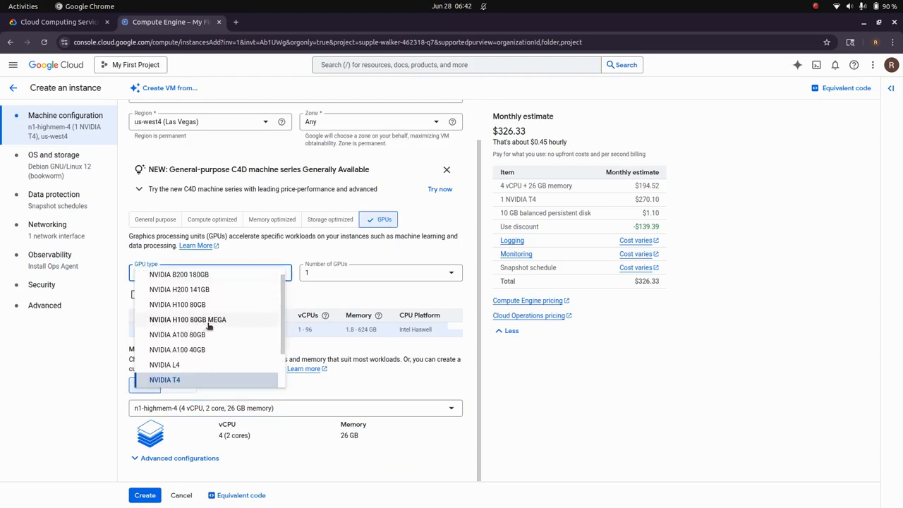
{"action": "scroll", "scroll_direction": "down", "scroll_amount": 3}
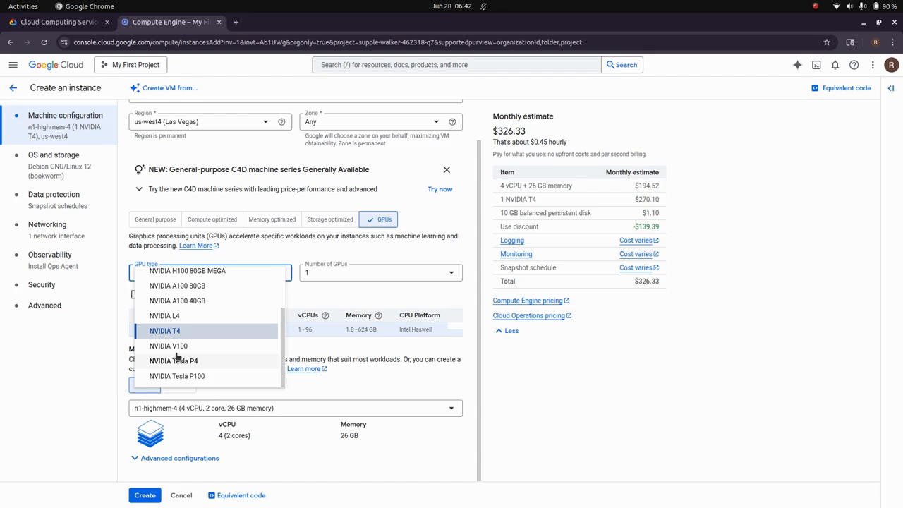
{"action": "mouse_move", "coordinate": [199, 367]}
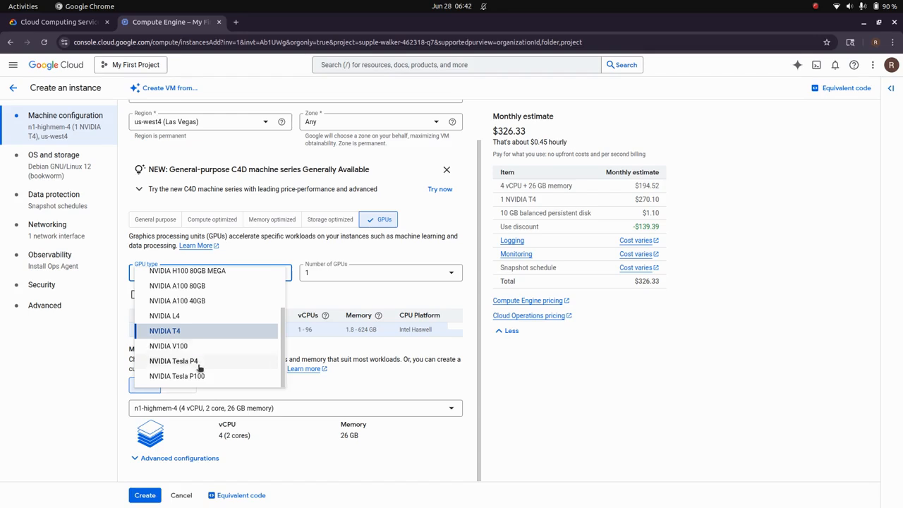
{"action": "mouse_move", "coordinate": [189, 381]}
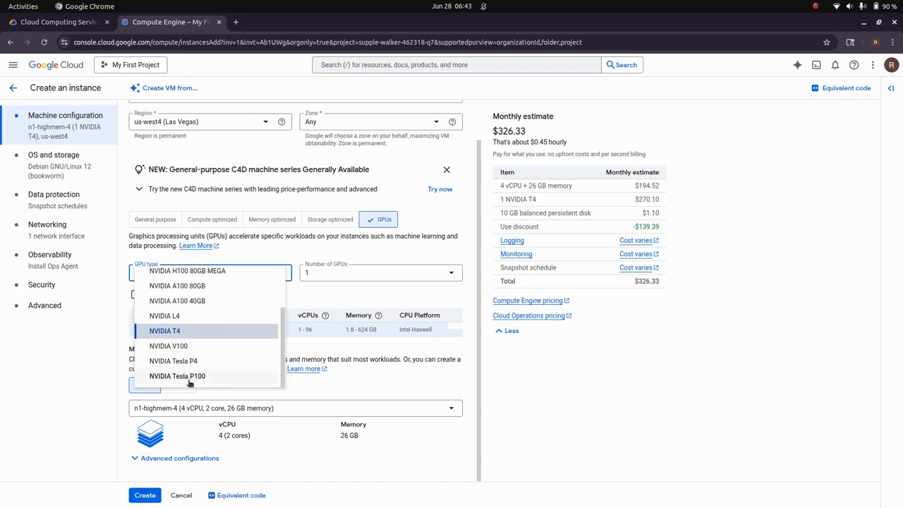
{"action": "left_click", "coordinate": [164, 330]}
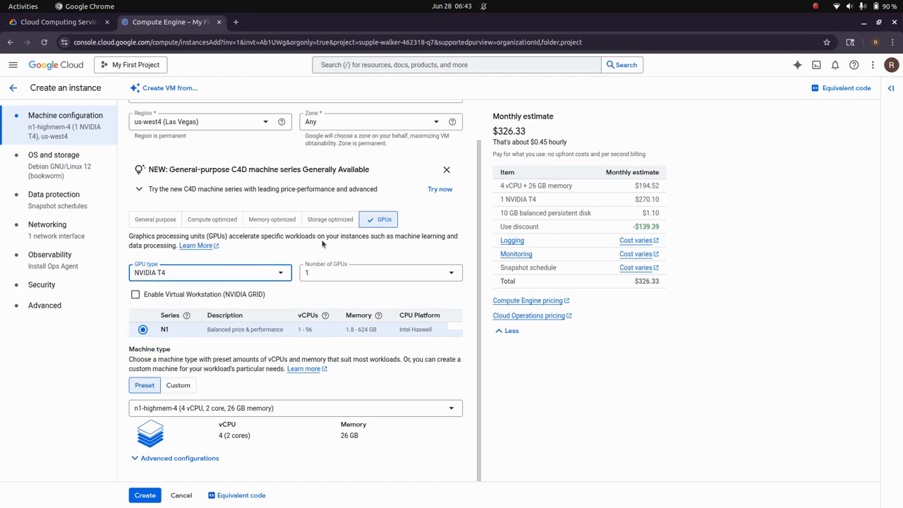
{"action": "scroll", "scroll_direction": "up", "scroll_amount": 3}
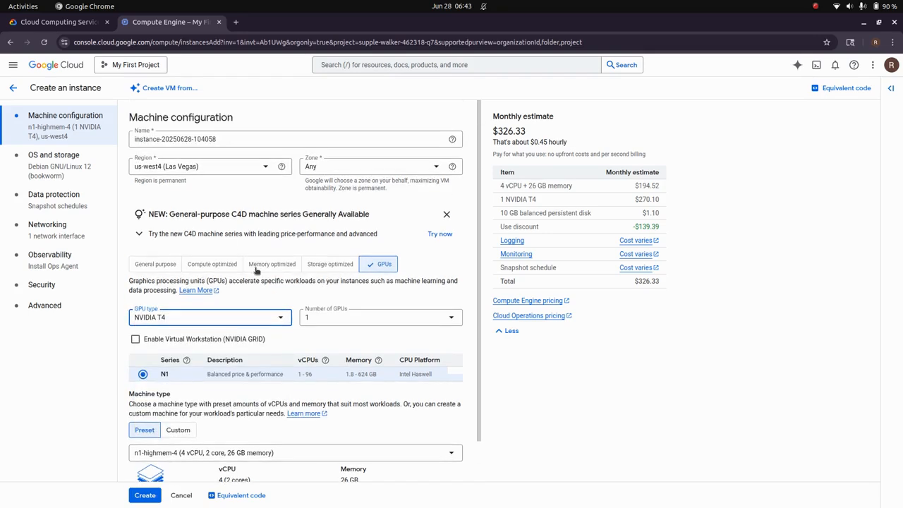
{"action": "mouse_move", "coordinate": [289, 211]}
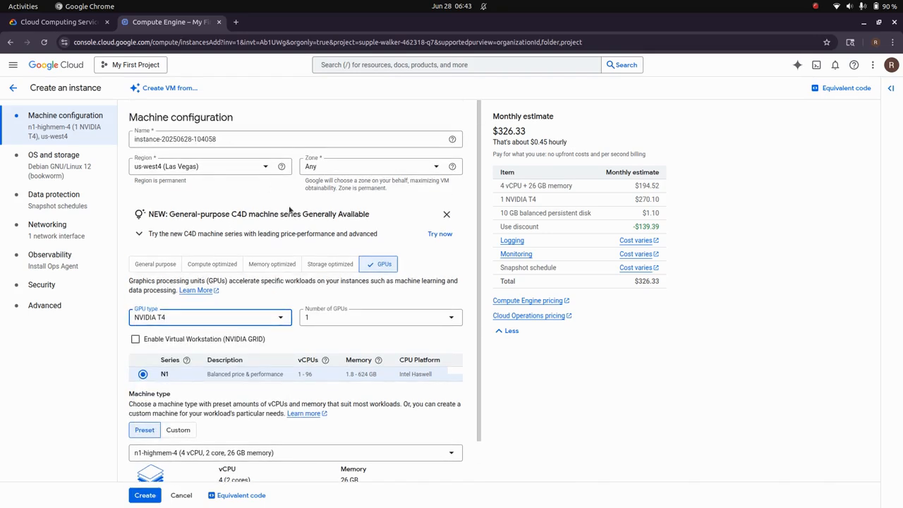
{"action": "left_click", "coordinate": [53, 22]}
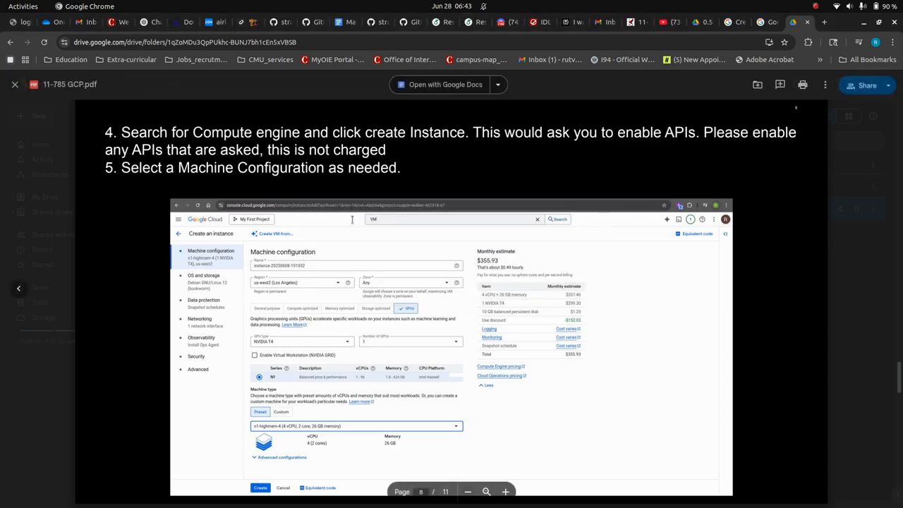
Follow the guide's gpu-regions-zones link and scroll through the GPU availability table
{"action": "scroll", "scroll_direction": "down", "scroll_amount": 3}
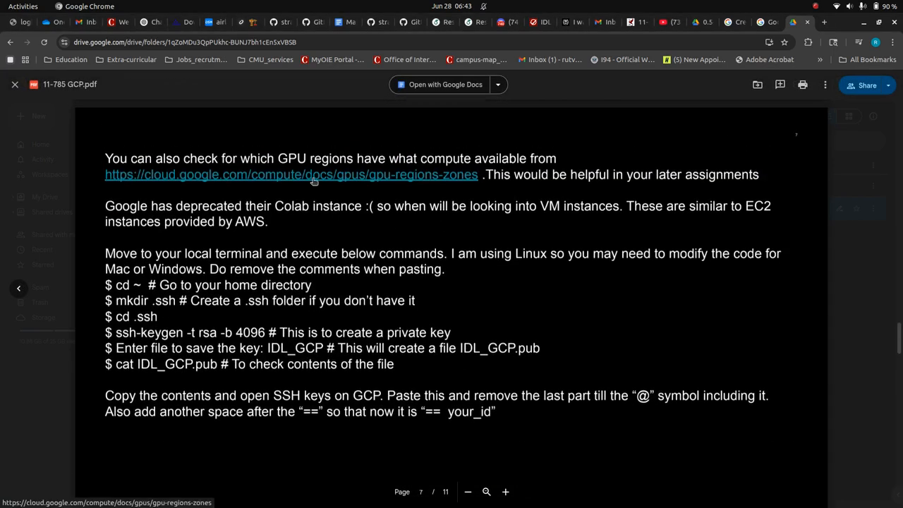
{"action": "left_click", "coordinate": [291, 174]}
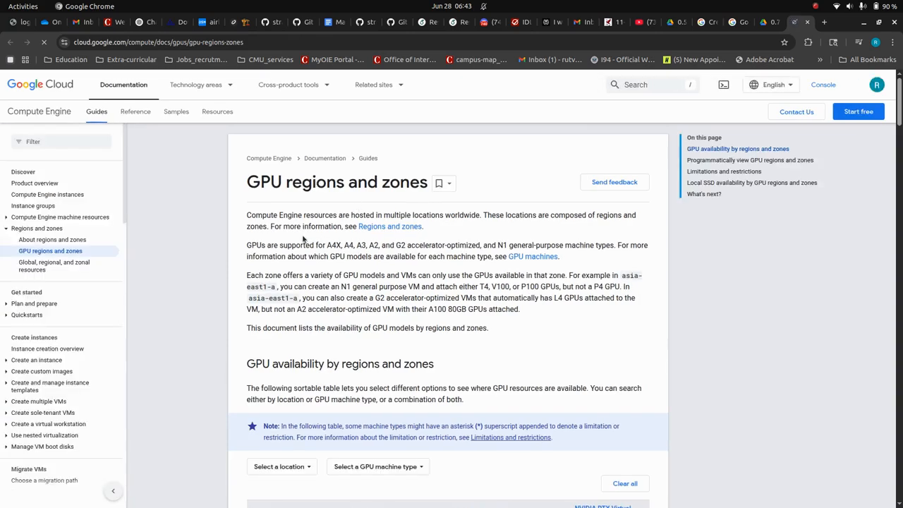
{"action": "scroll", "scroll_direction": "down", "scroll_amount": 3}
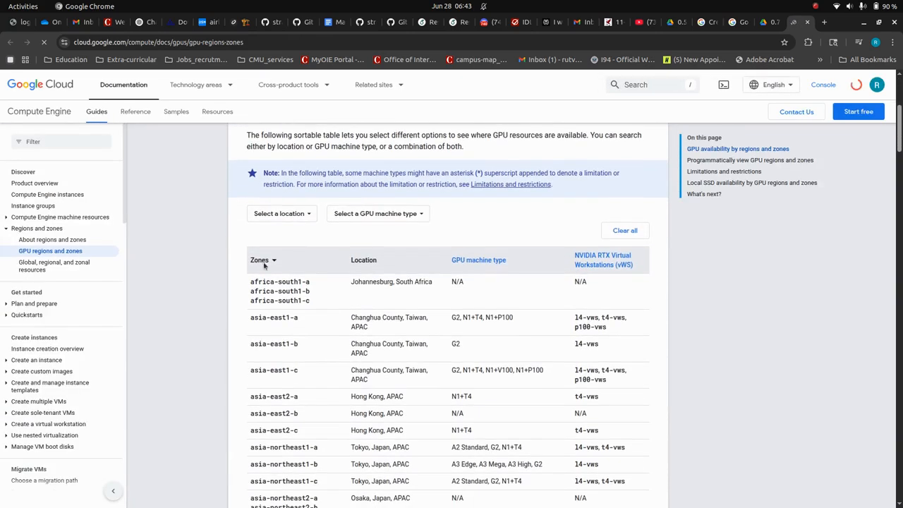
{"action": "scroll", "scroll_direction": "down", "scroll_amount": 3}
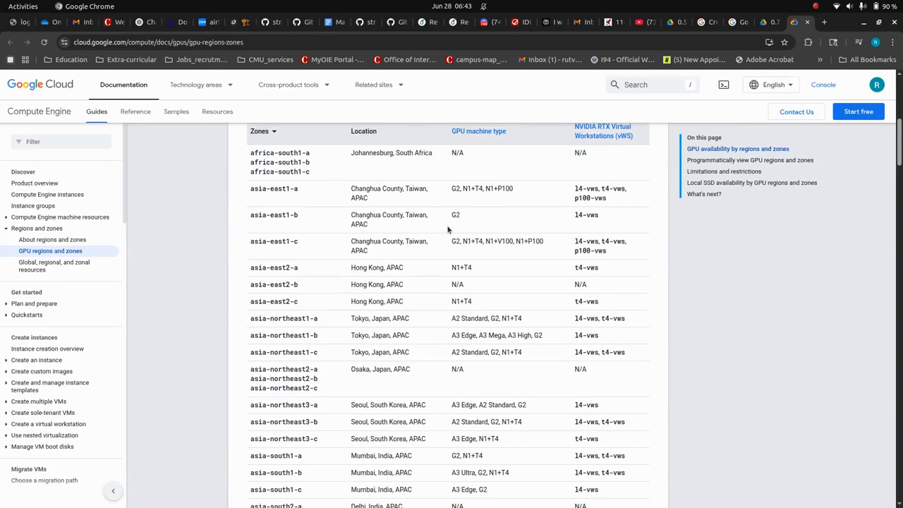
{"action": "scroll", "scroll_direction": "down", "scroll_amount": 3}
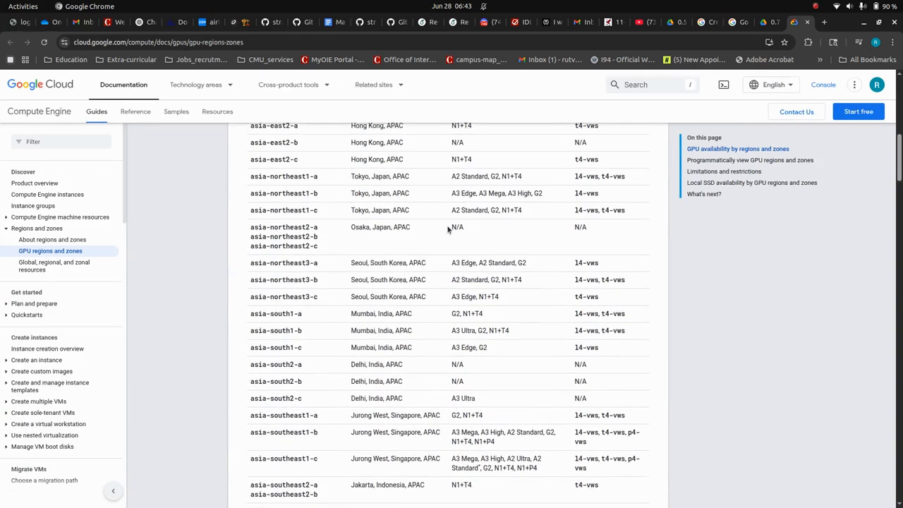
{"action": "scroll", "scroll_direction": "down", "scroll_amount": 3}
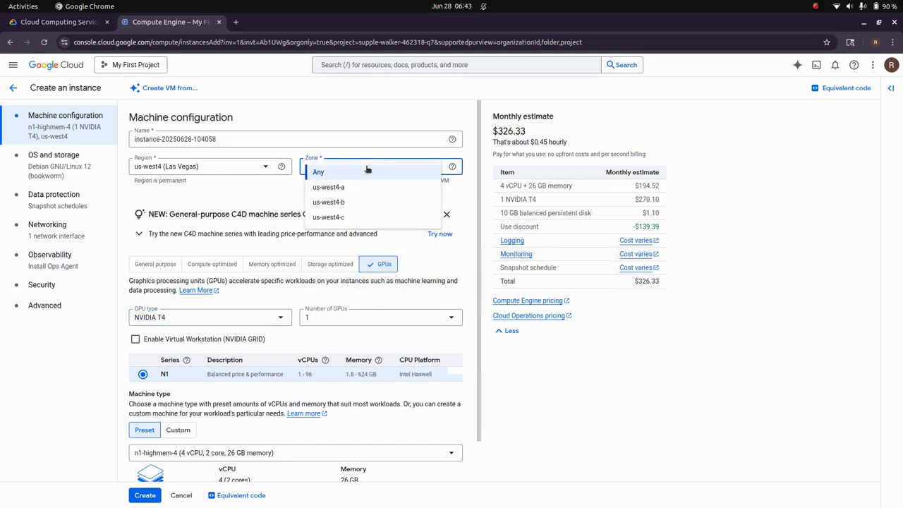
Keep zone Any, close the C4D banner, and go to OS and storage
{"action": "left_click", "coordinate": [318, 172]}
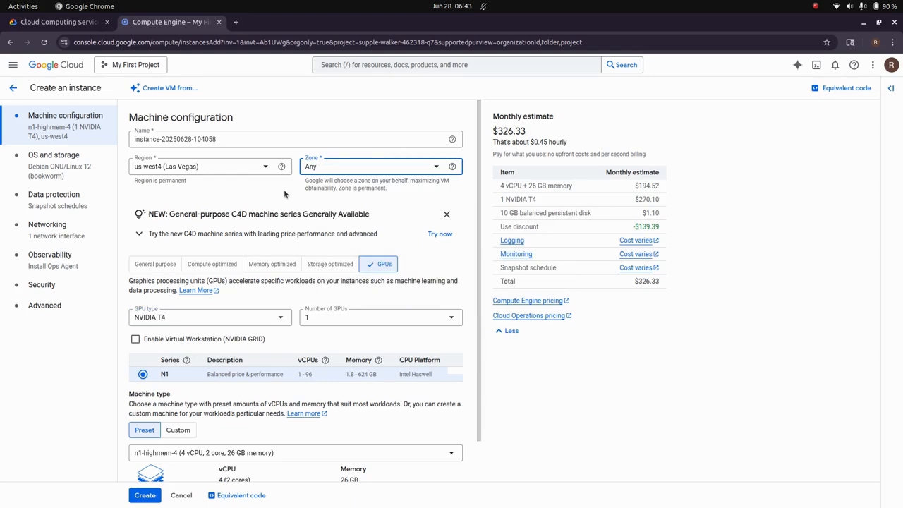
{"action": "scroll", "scroll_direction": "down", "scroll_amount": 3}
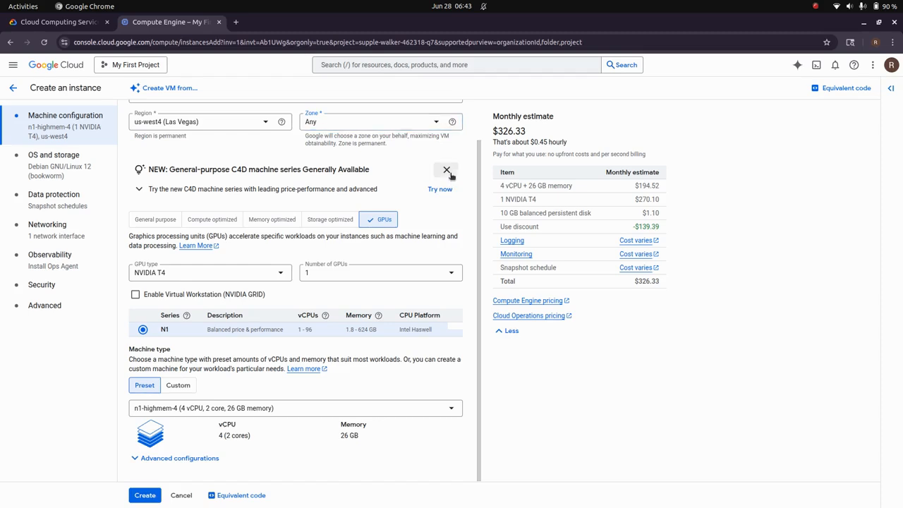
{"action": "left_click", "coordinate": [446, 171]}
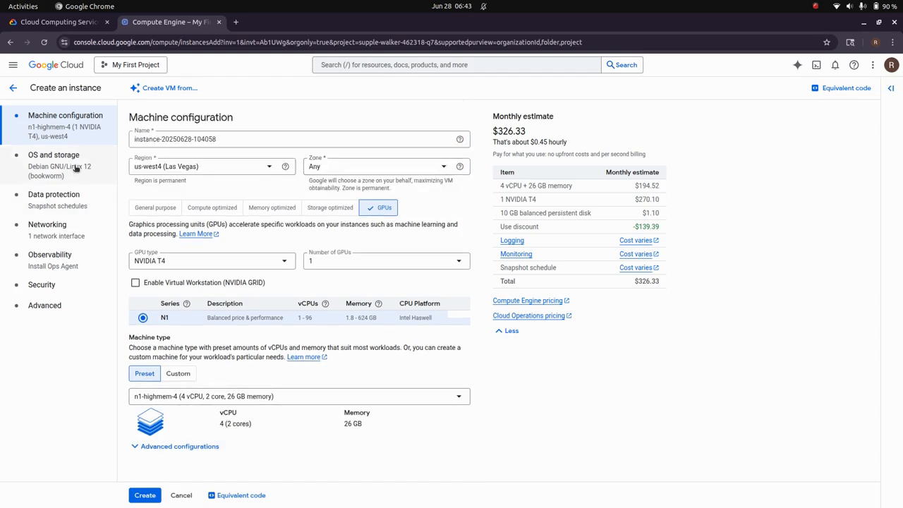
{"action": "left_click", "coordinate": [53, 154]}
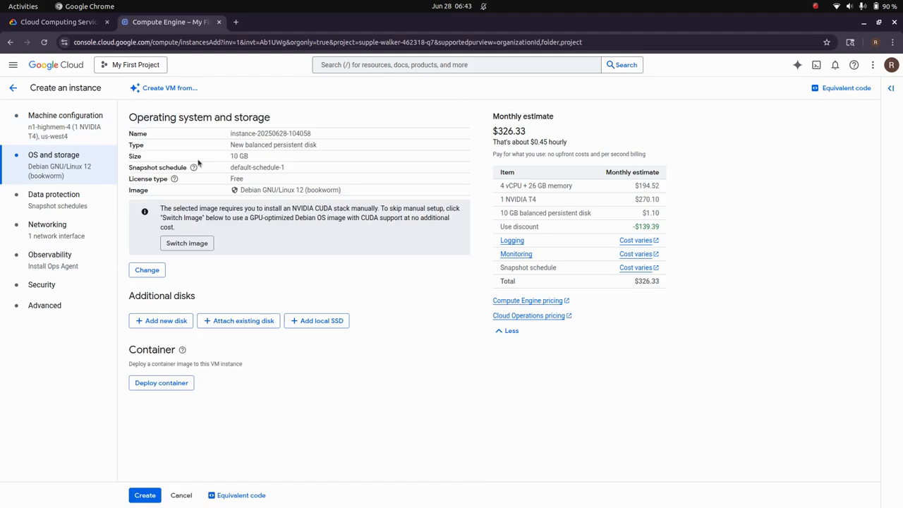
{"action": "mouse_move", "coordinate": [263, 208]}
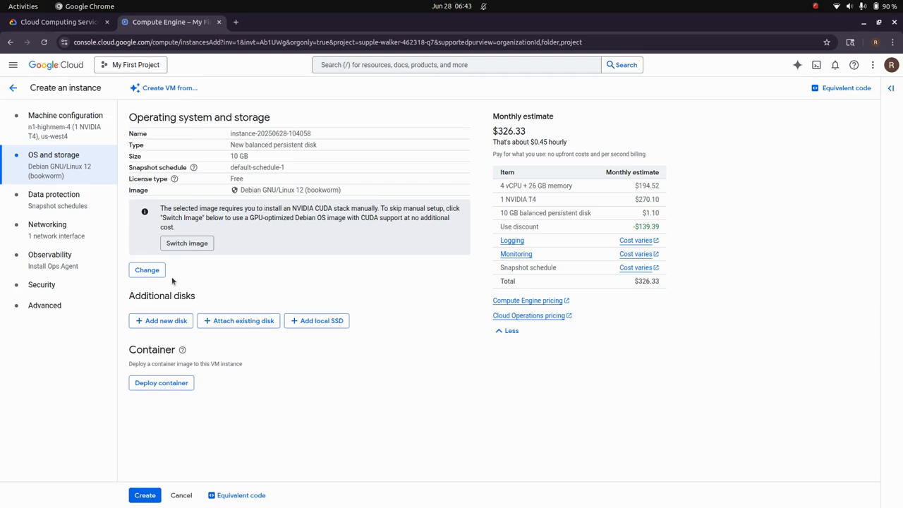
Change the boot disk to Debian GNU/Linux 11 (bullseye) with 100 GB size
{"action": "left_click", "coordinate": [146, 269]}
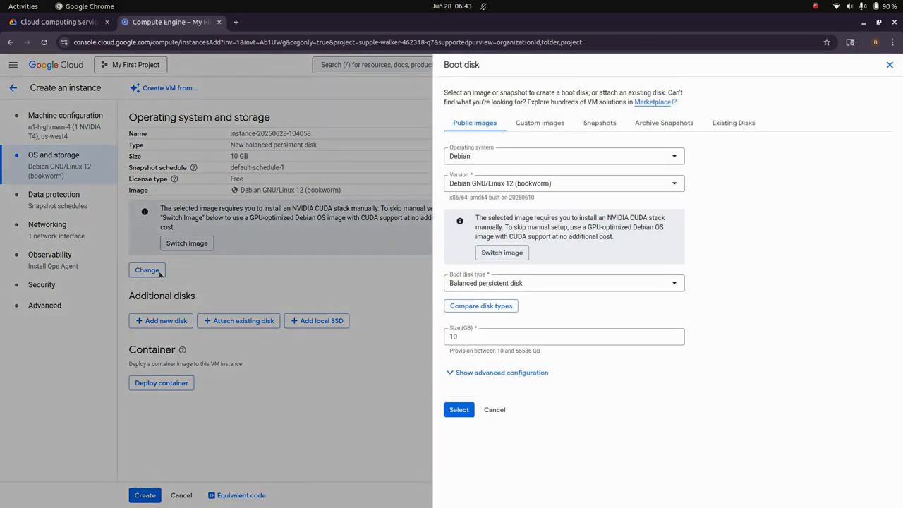
{"action": "left_click", "coordinate": [564, 183]}
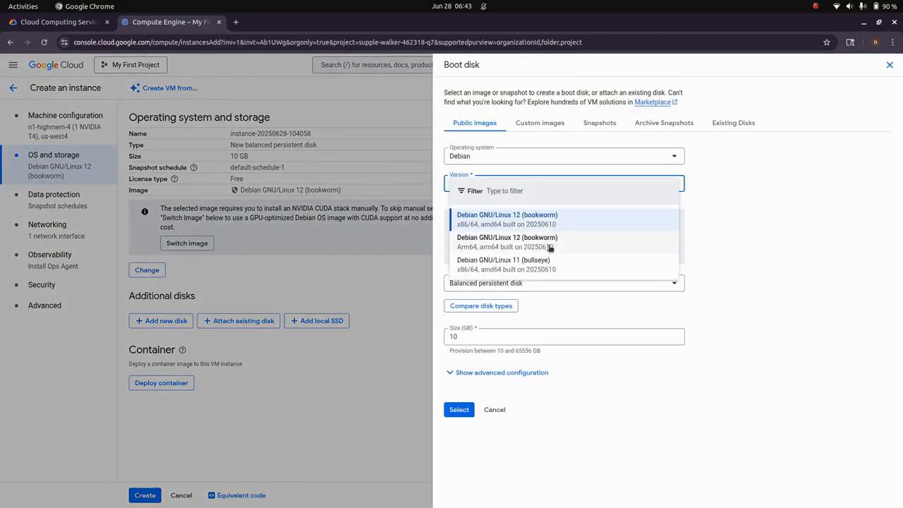
{"action": "left_click", "coordinate": [503, 264]}
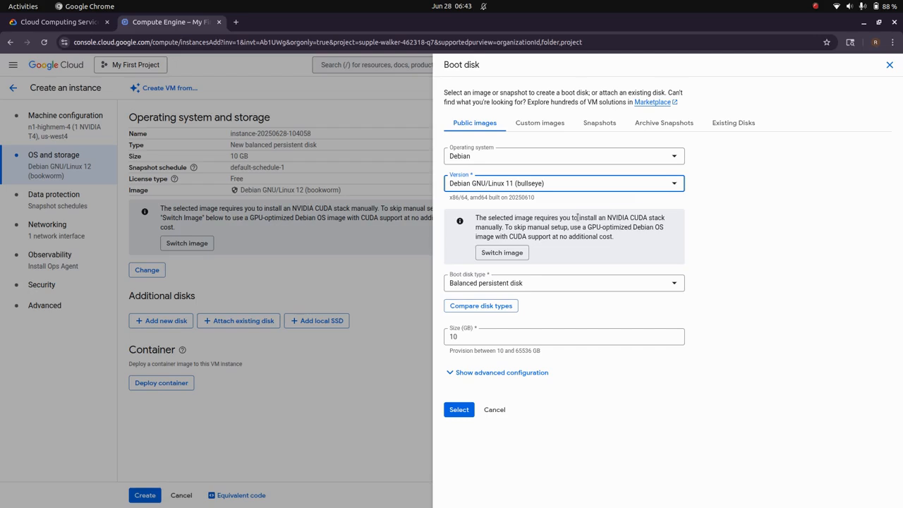
{"action": "mouse_move", "coordinate": [541, 324]}
{"action": "type", "text": "0"}
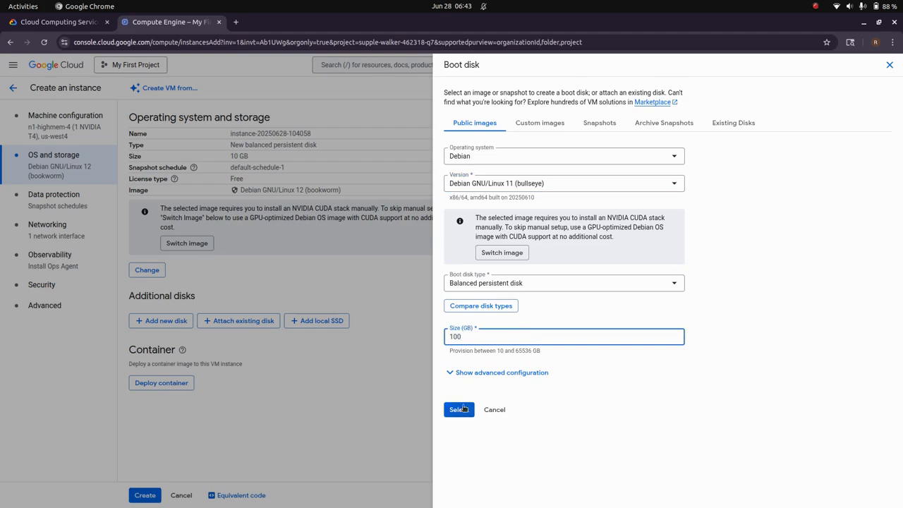
{"action": "left_click", "coordinate": [456, 410]}
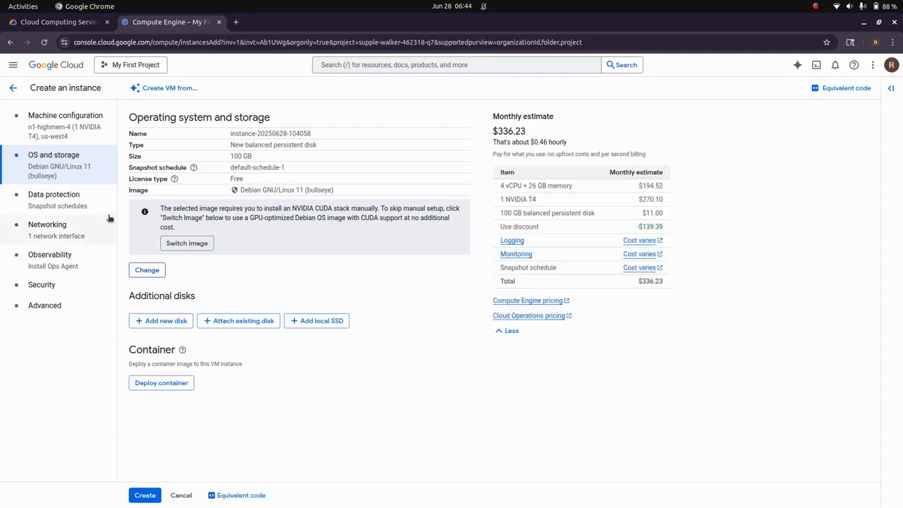
Review the Networking and Observability settings, then create the VM instance
{"action": "left_click", "coordinate": [47, 224]}
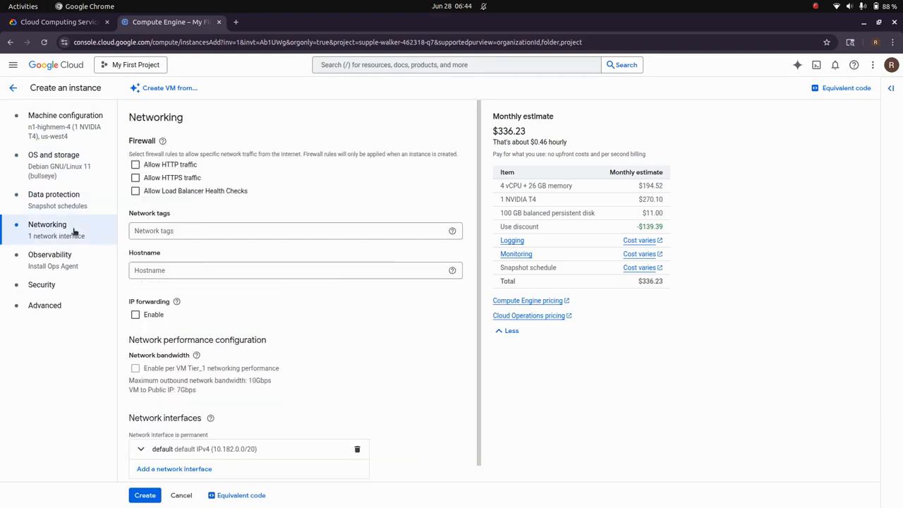
{"action": "left_click", "coordinate": [50, 254]}
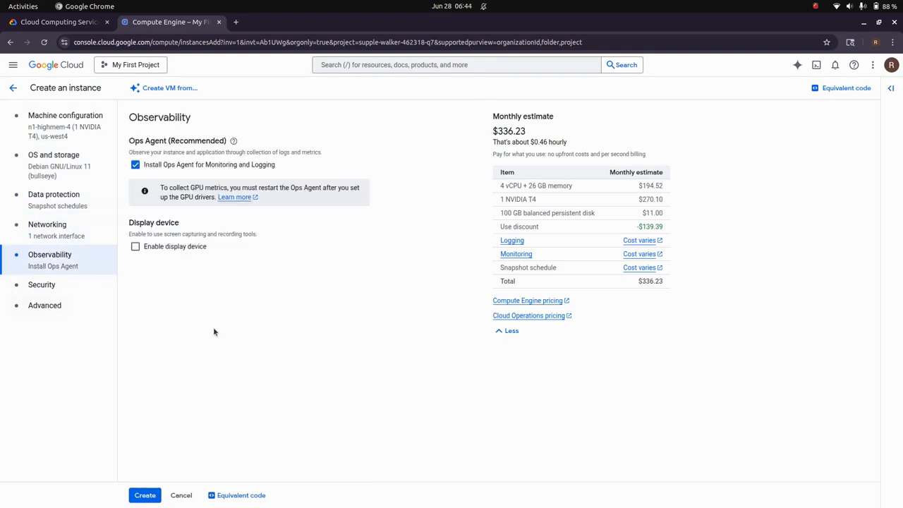
{"action": "left_click", "coordinate": [145, 494]}
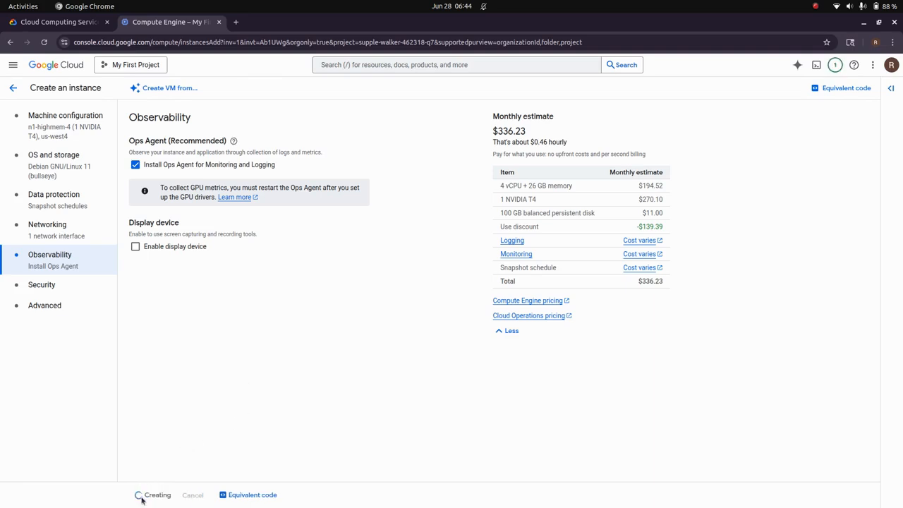
{"action": "left_click", "coordinate": [158, 495]}
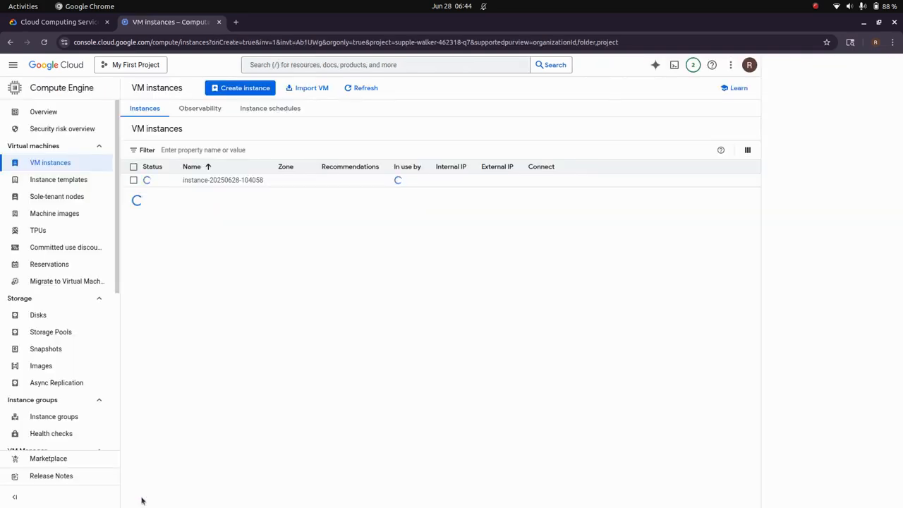
{"action": "left_click", "coordinate": [738, 88]}
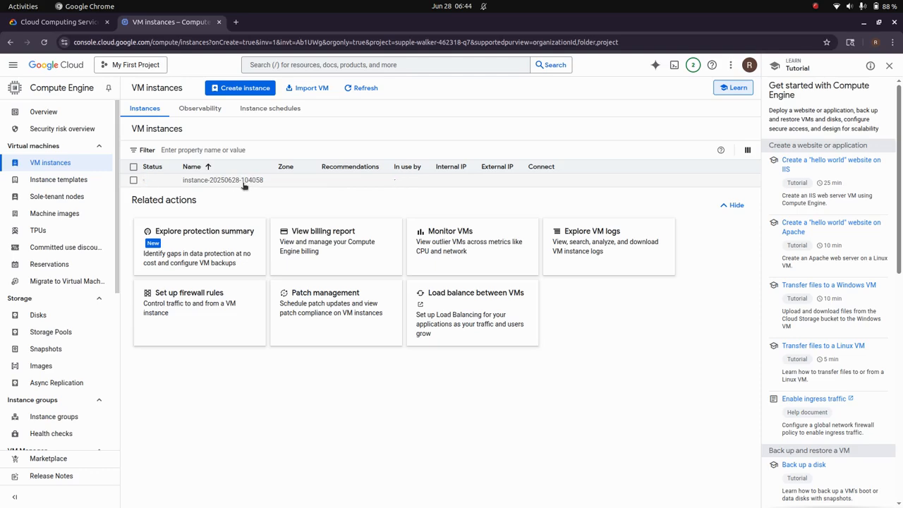
{"action": "left_click", "coordinate": [365, 88]}
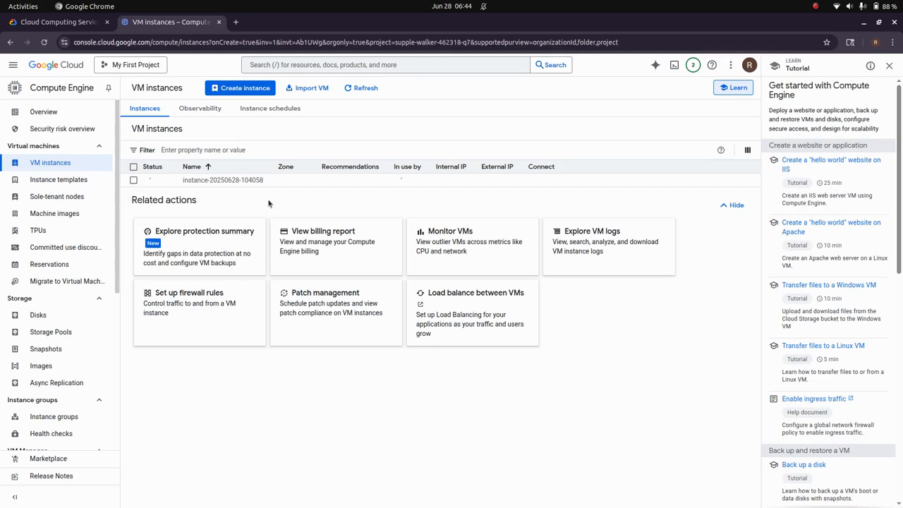
{"action": "left_click", "coordinate": [360, 87]}
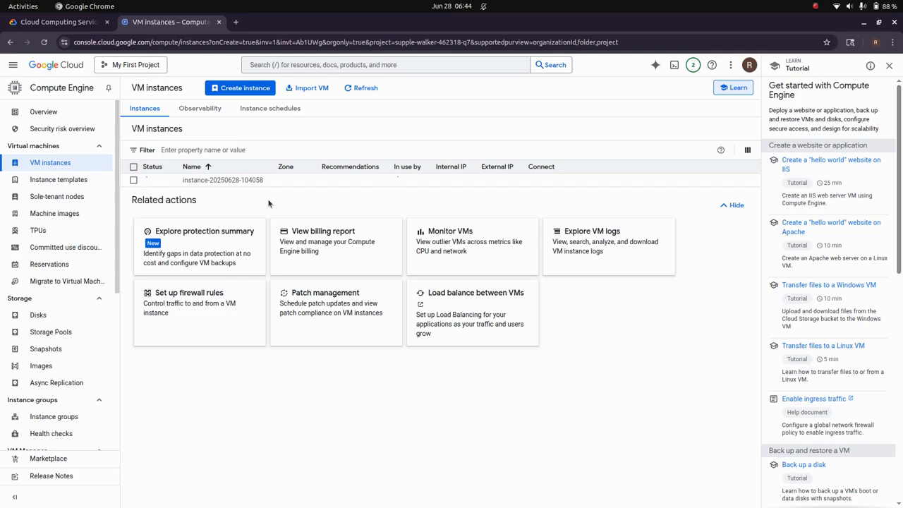
{"action": "left_click", "coordinate": [361, 87]}
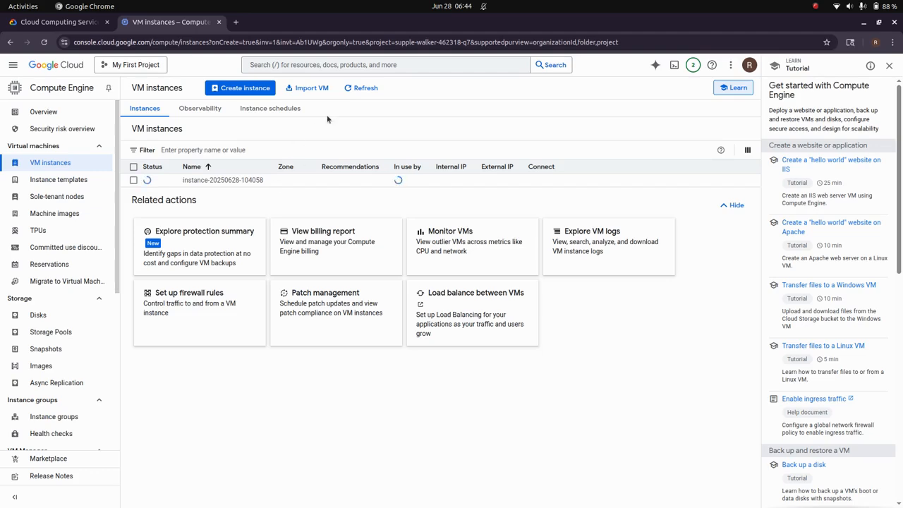
{"action": "left_click", "coordinate": [361, 87]}
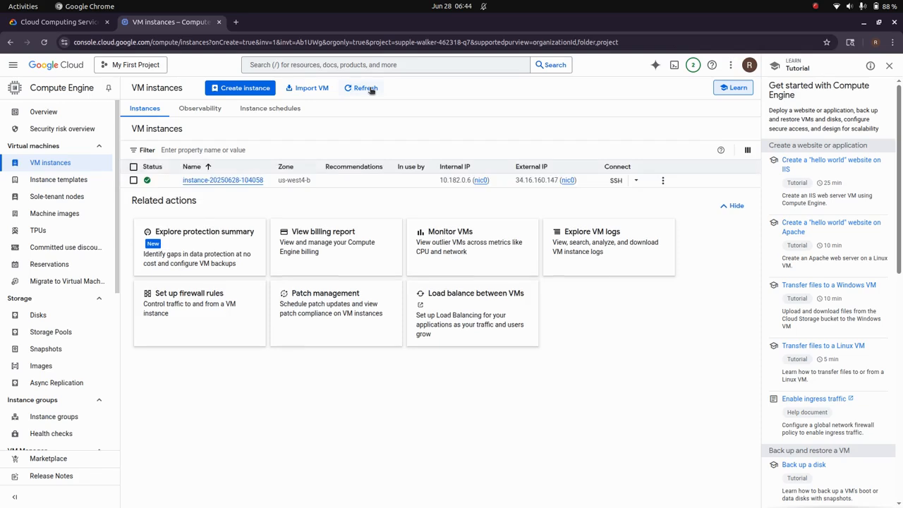
{"action": "mouse_move", "coordinate": [357, 192]}
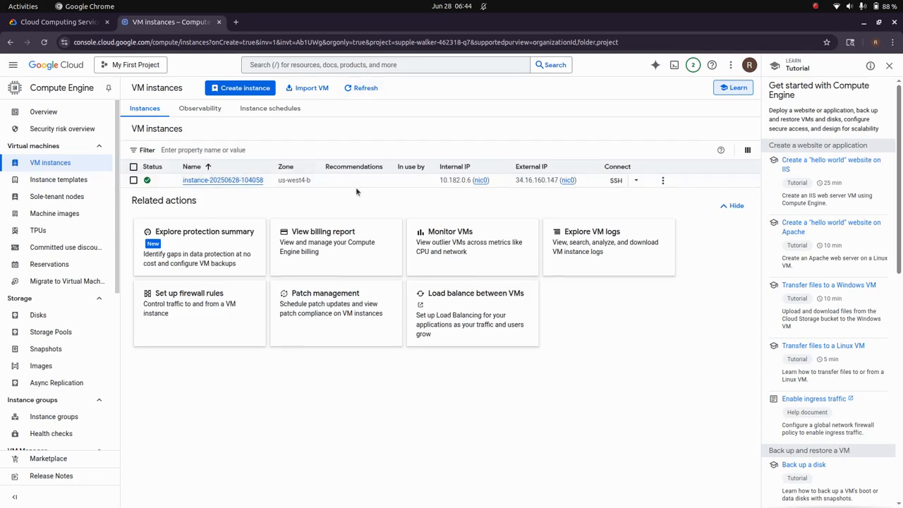
{"action": "mouse_move", "coordinate": [466, 171]}
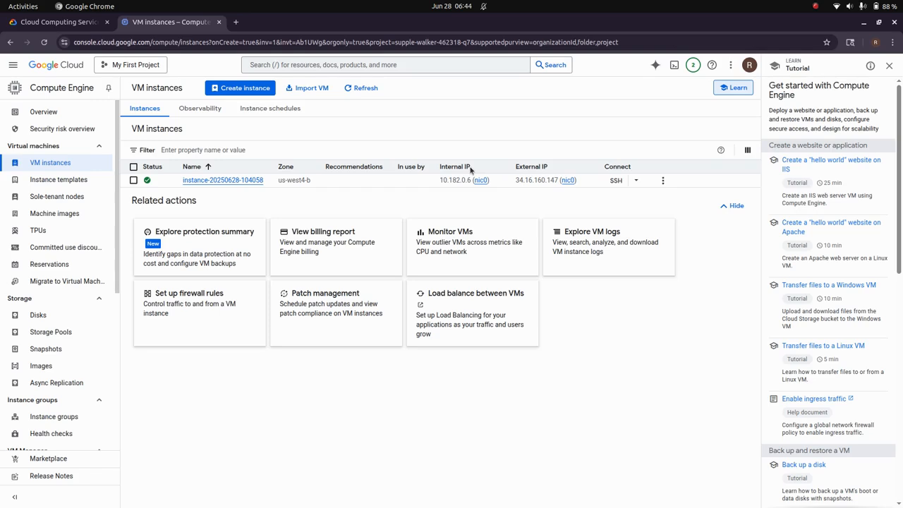
{"action": "left_click", "coordinate": [816, 6]}
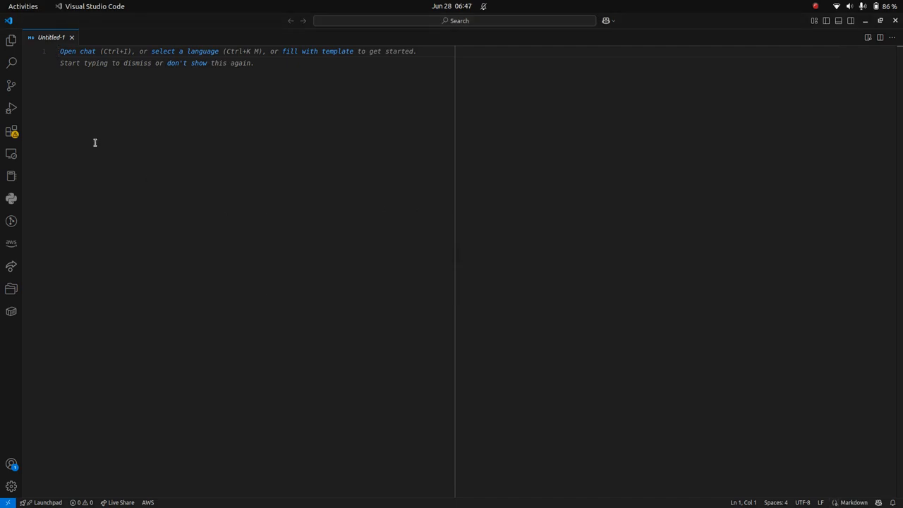
Search extensions for 'remote' to verify Remote - SSH, then list hosts via Connect to Host
{"action": "left_click", "coordinate": [10, 131]}
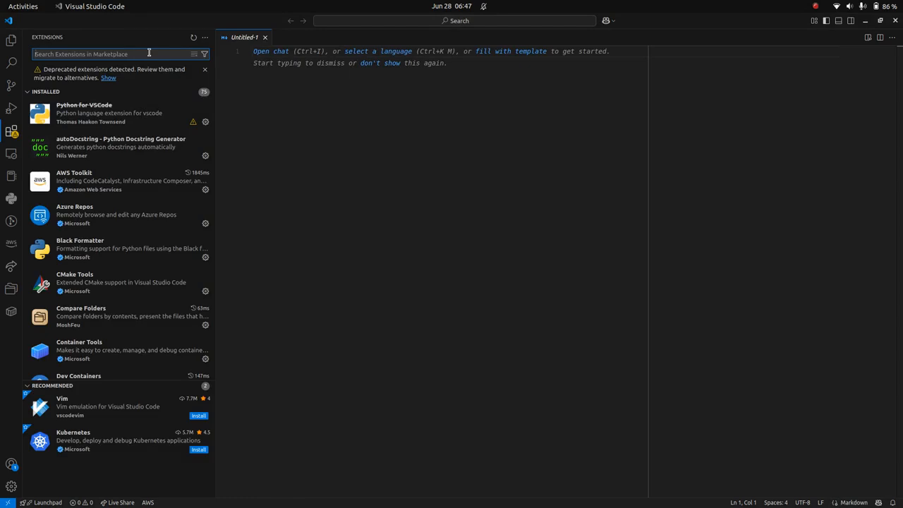
{"action": "type", "text": "remote"}
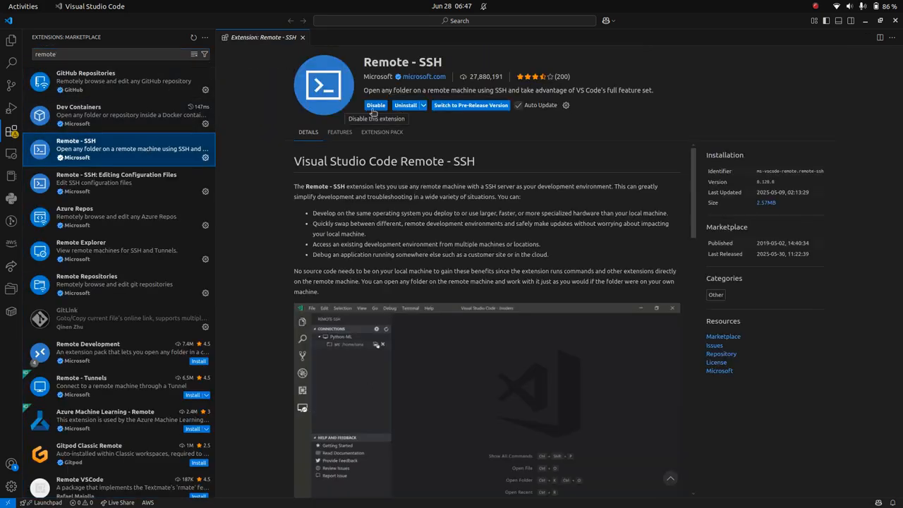
{"action": "mouse_move", "coordinate": [308, 46]}
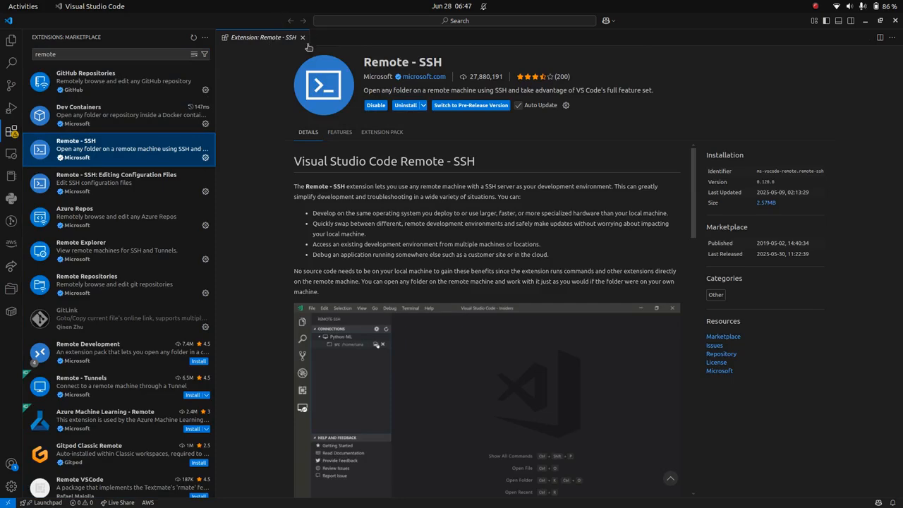
{"action": "left_click", "coordinate": [302, 37]}
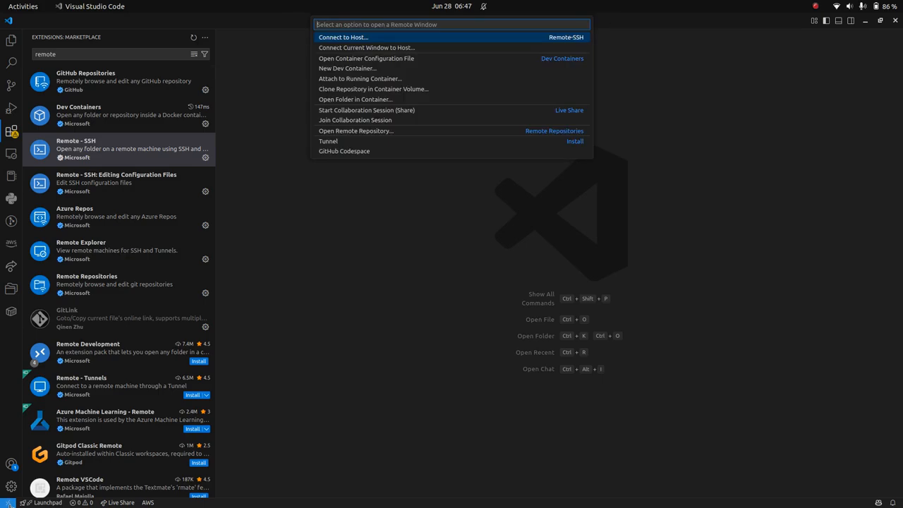
{"action": "mouse_move", "coordinate": [417, 47]}
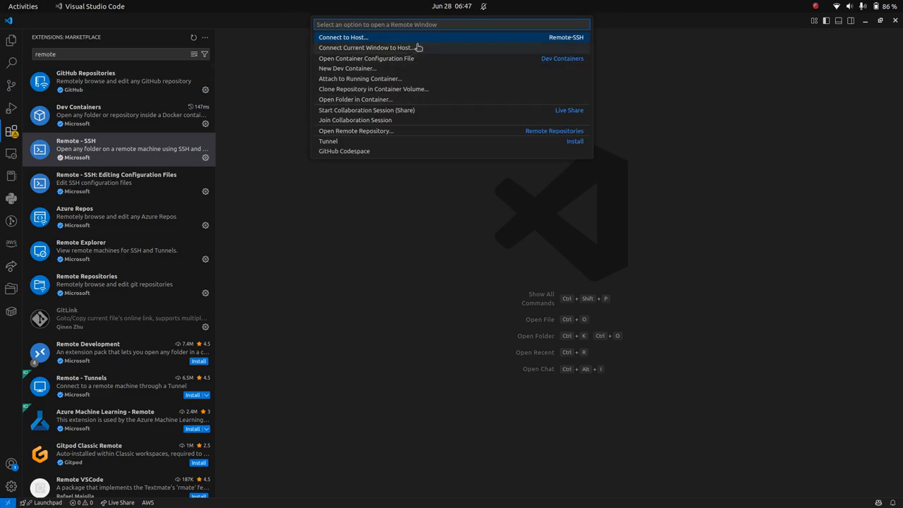
{"action": "left_click", "coordinate": [344, 38]}
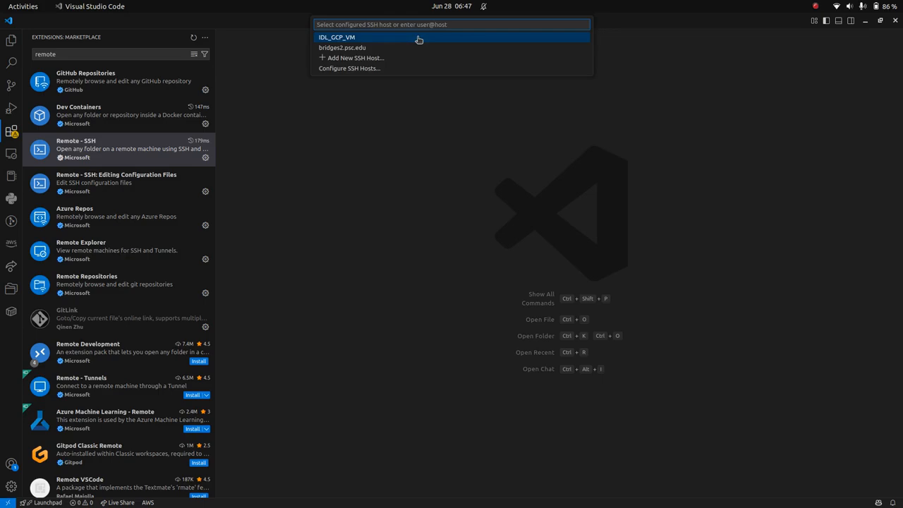
{"action": "left_click", "coordinate": [352, 57]}
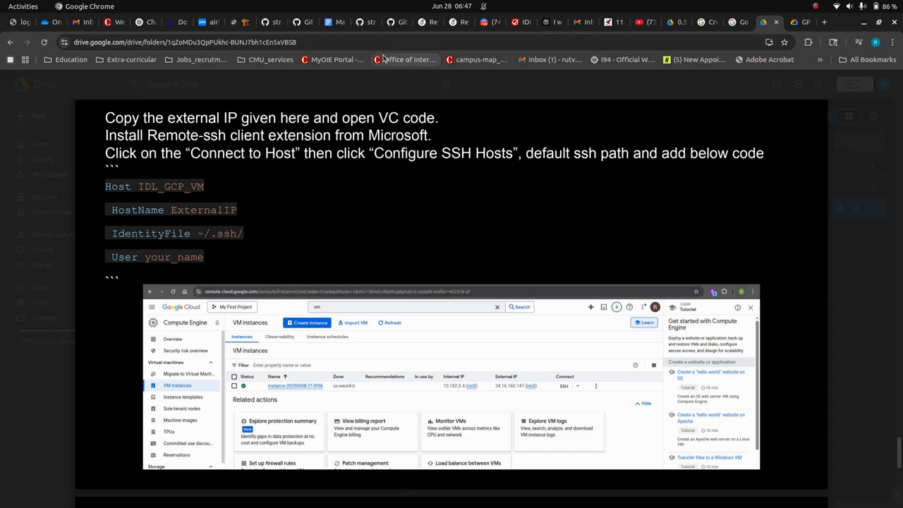
Scroll through the guide's page 10 SSH host configuration instructions
{"action": "scroll", "scroll_direction": "down", "scroll_amount": 3}
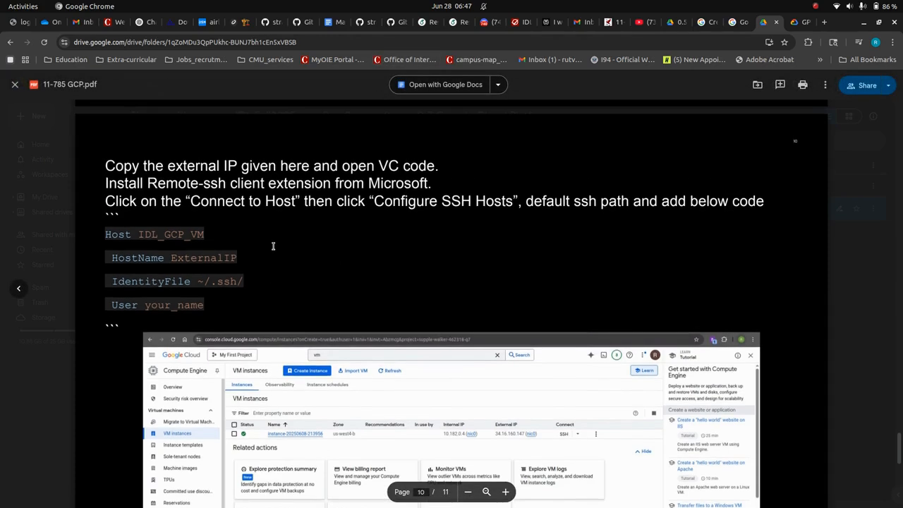
{"action": "scroll", "scroll_direction": "down", "scroll_amount": 3}
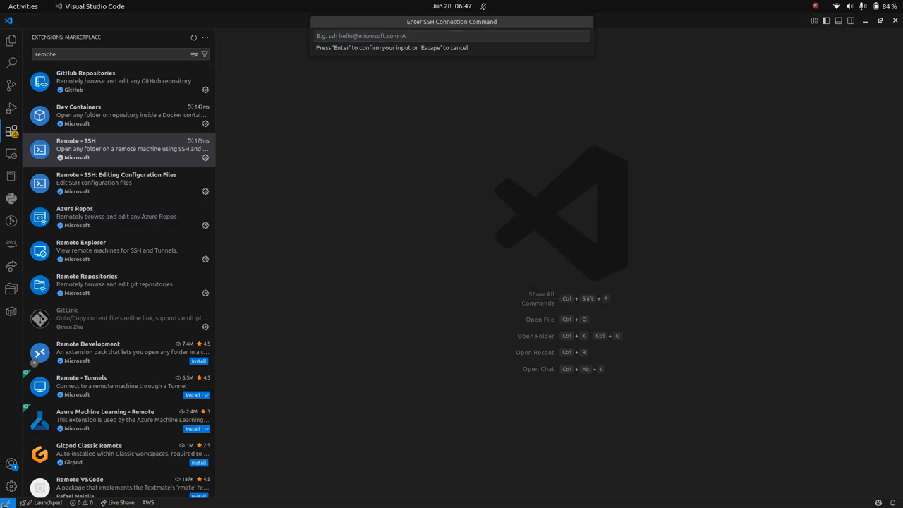
Cancel the connection prompt and open ~/.ssh/config through Configure SSH Hosts
{"action": "key", "text": "Escape"}
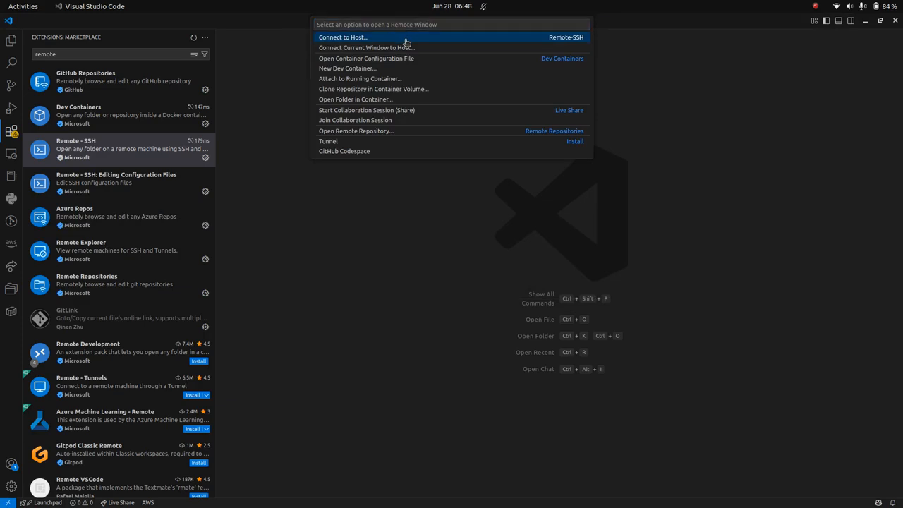
{"action": "left_click", "coordinate": [343, 37]}
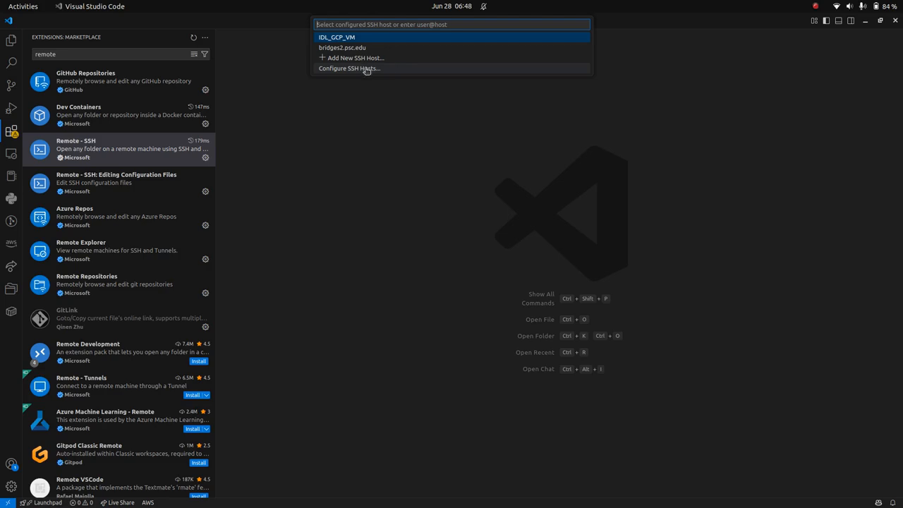
{"action": "left_click", "coordinate": [349, 67]}
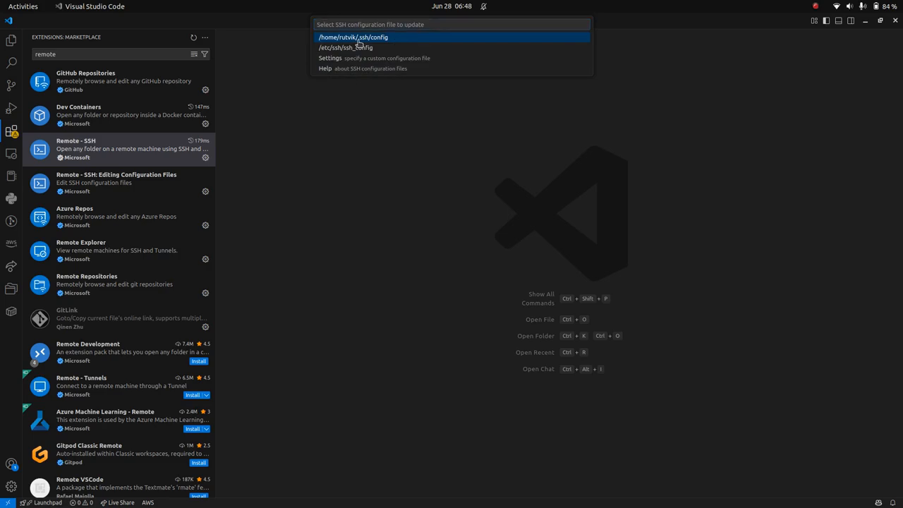
{"action": "left_click", "coordinate": [354, 37]}
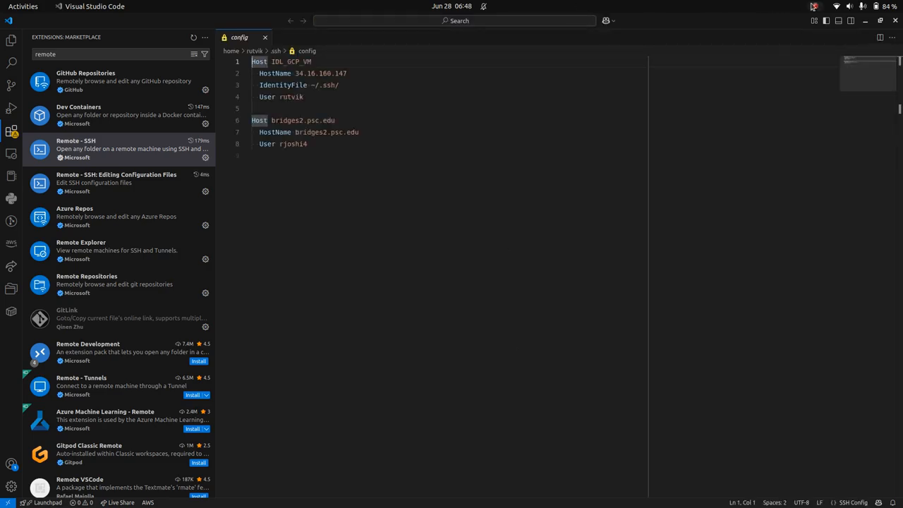
{"action": "left_click", "coordinate": [814, 7]}
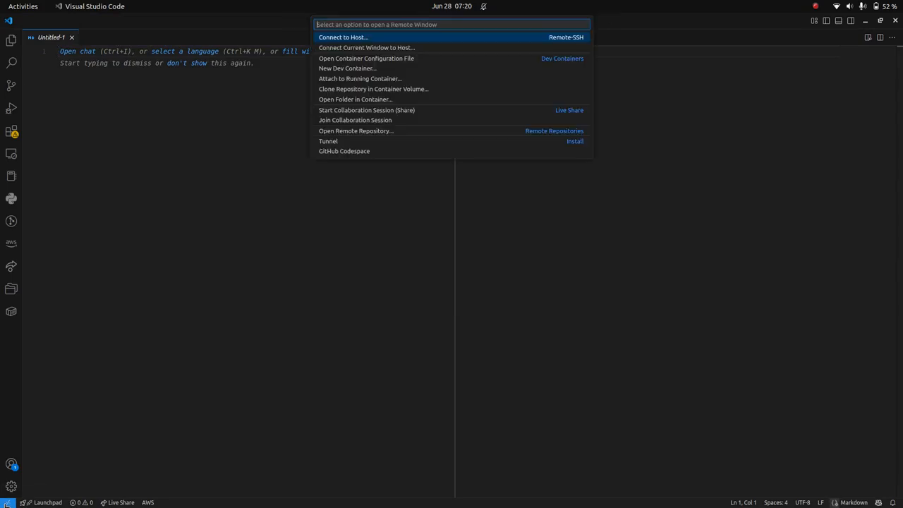
Replace the IDL_GCP_VM HostName with 34.125.216.45 and close the config file
{"action": "left_click", "coordinate": [343, 37]}
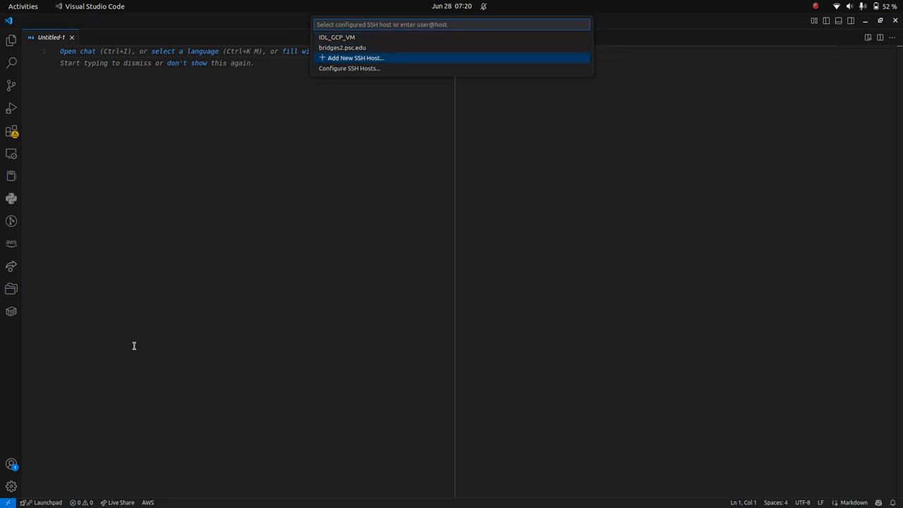
{"action": "left_click", "coordinate": [350, 68]}
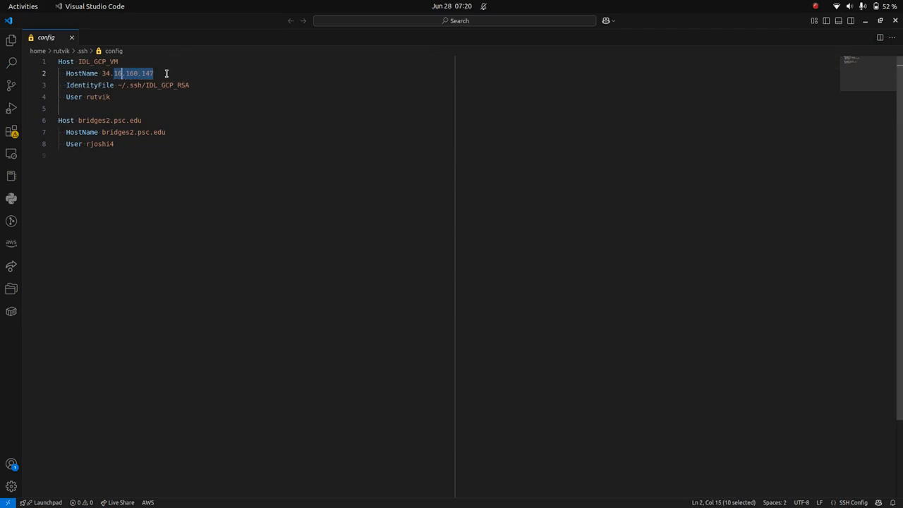
{"action": "type", "text": "34.125.216.45"}
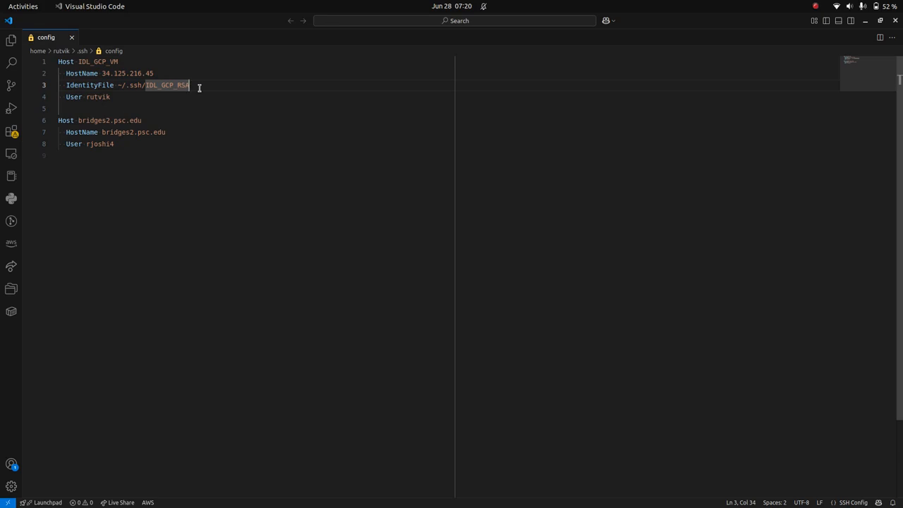
{"action": "left_click", "coordinate": [71, 36]}
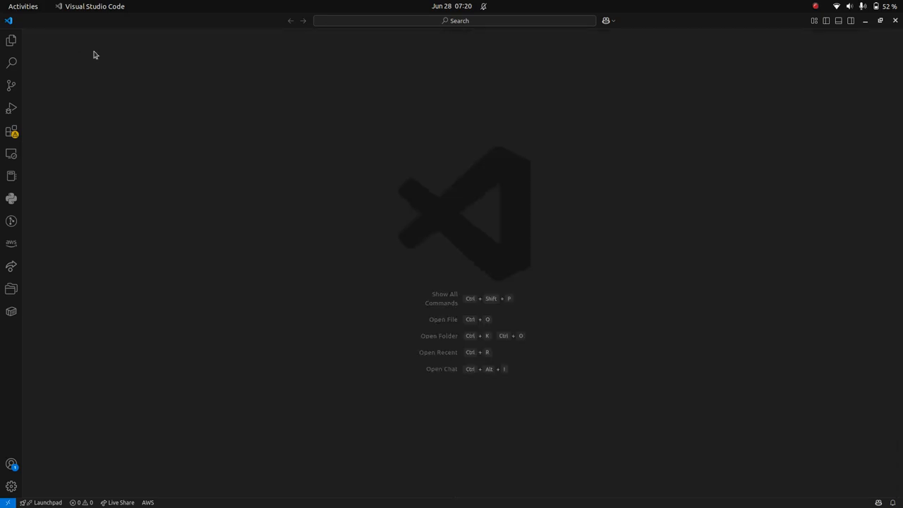
Connect to the IDL_GCP_VM host and accept its fingerprint
{"action": "left_click", "coordinate": [7, 502]}
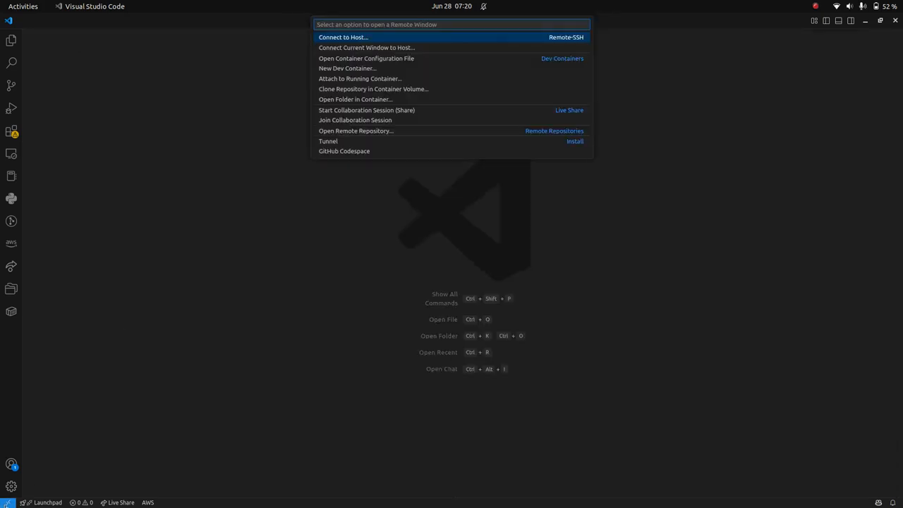
{"action": "left_click", "coordinate": [343, 37]}
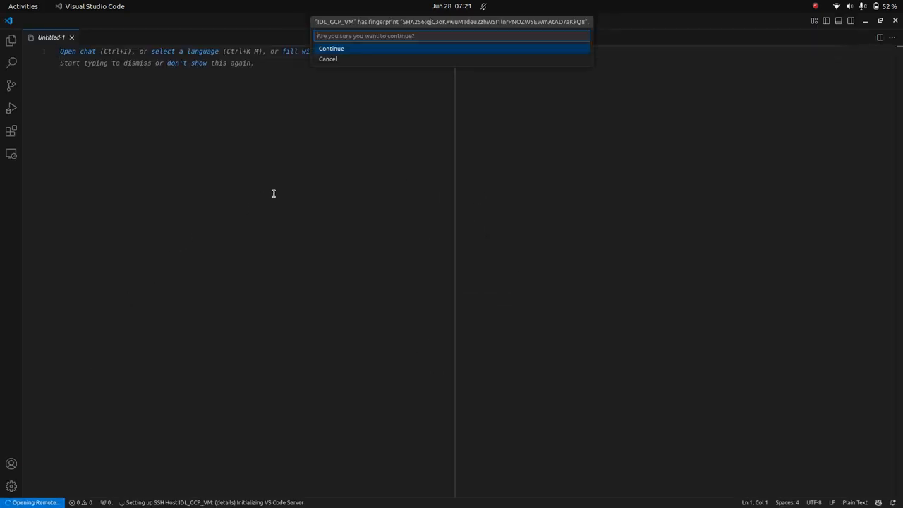
{"action": "left_click", "coordinate": [331, 48]}
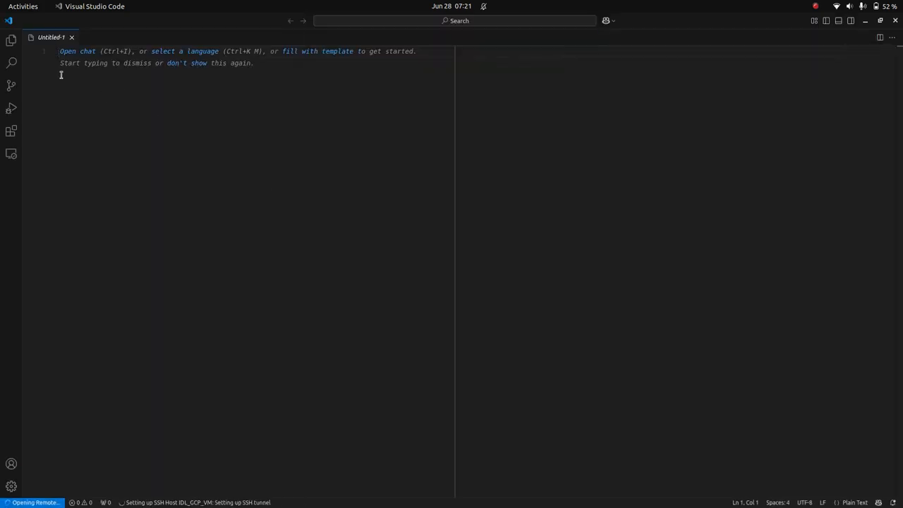
Open the VM's home folder and start a new file, typing 'set' as its name
{"action": "left_click", "coordinate": [11, 40]}
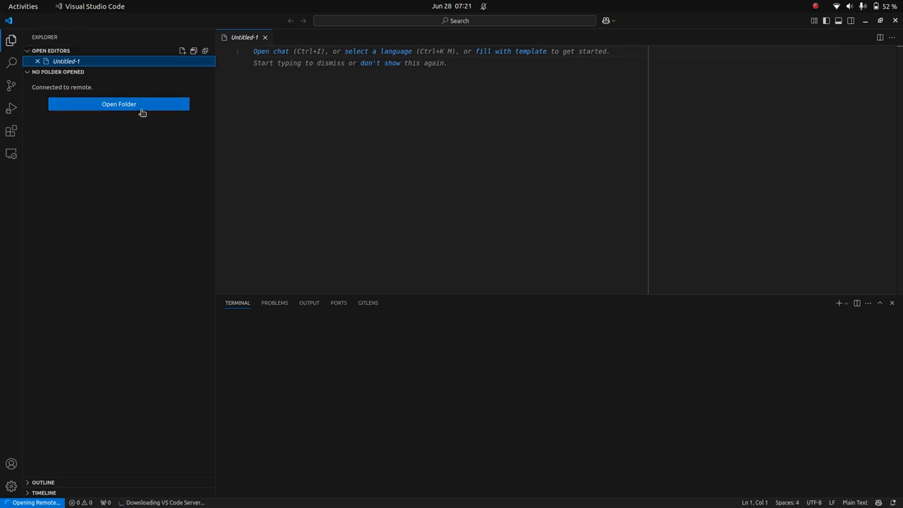
{"action": "left_click", "coordinate": [119, 104]}
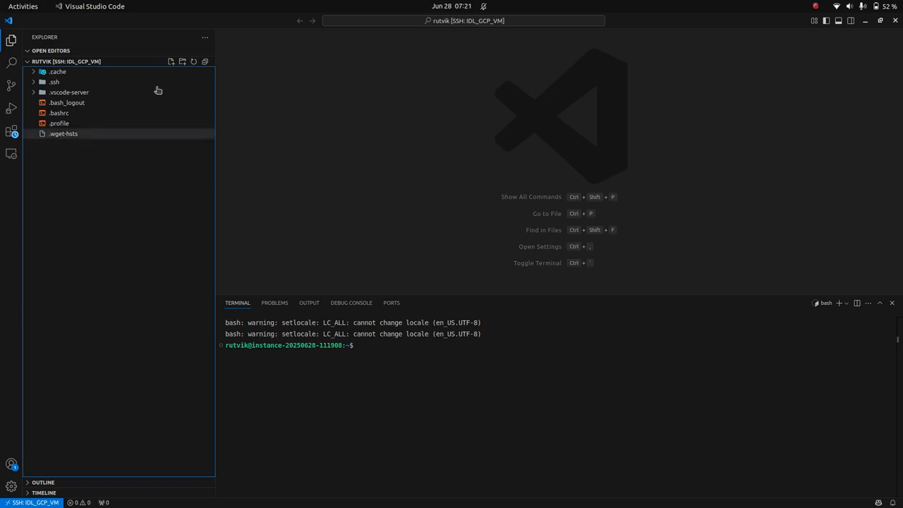
{"action": "left_click", "coordinate": [171, 62]}
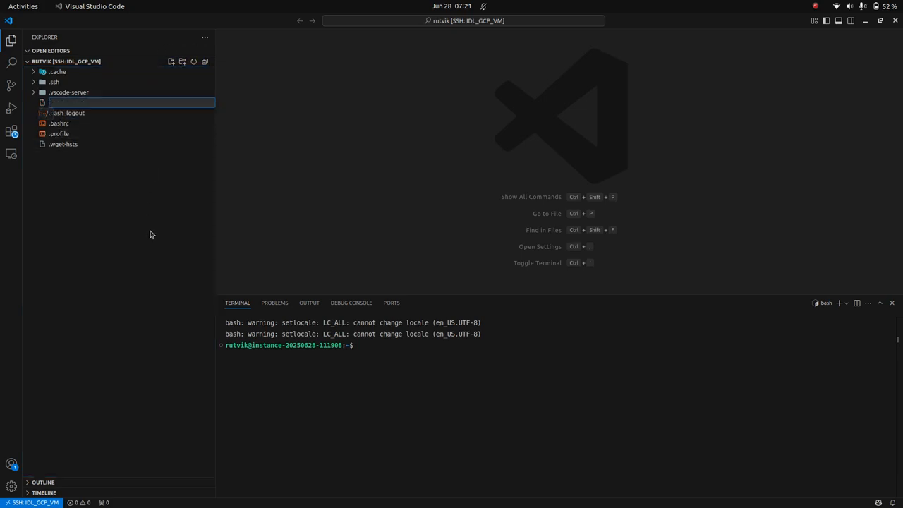
{"action": "type", "text": "set"}
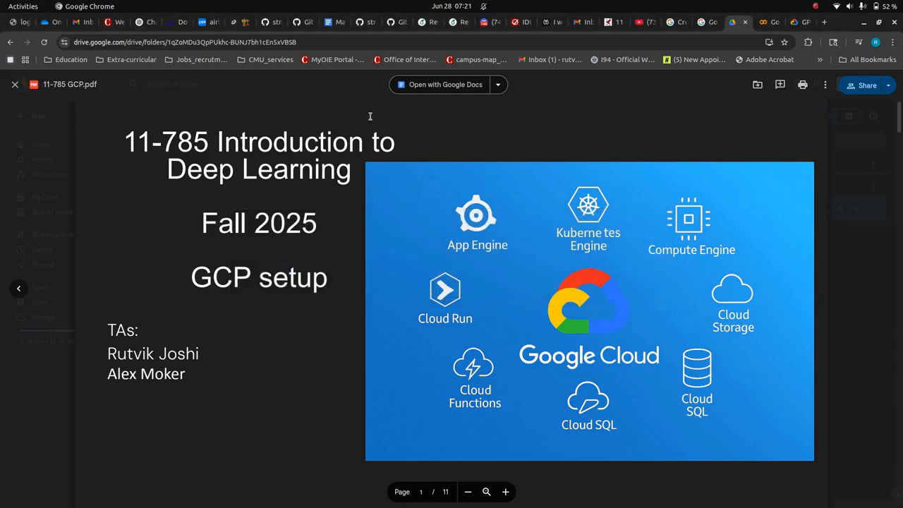
{"action": "left_click", "coordinate": [739, 22]}
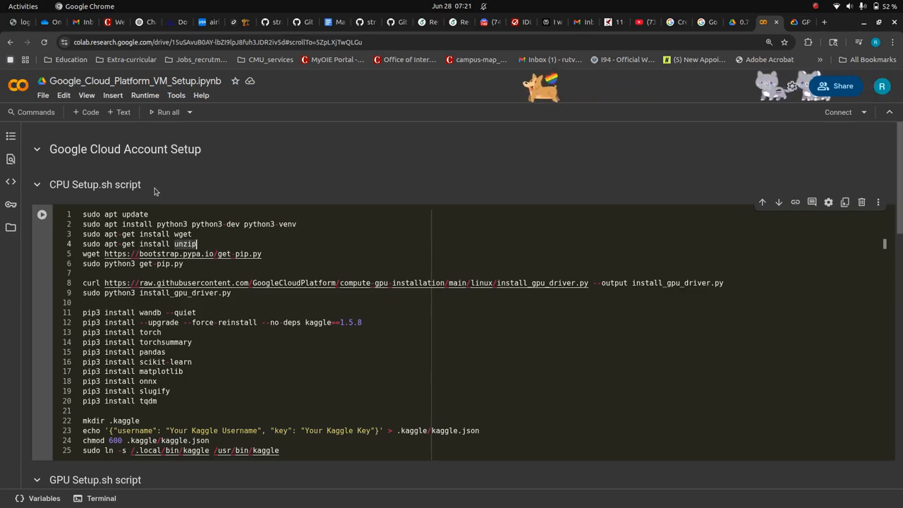
{"action": "scroll", "scroll_direction": "down", "scroll_amount": 3}
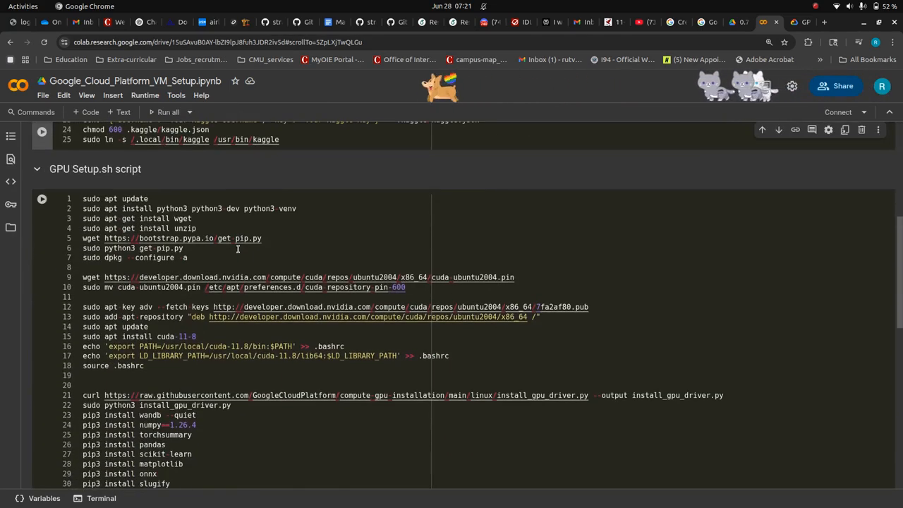
{"action": "scroll", "scroll_direction": "up", "scroll_amount": 3}
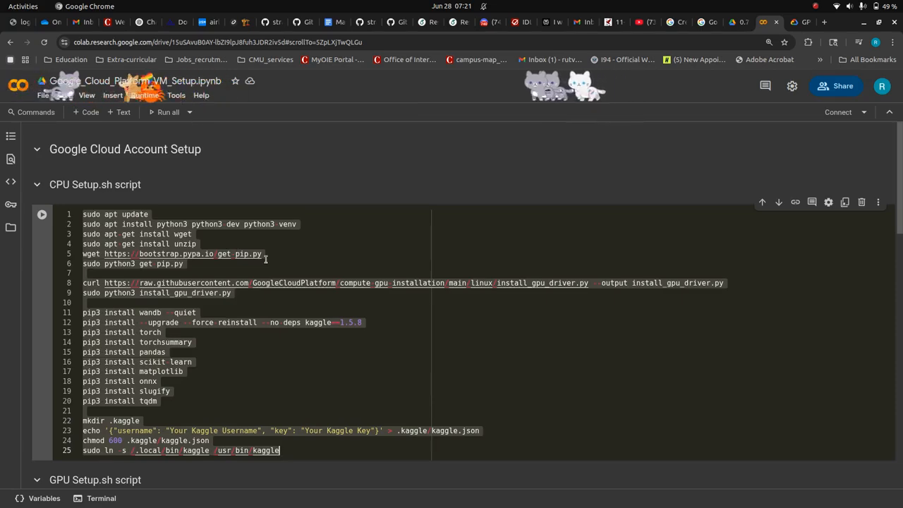
{"action": "scroll", "scroll_direction": "down", "scroll_amount": 3}
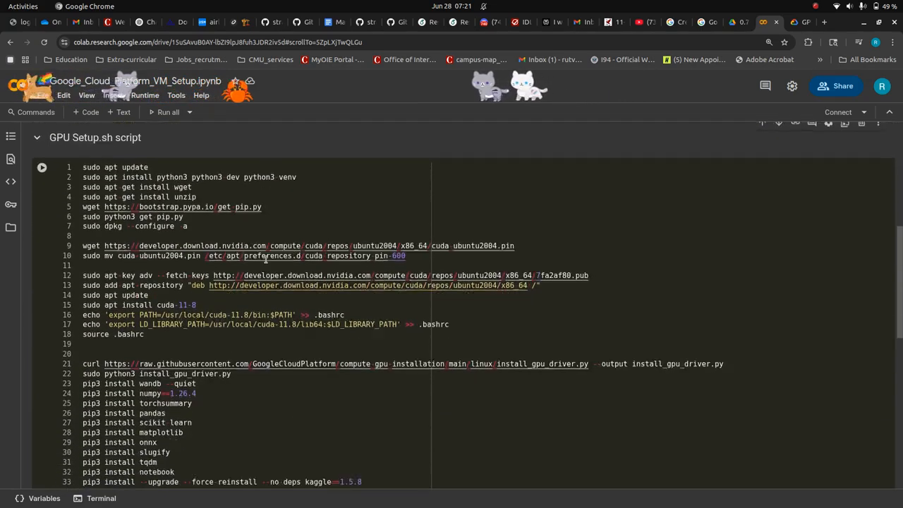
{"action": "scroll", "scroll_direction": "down", "scroll_amount": 3}
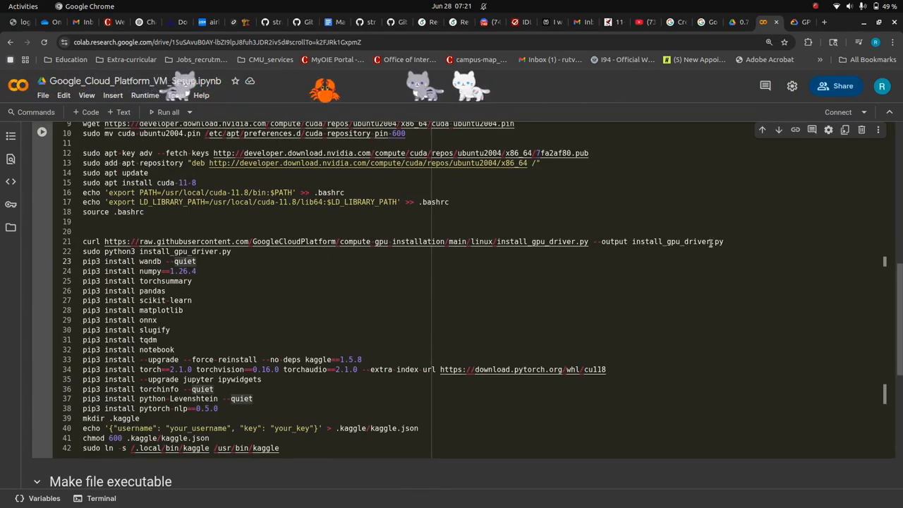
{"action": "scroll", "scroll_direction": "down", "scroll_amount": 3}
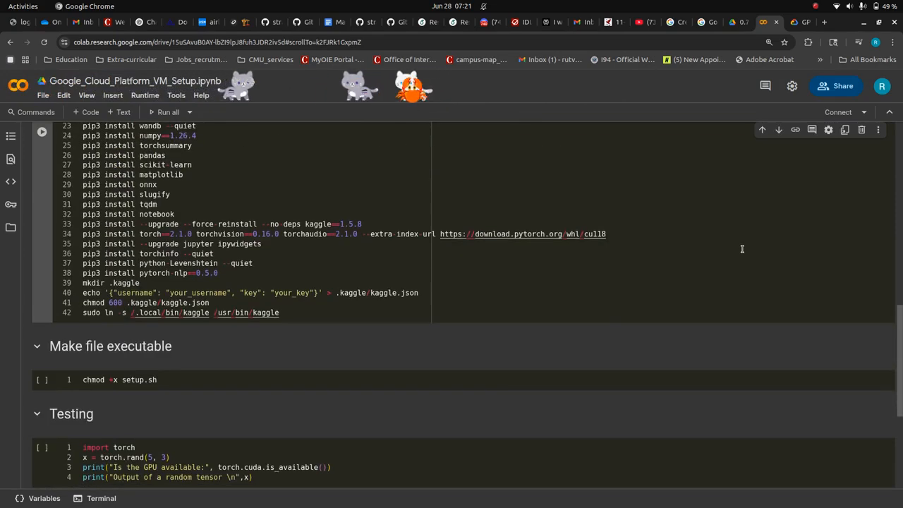
{"action": "scroll", "scroll_direction": "up", "scroll_amount": 3}
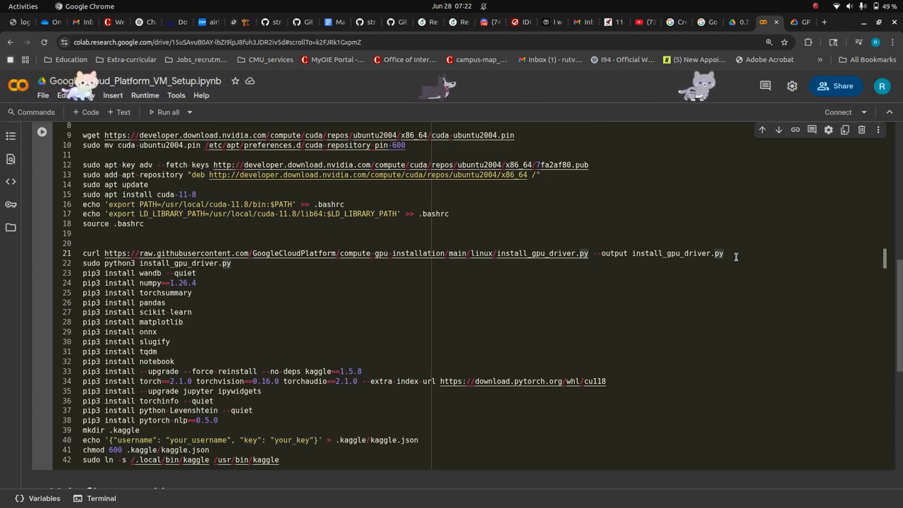
{"action": "mouse_move", "coordinate": [625, 233]}
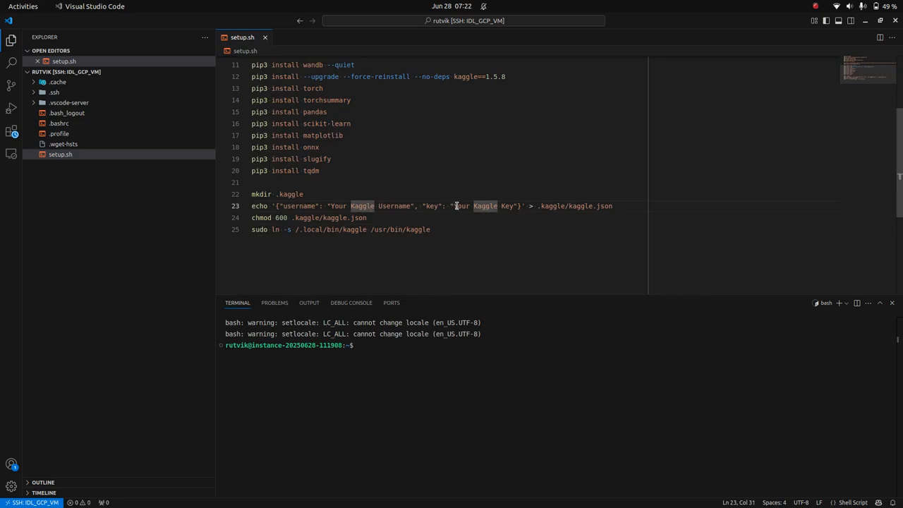
{"action": "scroll", "scroll_direction": "up", "scroll_amount": 3}
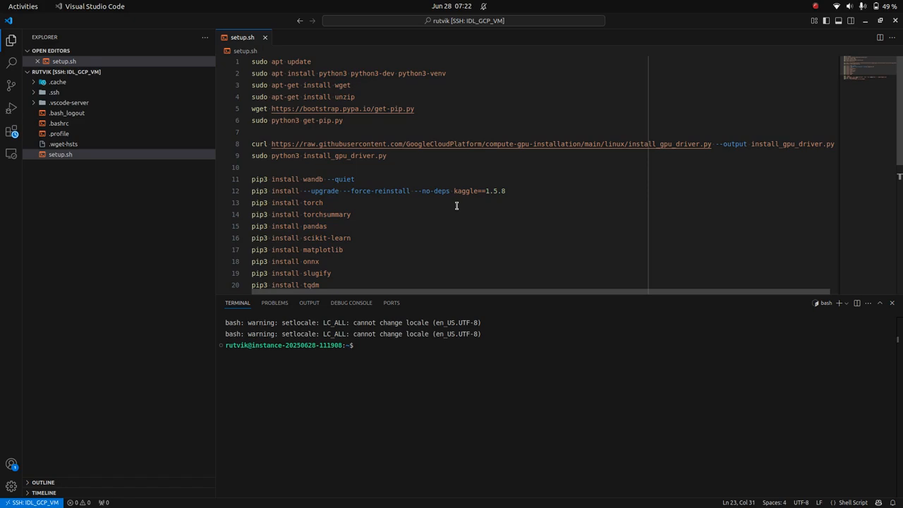
{"action": "mouse_move", "coordinate": [523, 190]}
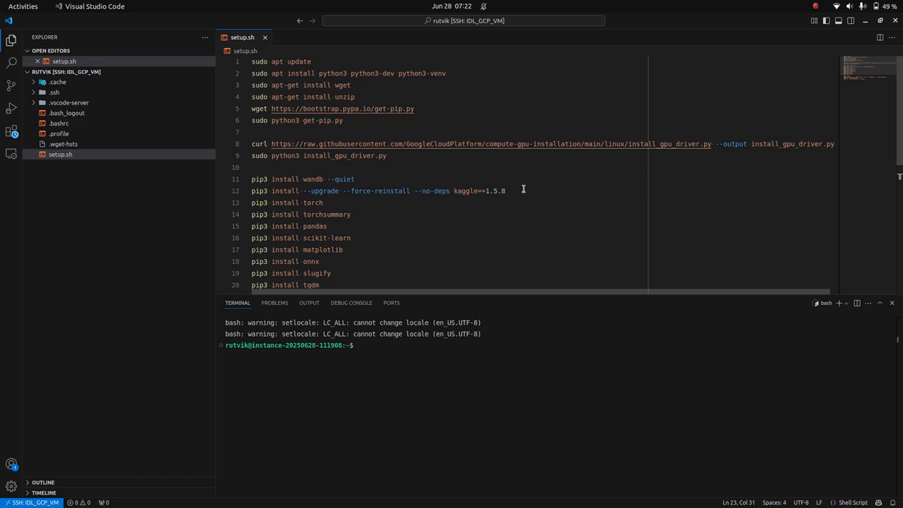
{"action": "scroll", "scroll_direction": "down", "scroll_amount": 3}
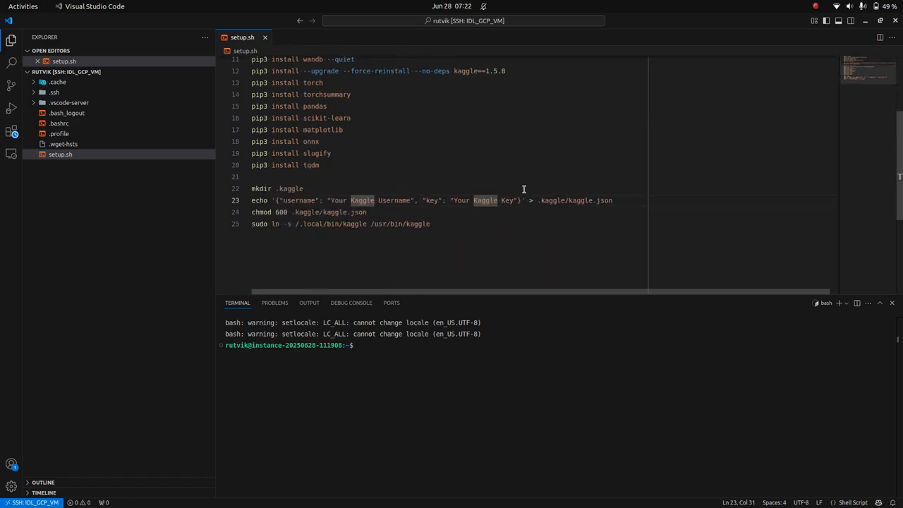
{"action": "mouse_move", "coordinate": [480, 184]}
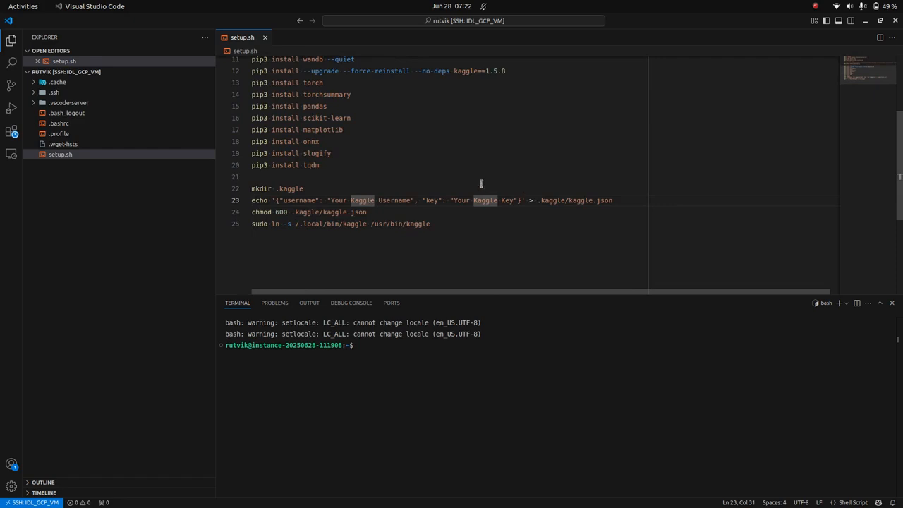
{"action": "scroll", "scroll_direction": "up", "scroll_amount": 3}
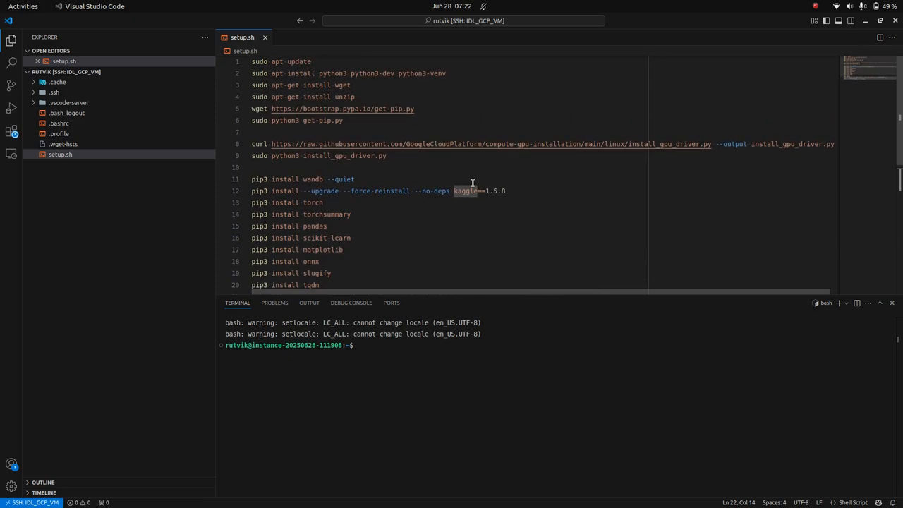
{"action": "scroll", "scroll_direction": "down", "scroll_amount": 3}
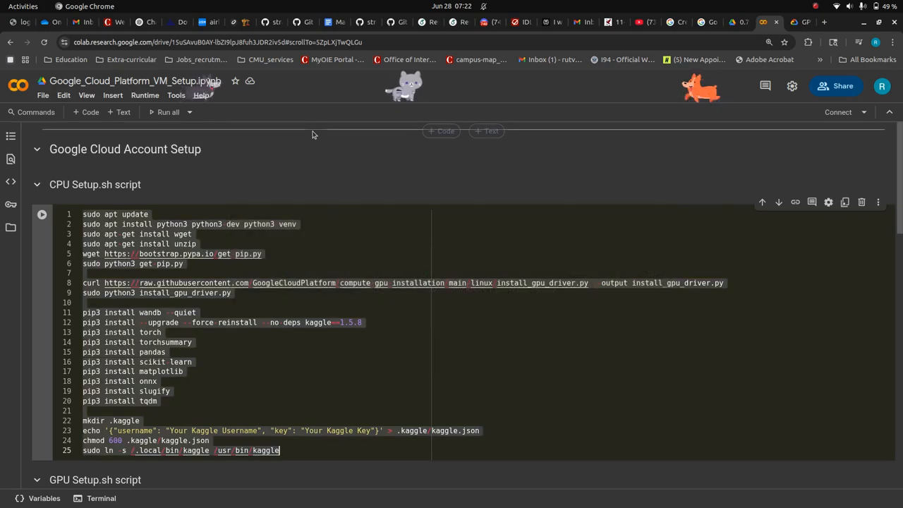
{"action": "scroll", "scroll_direction": "down", "scroll_amount": 3}
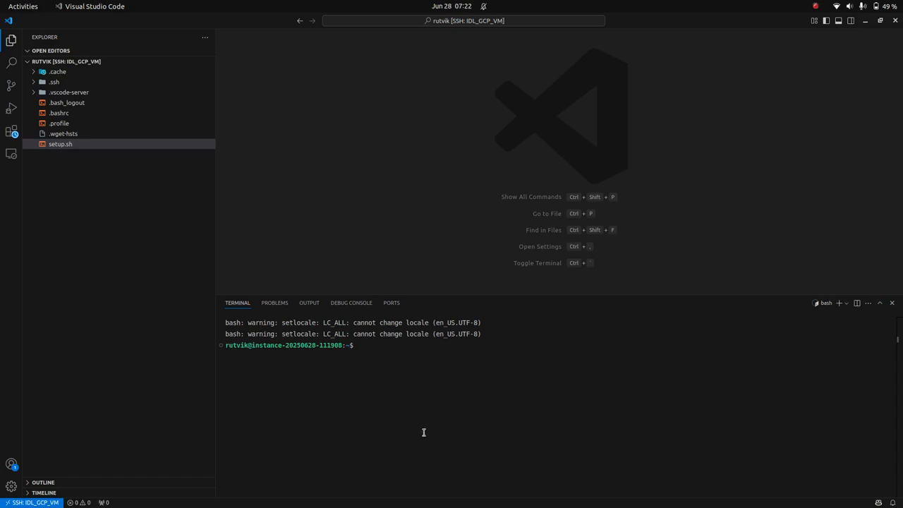
Run chmod +x setup.sh, run the script with bash, and answer Y to install
{"action": "type", "text": "chmod +x setup.sh"}
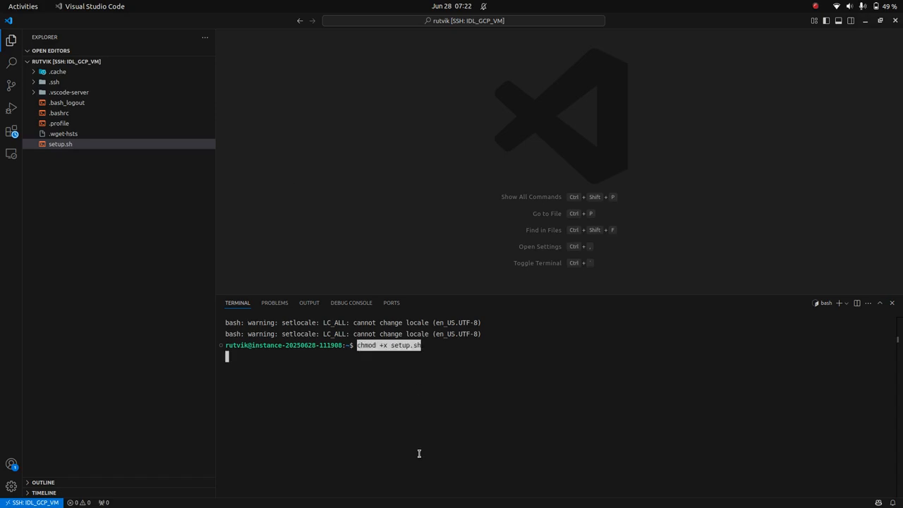
{"action": "key", "text": "Return"}
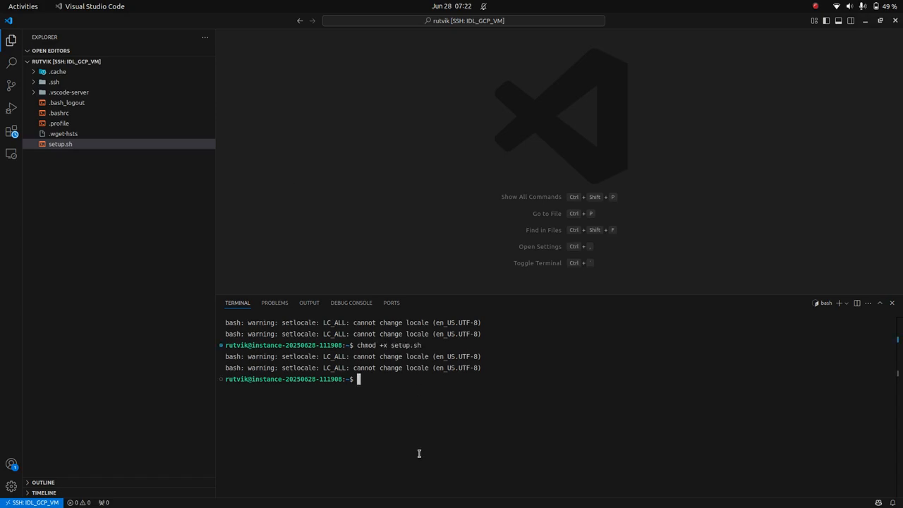
{"action": "mouse_move", "coordinate": [419, 390]}
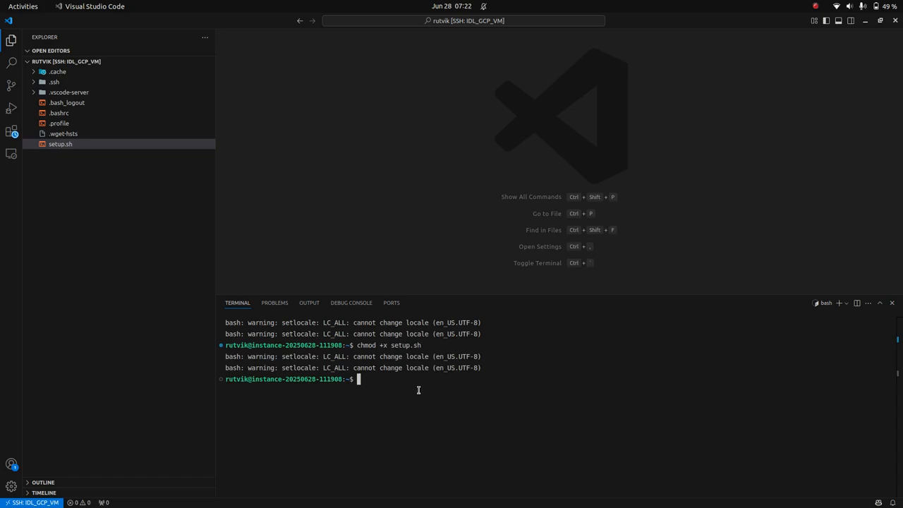
{"action": "type", "text": "bash"}
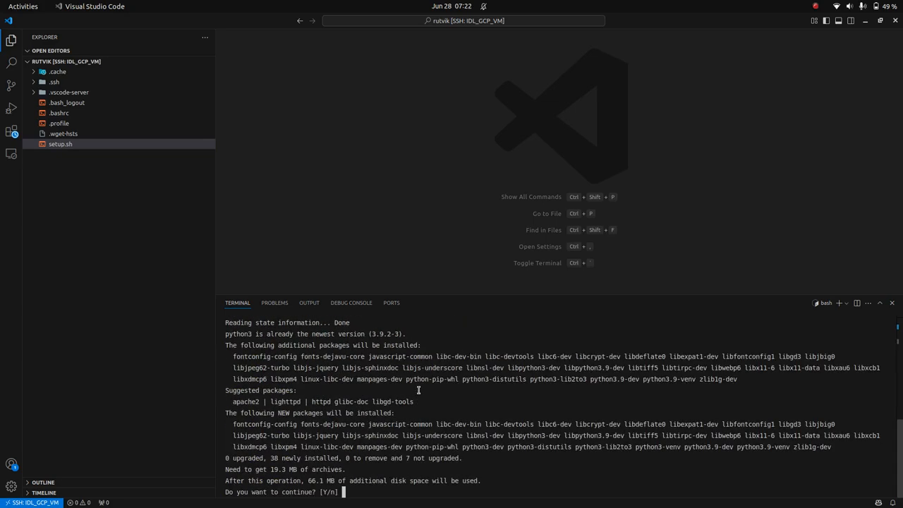
{"action": "type", "text": "Y"}
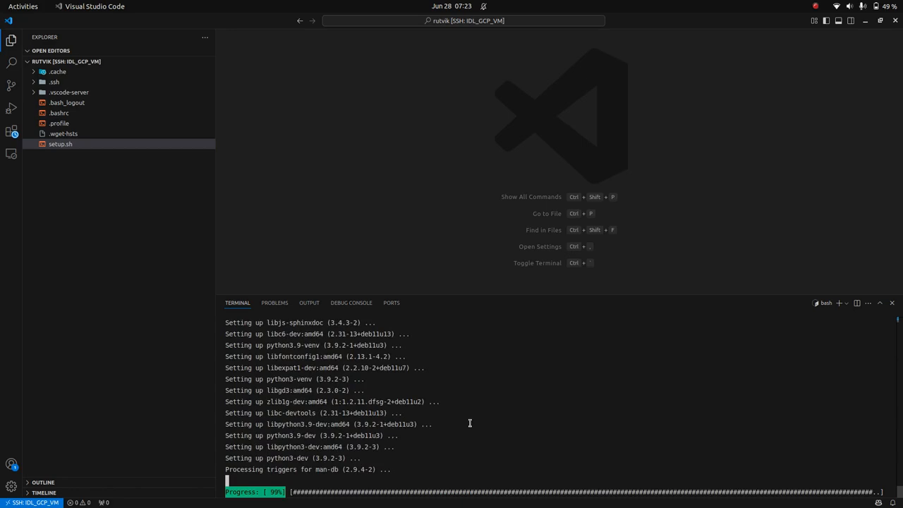
{"action": "mouse_move", "coordinate": [524, 389]}
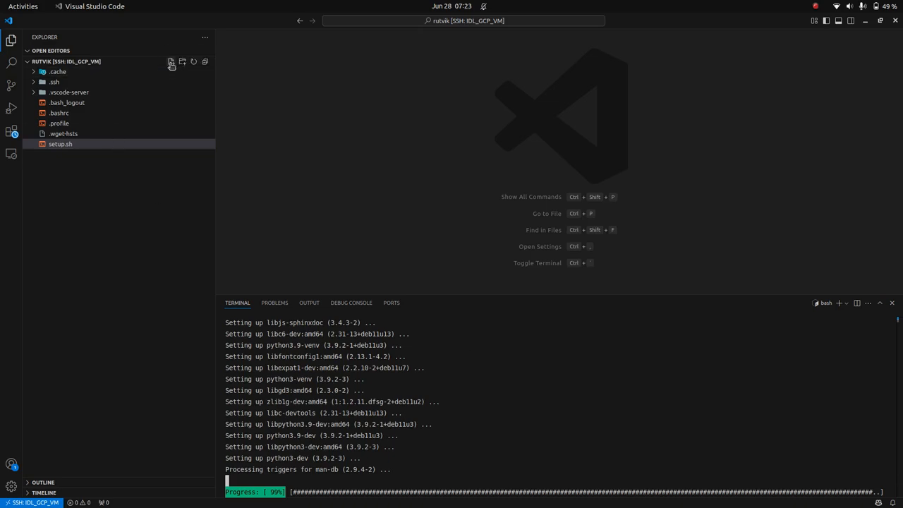
Create test.py on the VM with the Colab torch random-tensor test code, then close it
{"action": "left_click", "coordinate": [171, 62]}
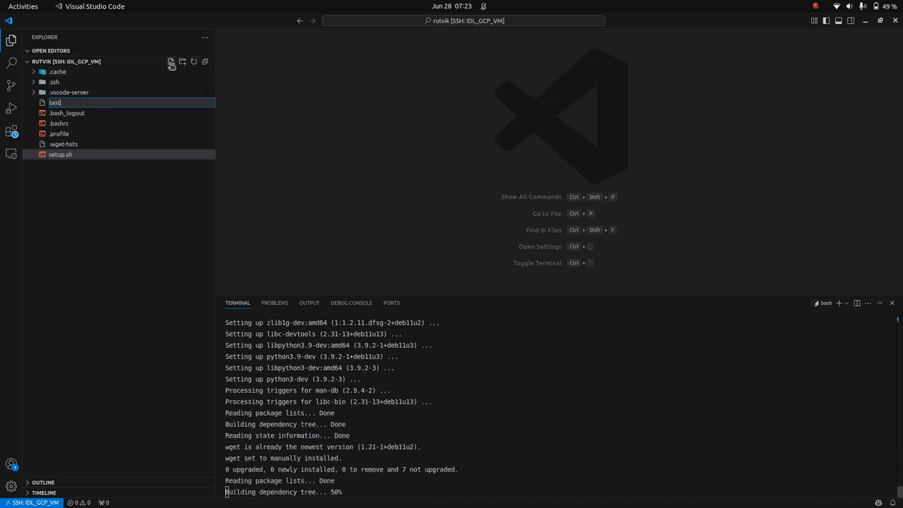
{"action": "type", "text": ".pu"}
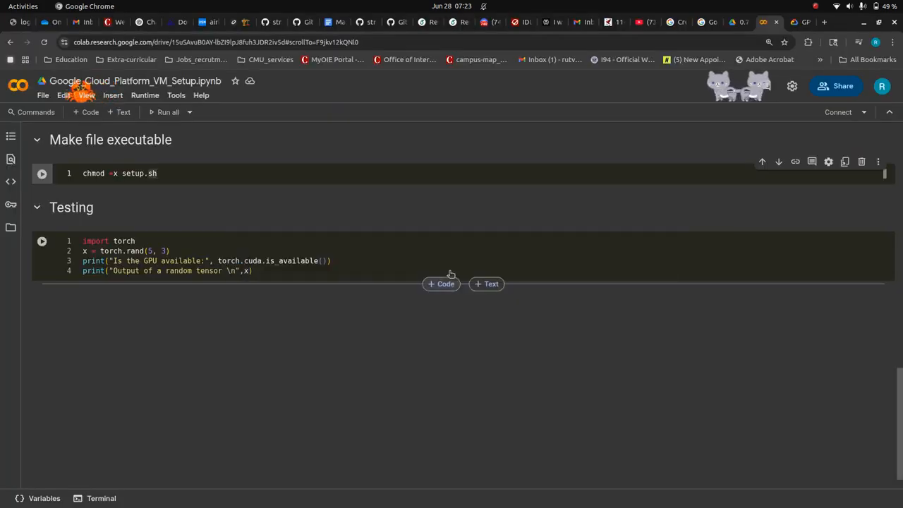
{"action": "left_click", "coordinate": [393, 251]}
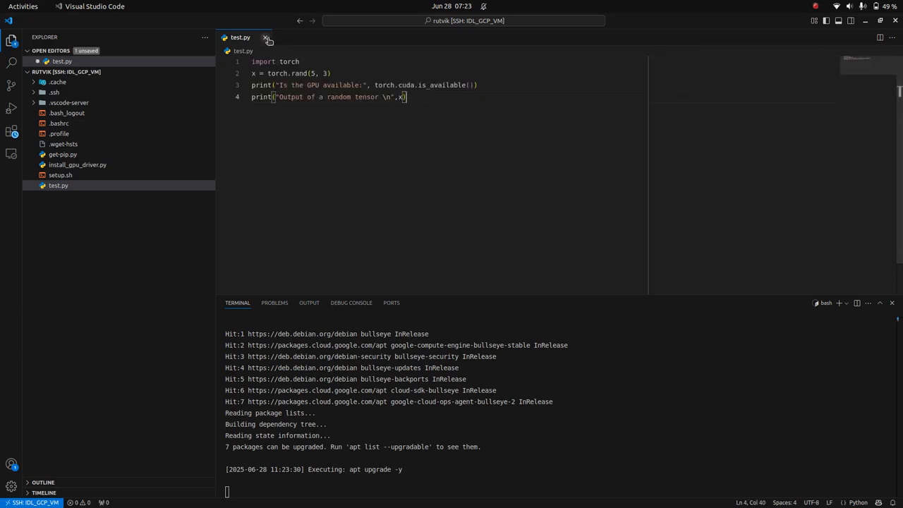
{"action": "left_click", "coordinate": [265, 38]}
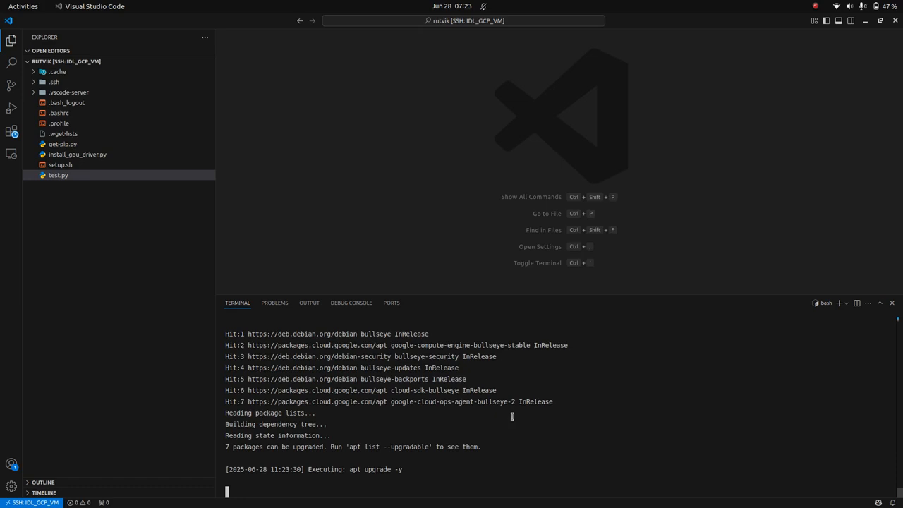
Scroll the terminal while setup.sh installs torch, matplotlib, onnx, kaggle and tqdm
{"action": "left_click", "coordinate": [815, 6]}
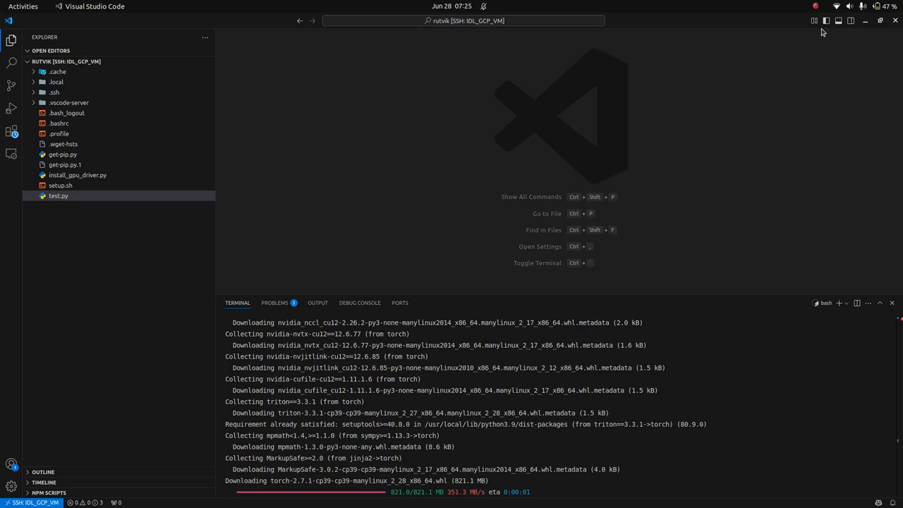
{"action": "mouse_move", "coordinate": [750, 160]}
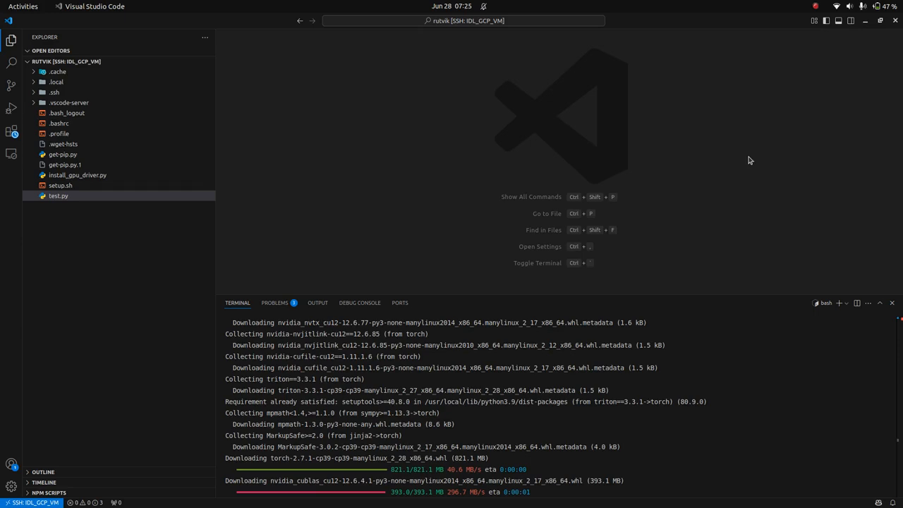
{"action": "scroll", "scroll_direction": "down", "scroll_amount": 3}
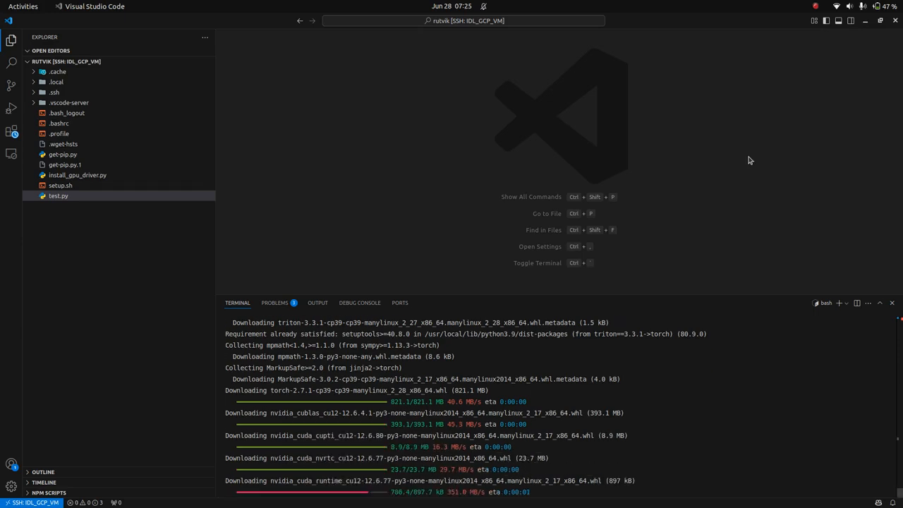
{"action": "scroll", "scroll_direction": "down", "scroll_amount": 3}
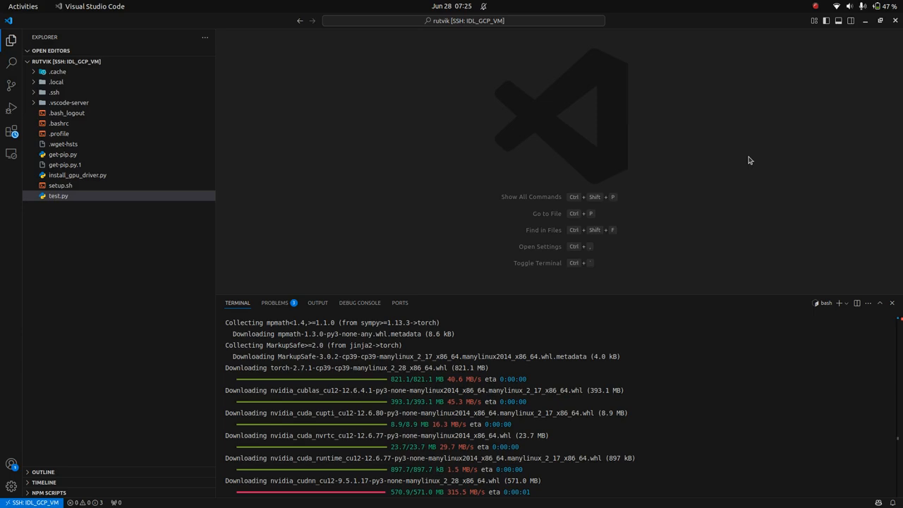
{"action": "scroll", "scroll_direction": "down", "scroll_amount": 3}
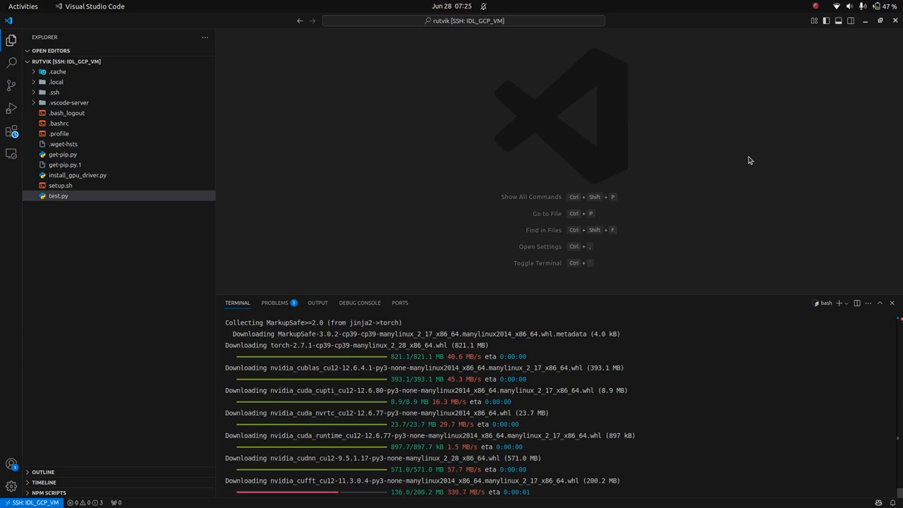
{"action": "scroll", "scroll_direction": "down", "scroll_amount": 3}
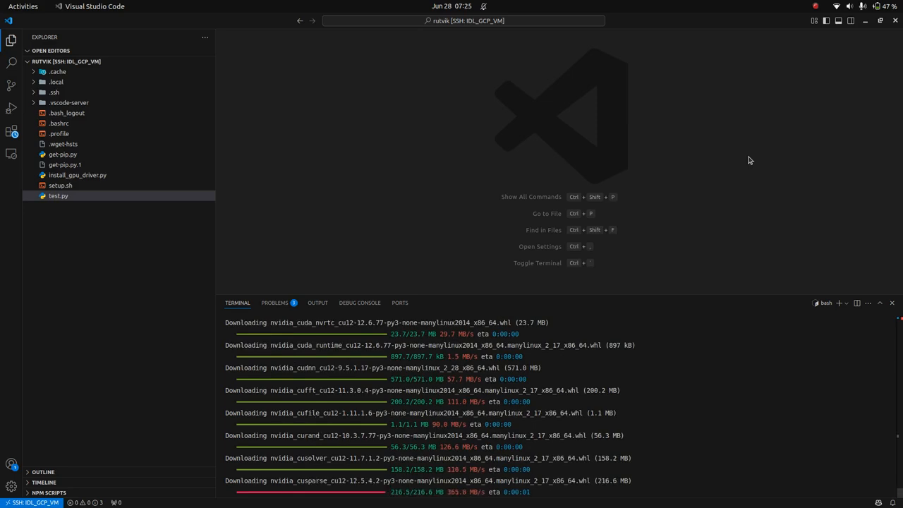
{"action": "scroll", "scroll_direction": "down", "scroll_amount": 3}
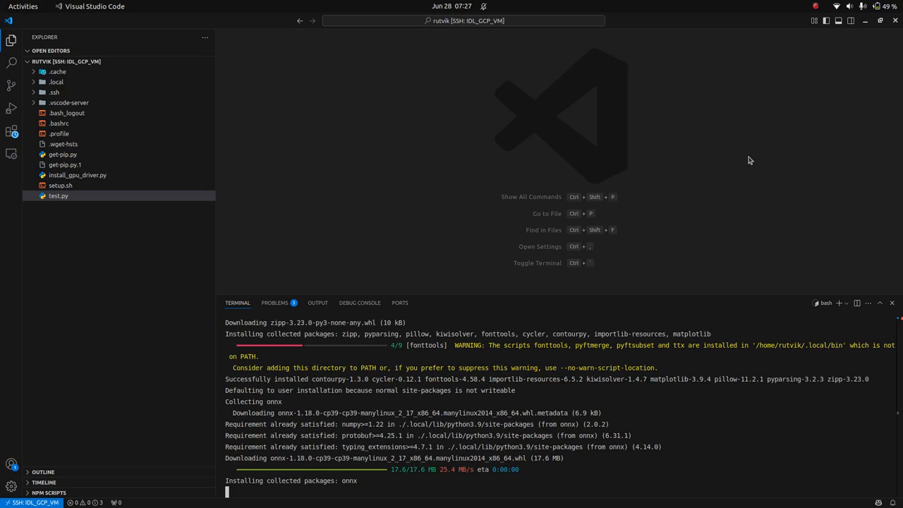
{"action": "scroll", "scroll_direction": "down", "scroll_amount": 3}
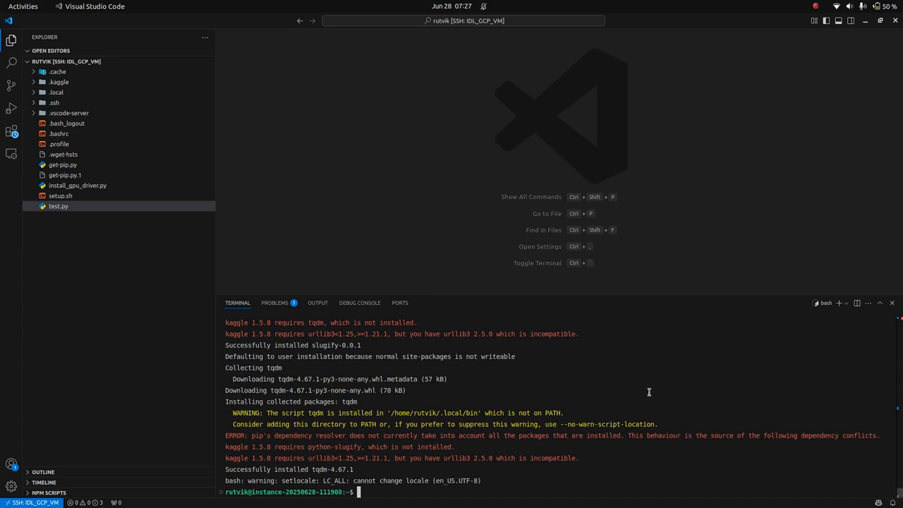
{"action": "type", "text": "nvidia-"}
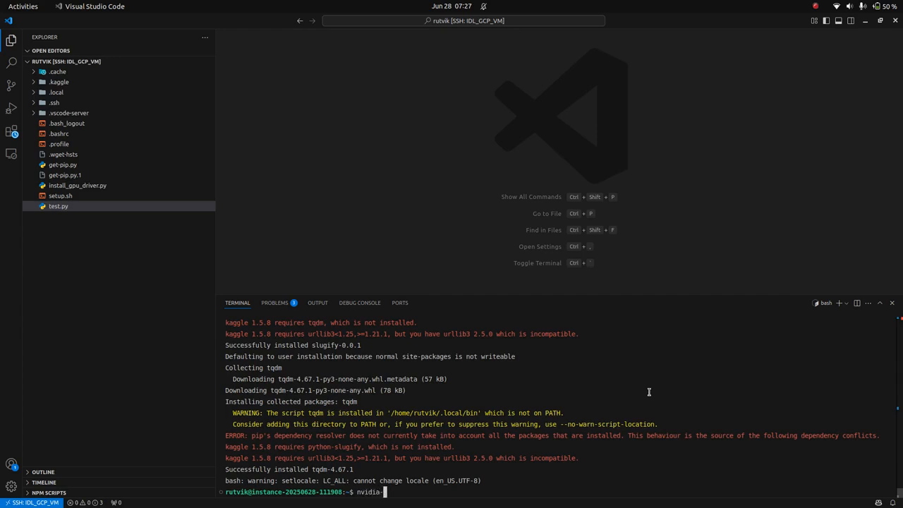
{"action": "key", "text": "Return"}
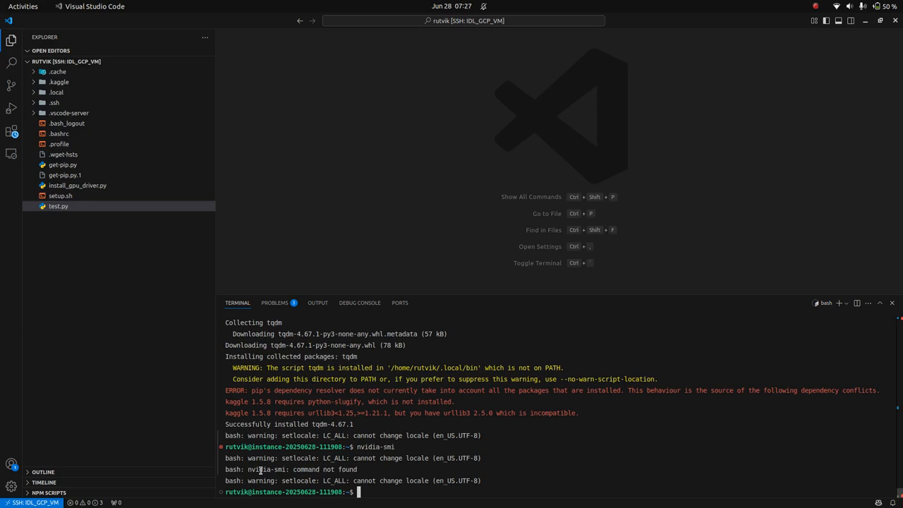
{"action": "type", "text": "python3"}
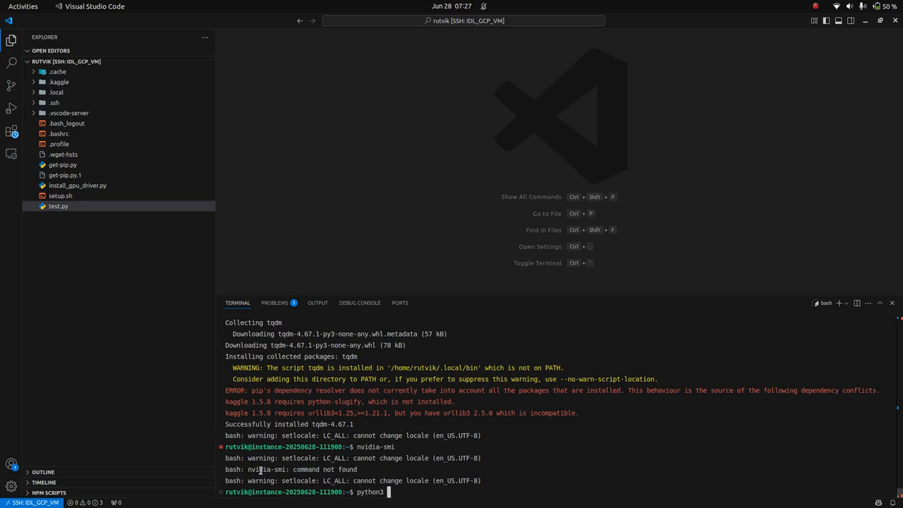
{"action": "type", "text": "test.py"}
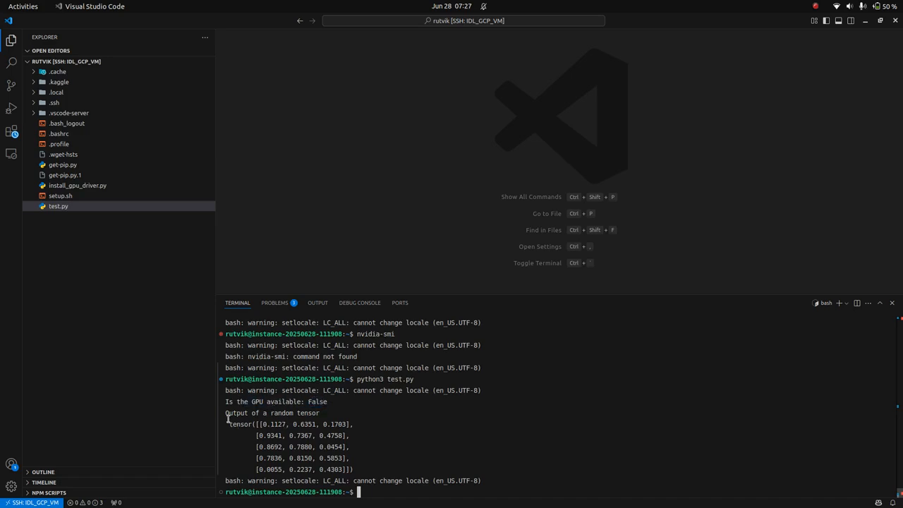
{"action": "left_click_drag", "start_coordinate": [226, 413], "coordinate": [346, 469]}
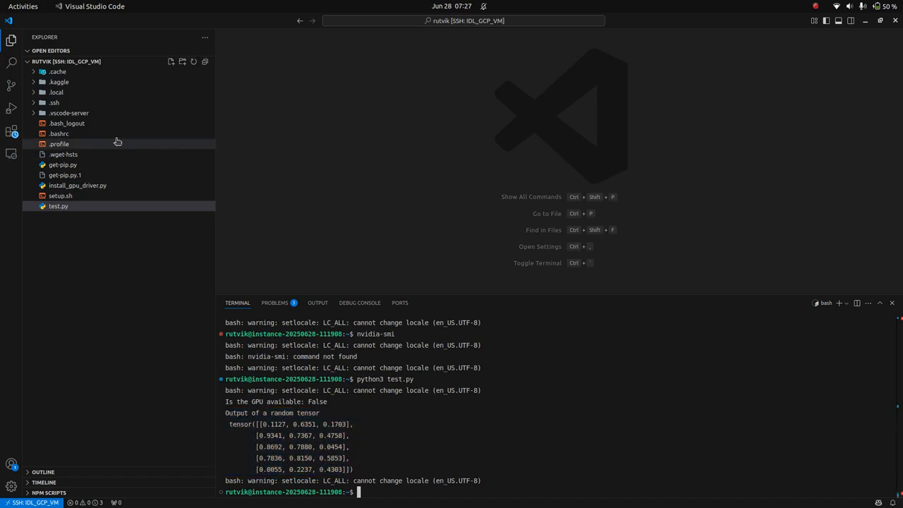
{"action": "mouse_move", "coordinate": [118, 281]}
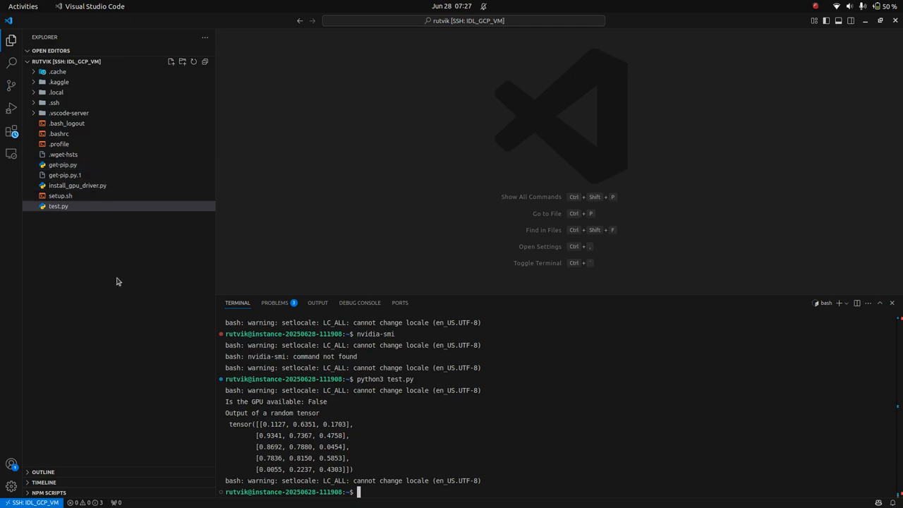
{"action": "mouse_move", "coordinate": [346, 183]}
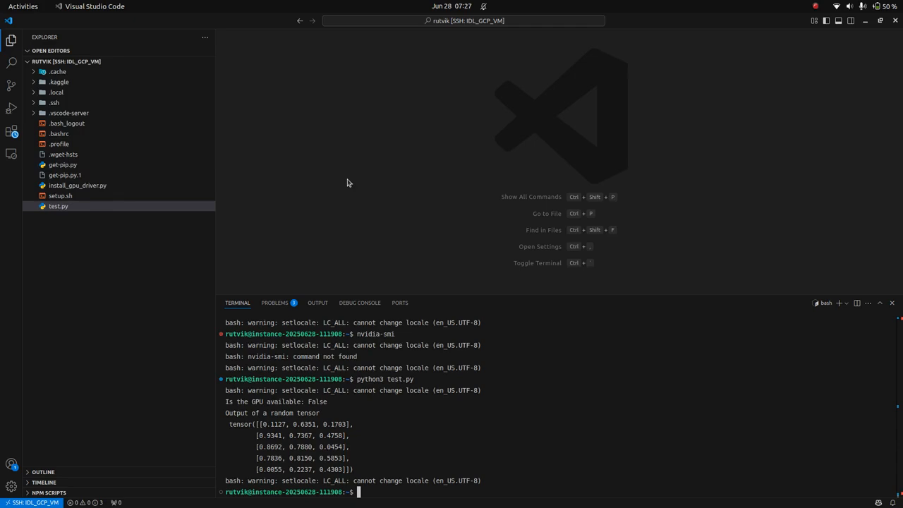
{"action": "mouse_move", "coordinate": [438, 433]}
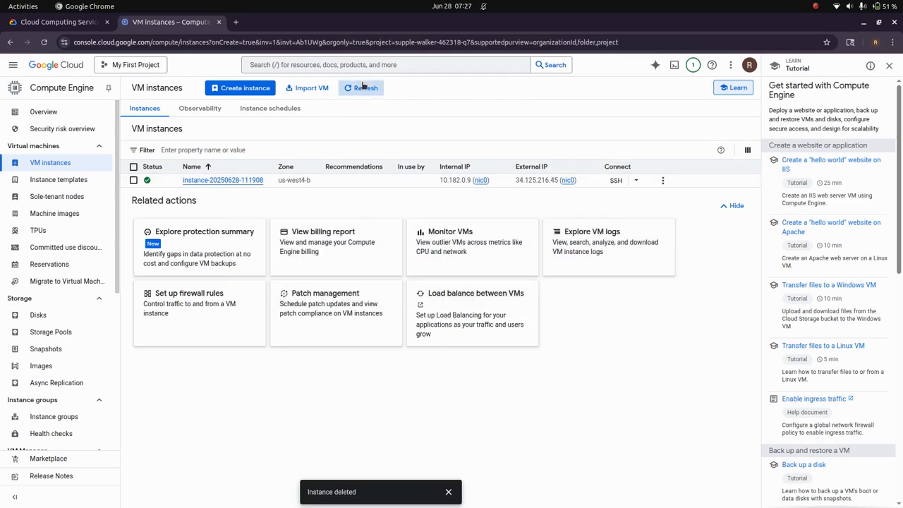
{"action": "mouse_move", "coordinate": [338, 203]}
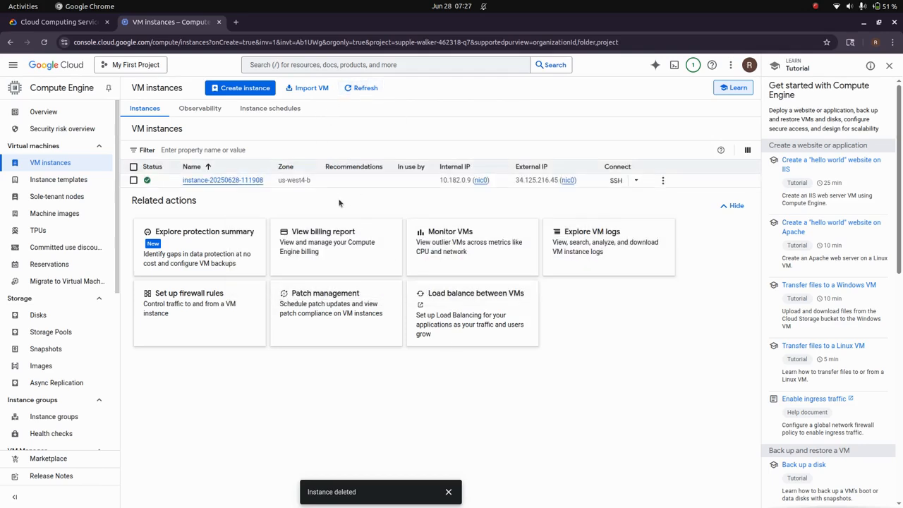
{"action": "mouse_move", "coordinate": [526, 201]}
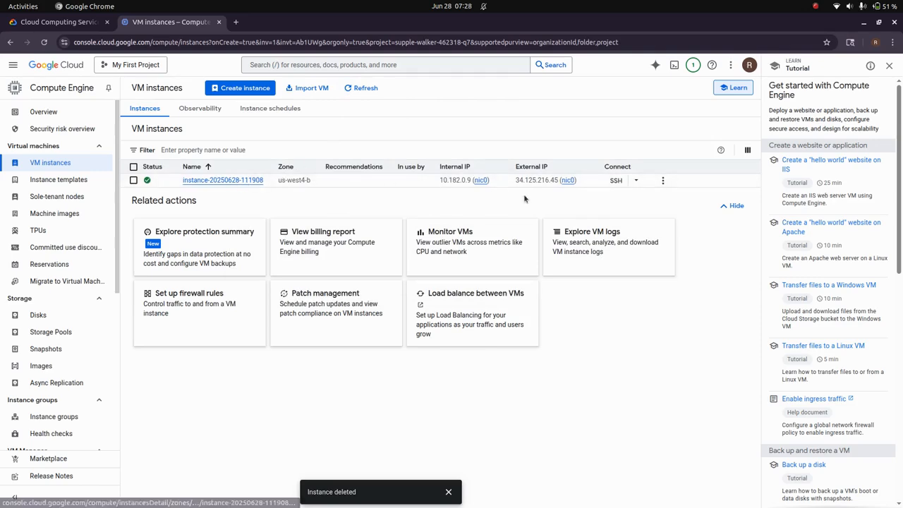
{"action": "left_click", "coordinate": [663, 180]}
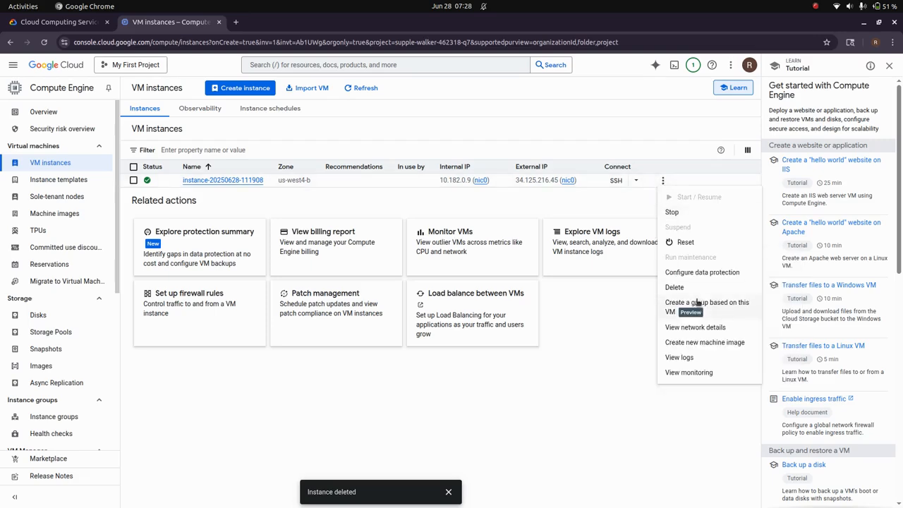
{"action": "left_click", "coordinate": [674, 287]}
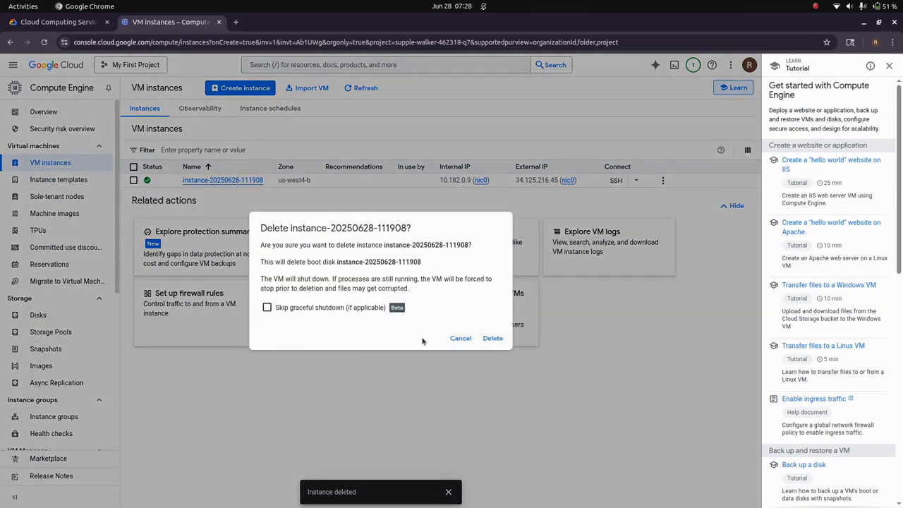
{"action": "left_click", "coordinate": [492, 338]}
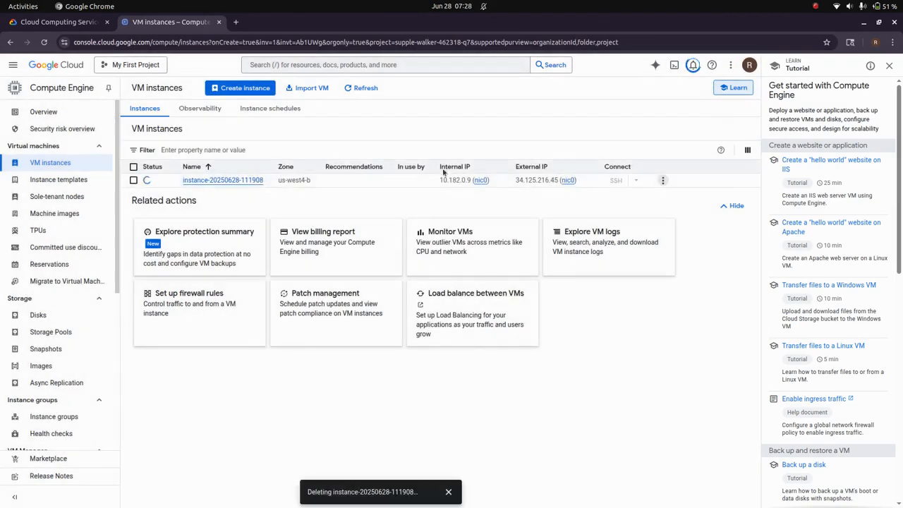
{"action": "left_click", "coordinate": [360, 88]}
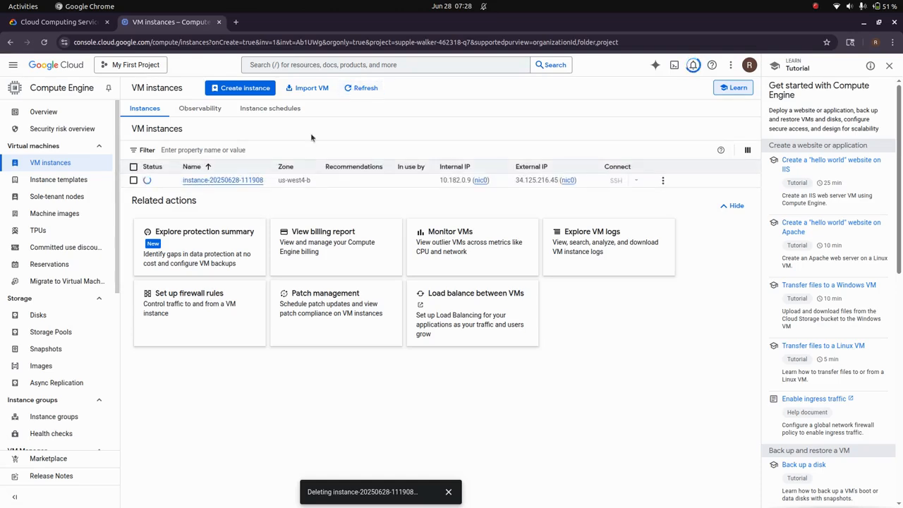
{"action": "scroll", "scroll_direction": "down", "scroll_amount": 3}
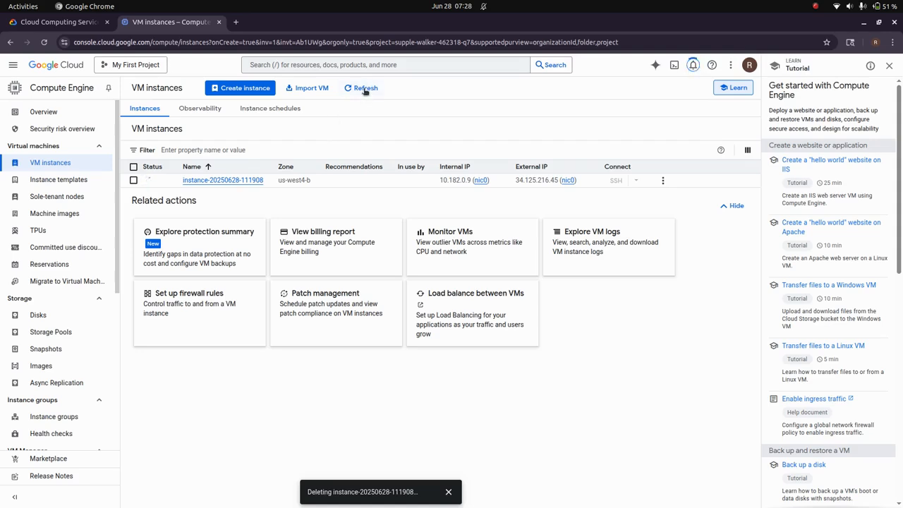
{"action": "left_click", "coordinate": [366, 88]}
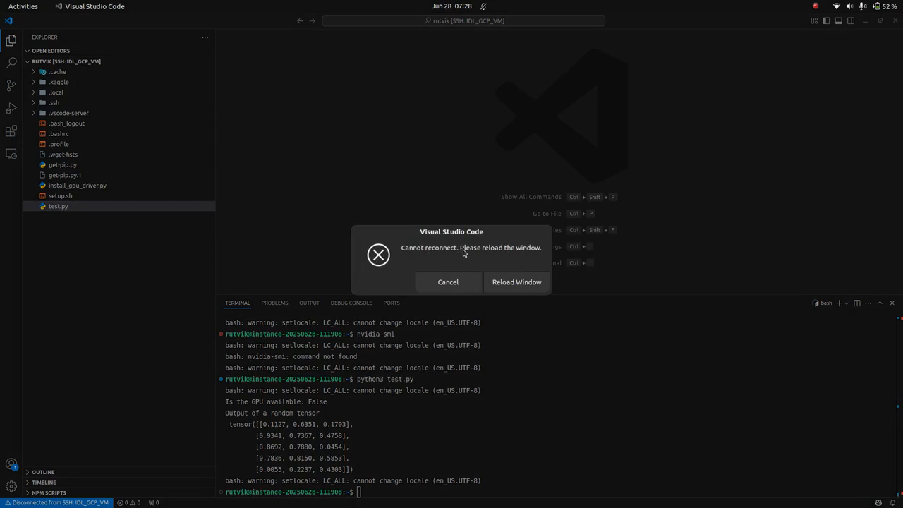
{"action": "mouse_move", "coordinate": [517, 282]}
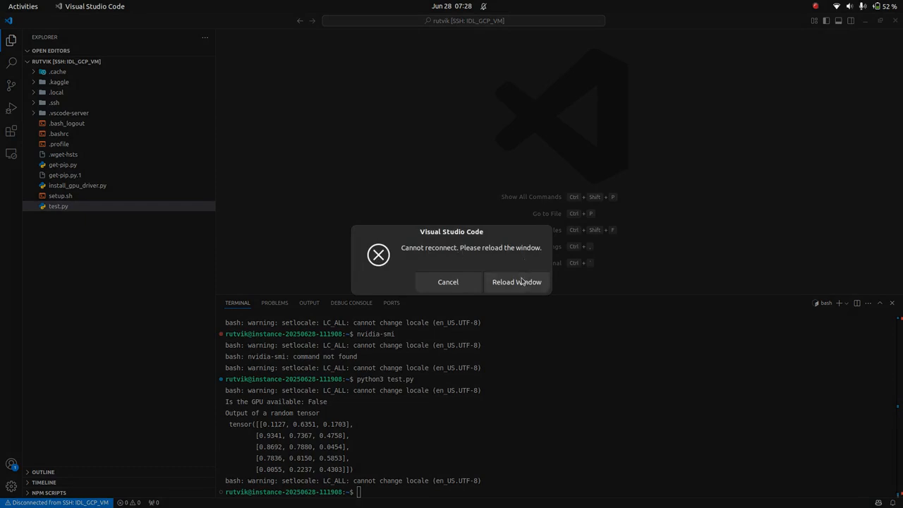
Reload the disconnected window to reopen the IDL_GCP_VM SSH connection
{"action": "left_click", "coordinate": [516, 282]}
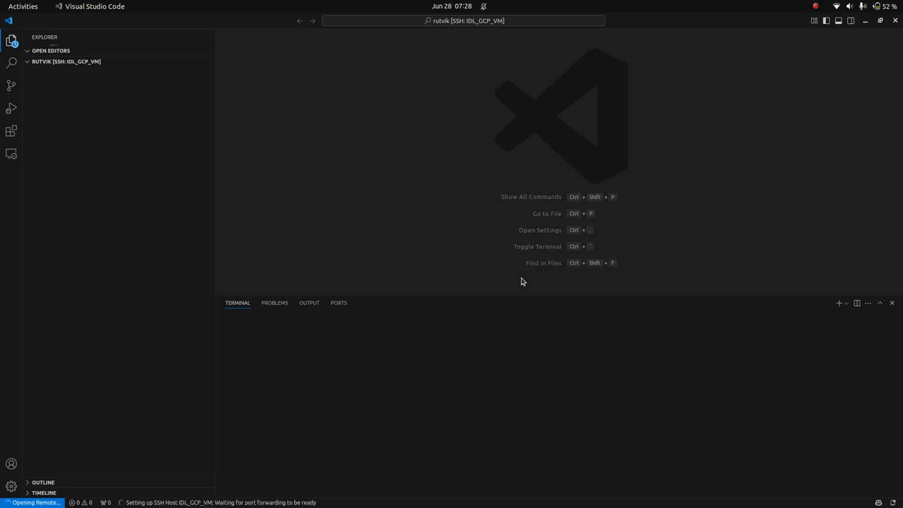
{"action": "mouse_move", "coordinate": [472, 233]}
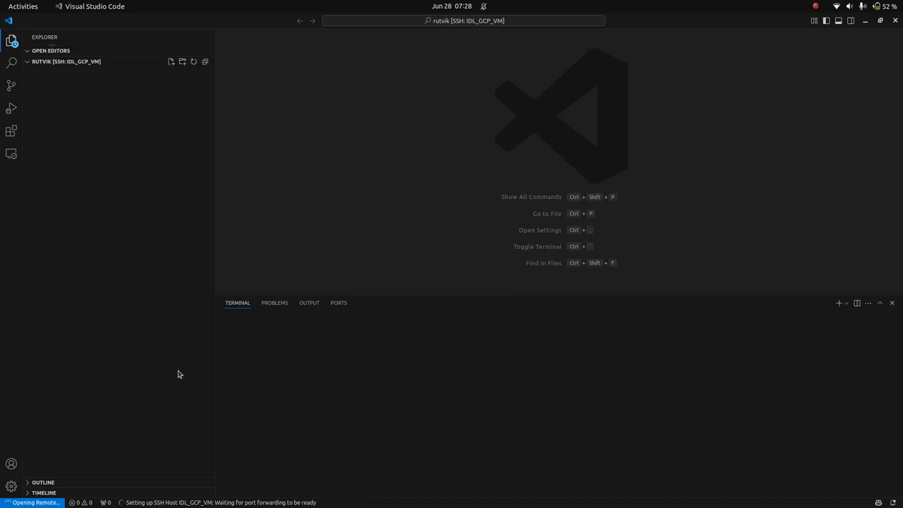
{"action": "mouse_move", "coordinate": [119, 450]}
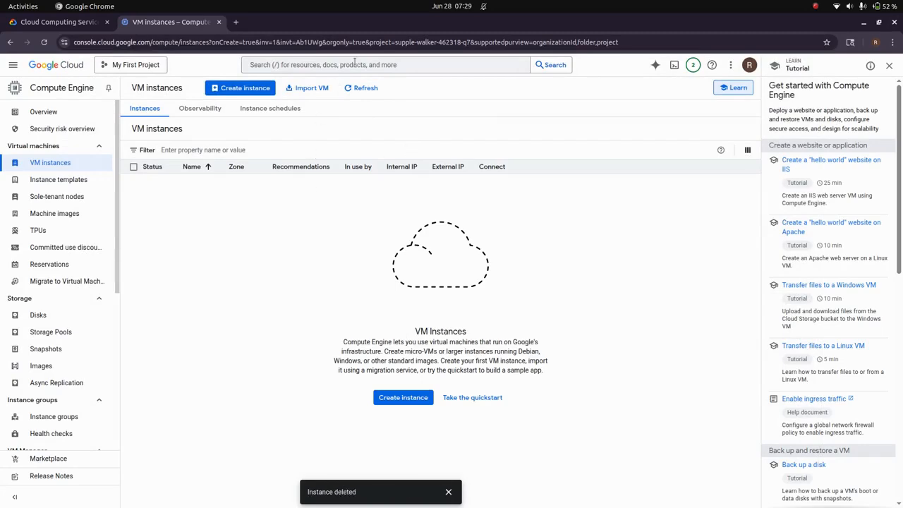
Search the console and open the billing account from the results
{"action": "left_click", "coordinate": [386, 65]}
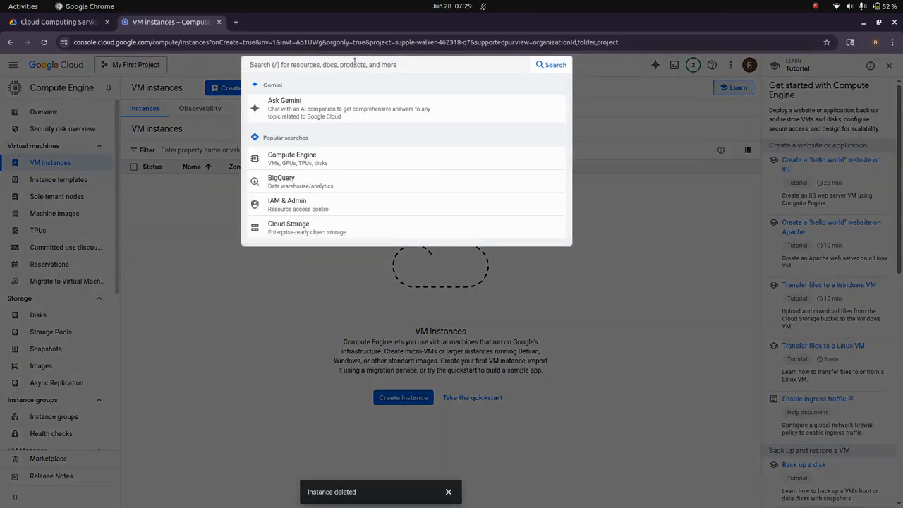
{"action": "type", "text": "bigquery export"}
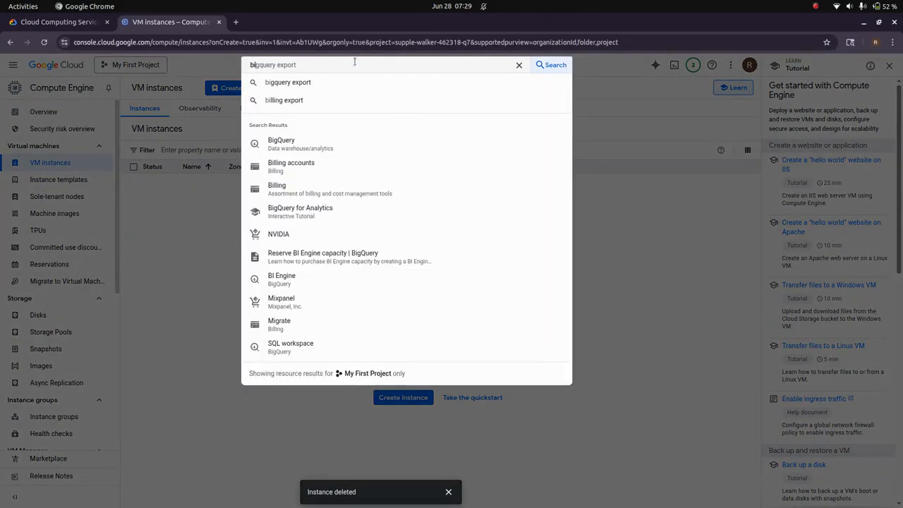
{"action": "left_click", "coordinate": [290, 166]}
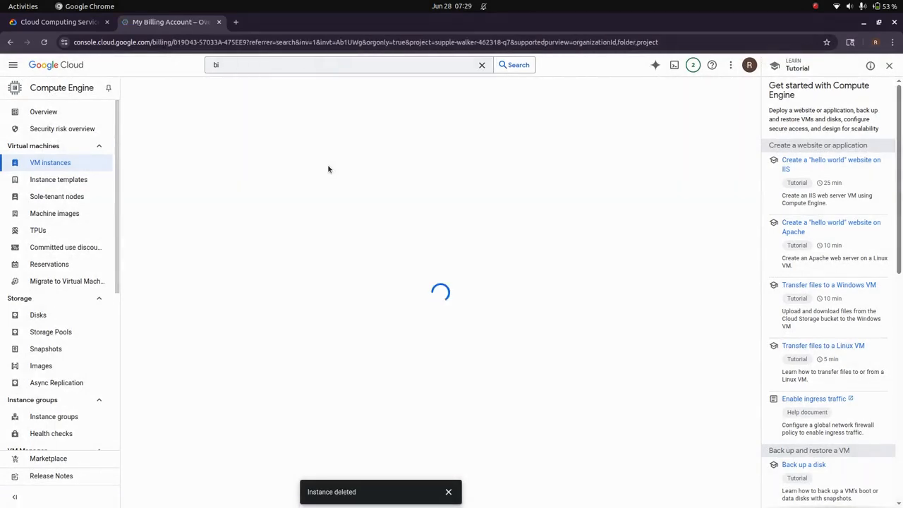
{"action": "left_click", "coordinate": [169, 22]}
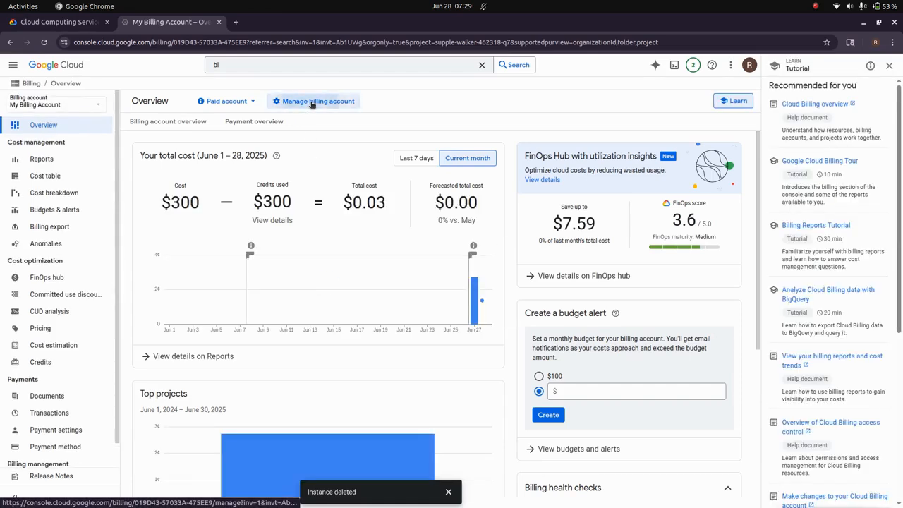
Disable billing for My First Project from the billing account's management page
{"action": "left_click", "coordinate": [317, 100]}
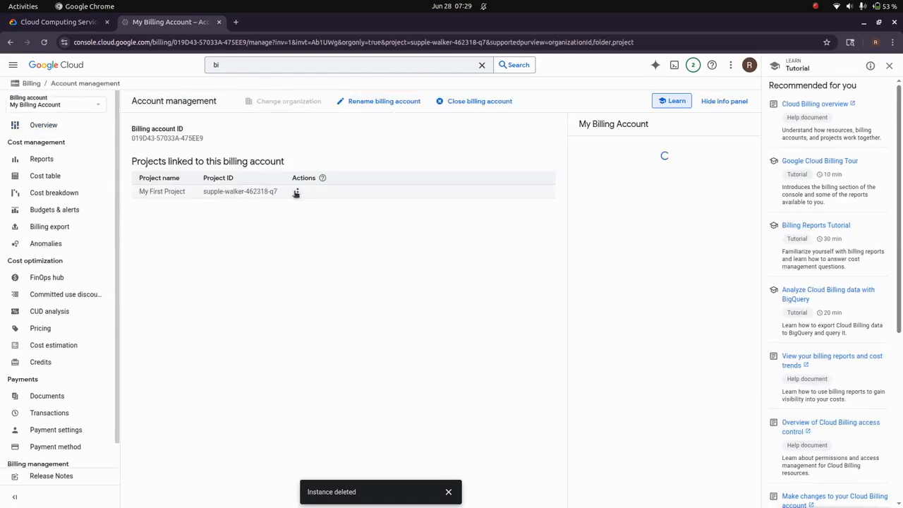
{"action": "left_click", "coordinate": [296, 191]}
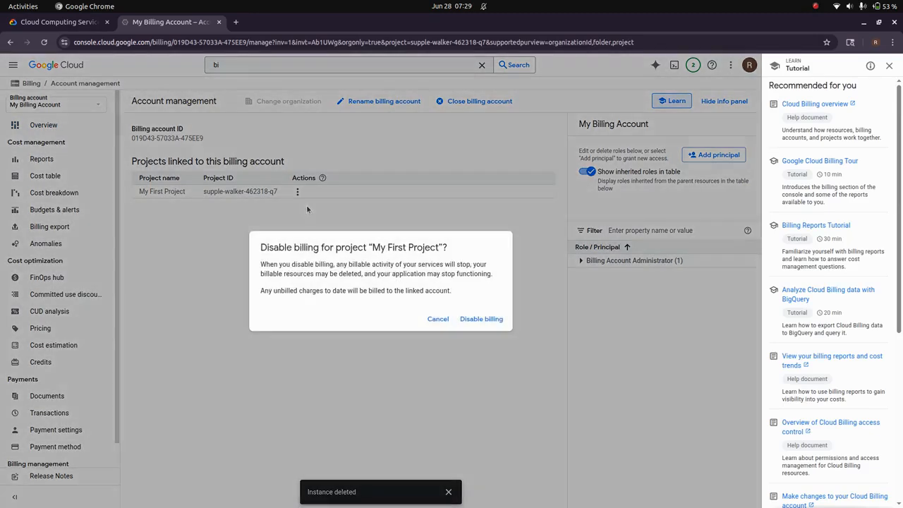
{"action": "left_click", "coordinate": [481, 319]}
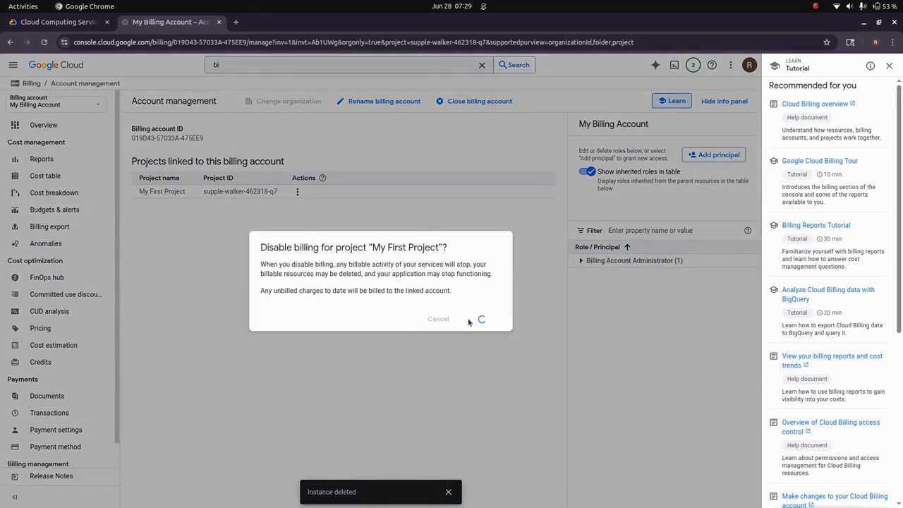
{"action": "left_click", "coordinate": [481, 319]}
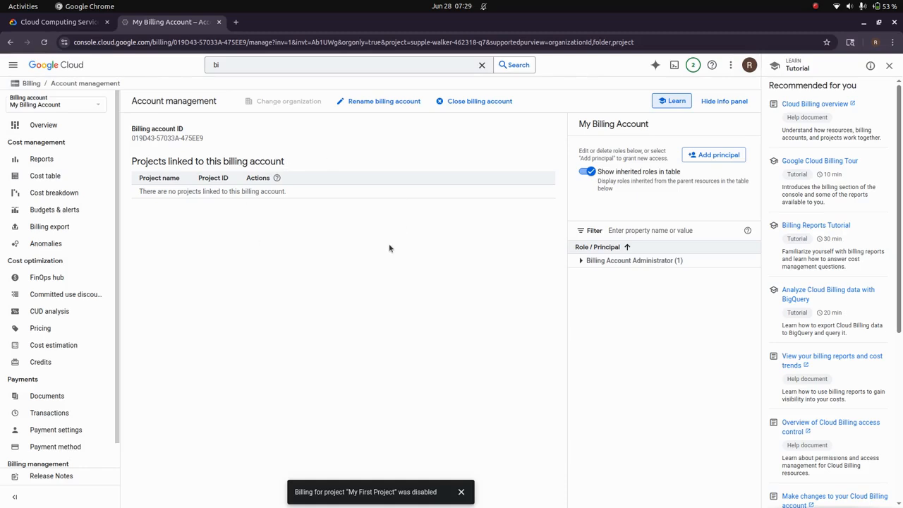
{"action": "mouse_move", "coordinate": [325, 132]}
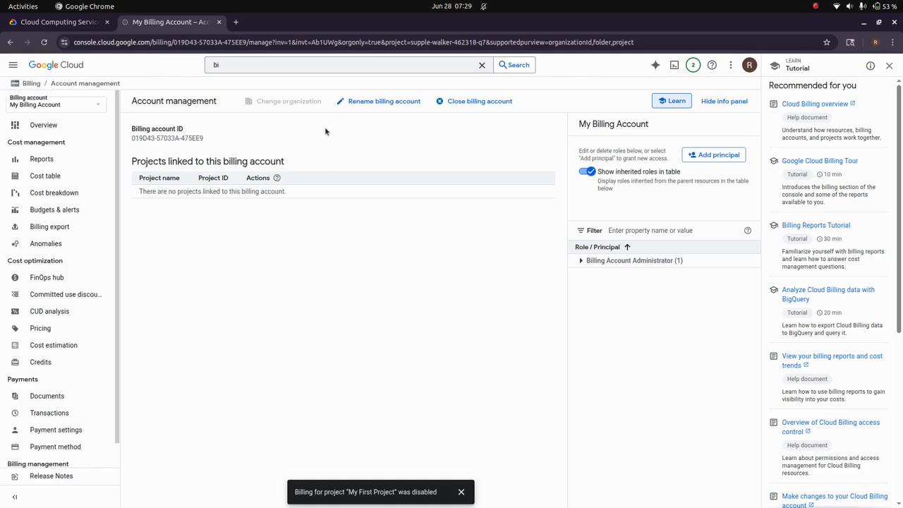
{"action": "mouse_move", "coordinate": [239, 191]}
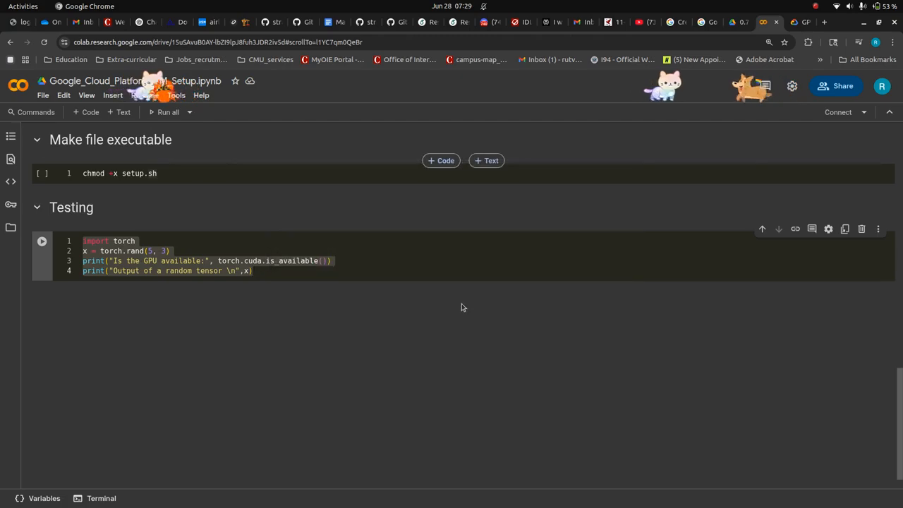
Switch to the 11-785 GCP.pdf guide and scroll to its final Good Luck page
{"action": "scroll", "scroll_direction": "up", "scroll_amount": 3}
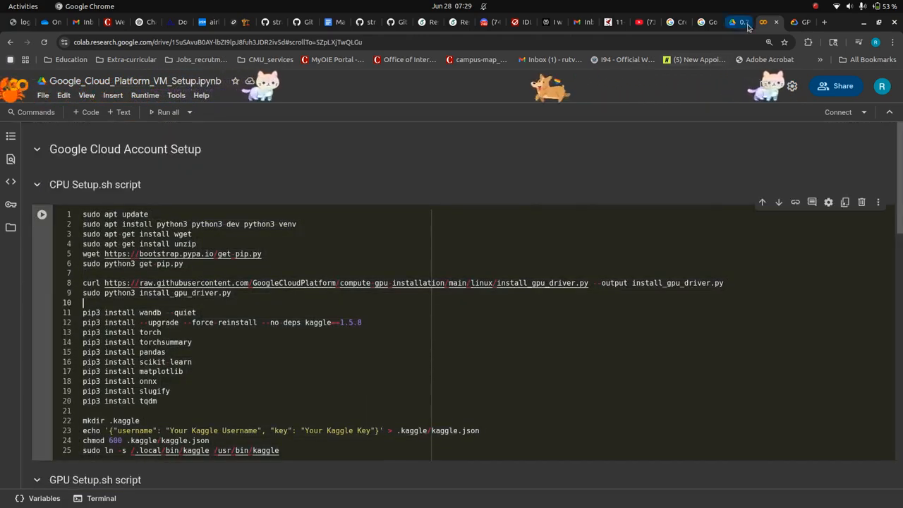
{"action": "left_click", "coordinate": [737, 21]}
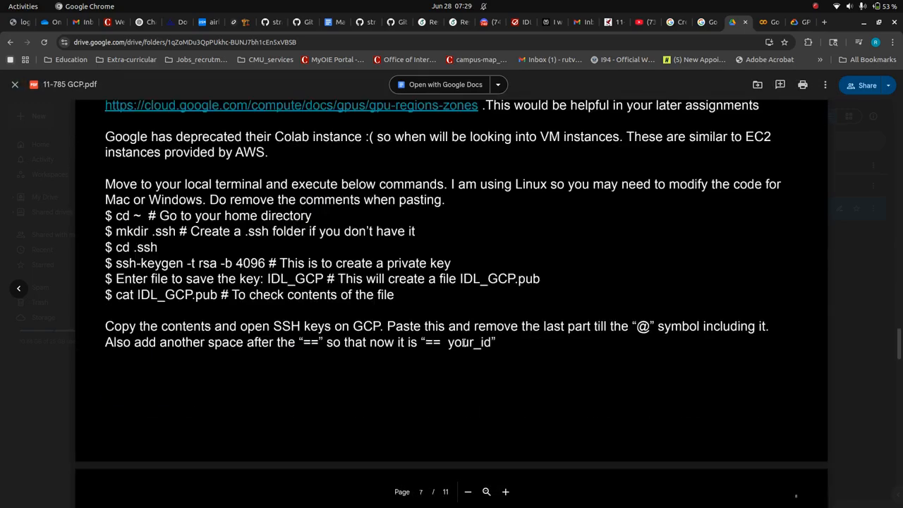
{"action": "scroll", "scroll_direction": "down", "scroll_amount": 3}
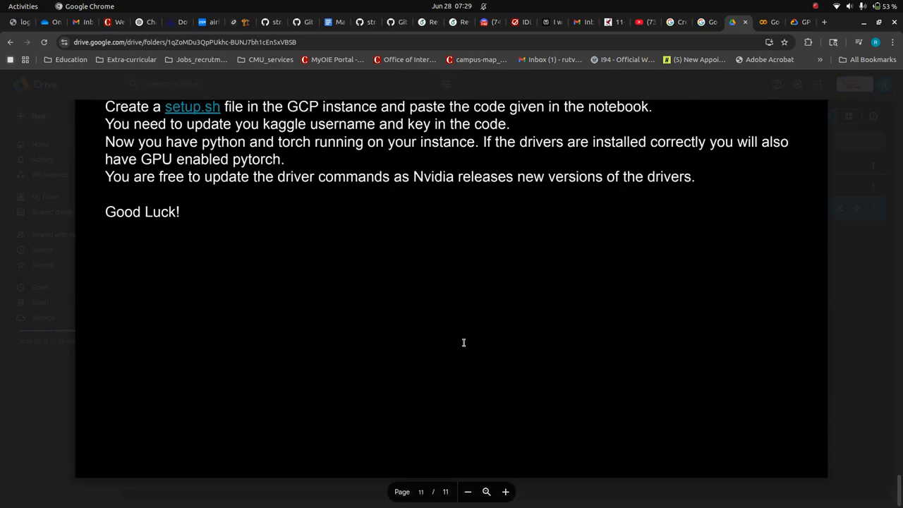
{"action": "scroll", "scroll_direction": "up", "scroll_amount": 3}
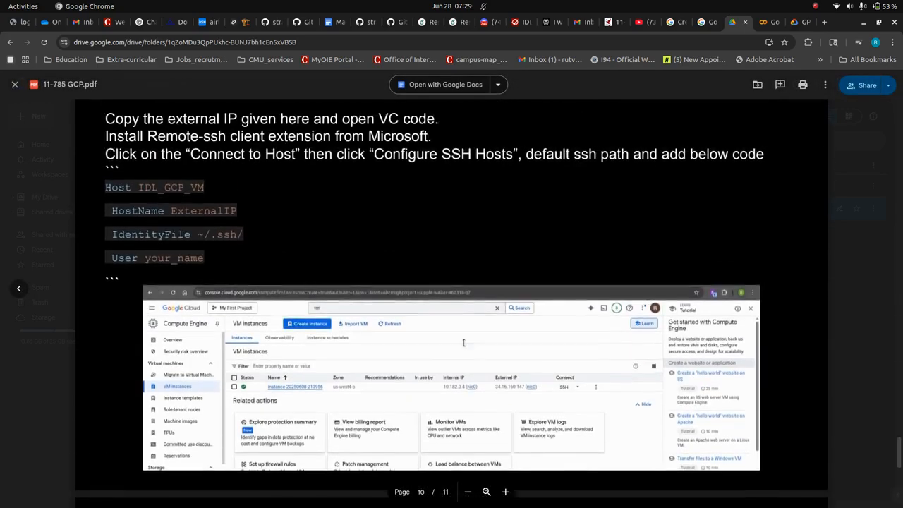
{"action": "scroll", "scroll_direction": "down", "scroll_amount": 3}
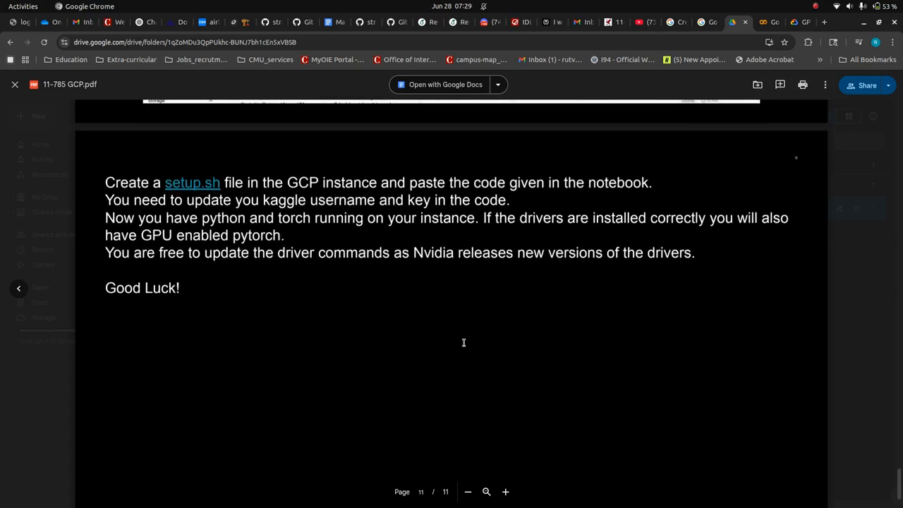